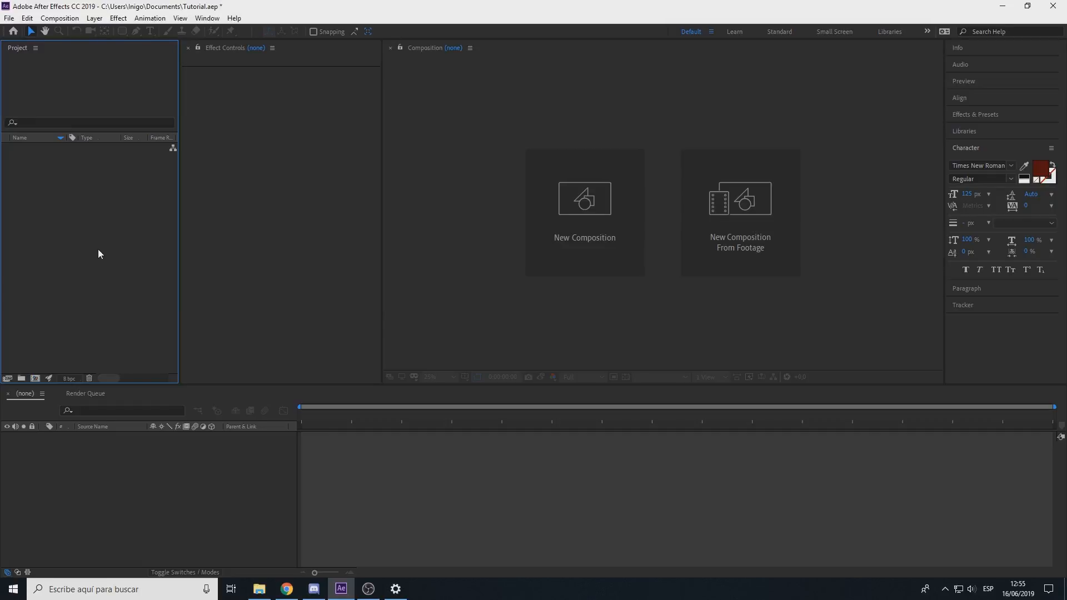
mouse_move(99, 227)
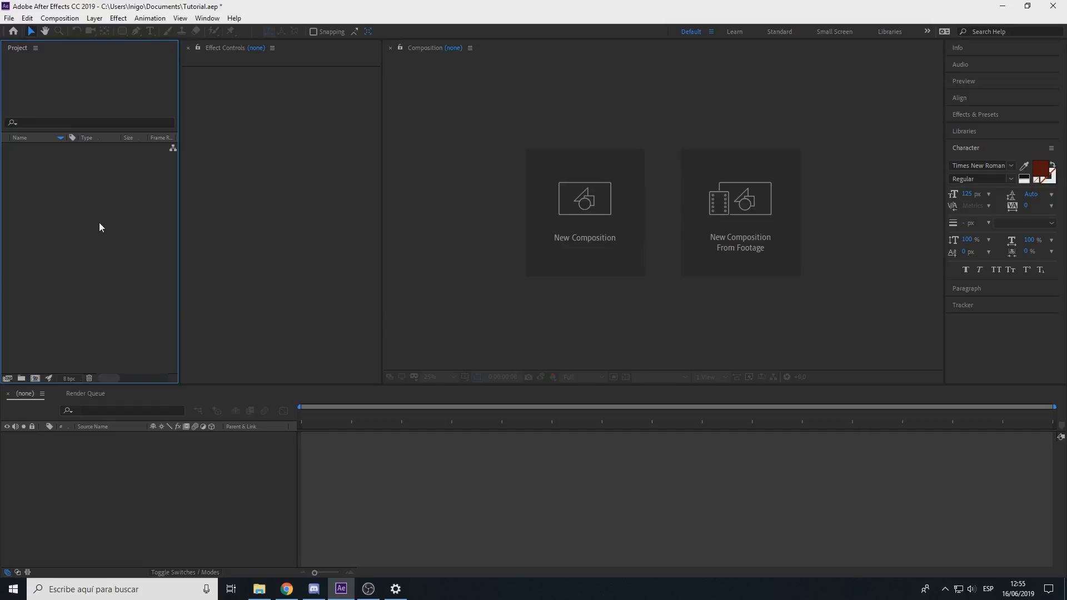
mouse_move(99, 216)
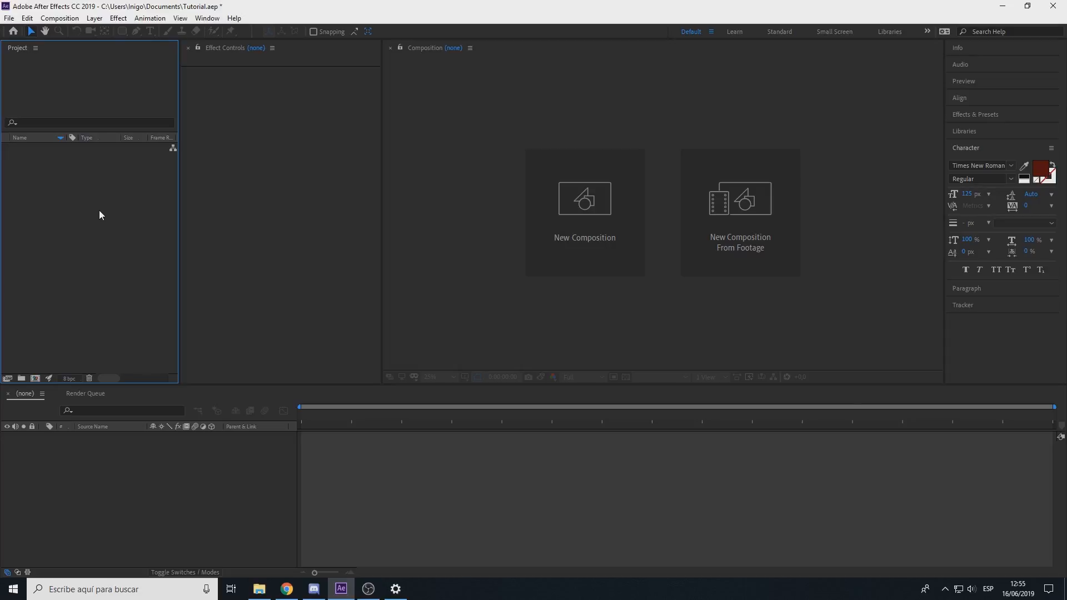
mouse_move(102, 207)
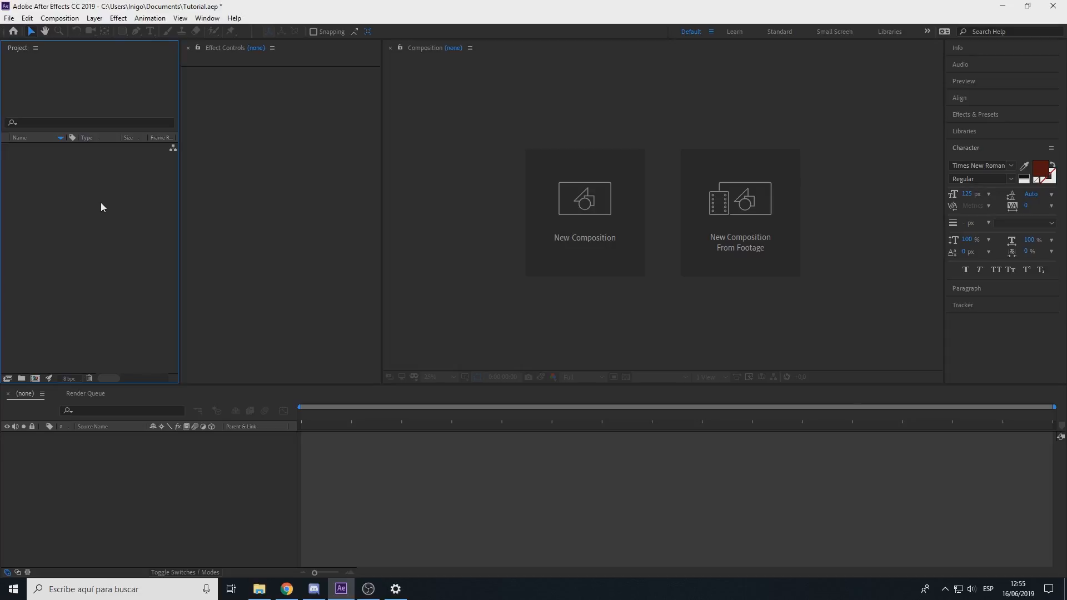
mouse_move(116, 250)
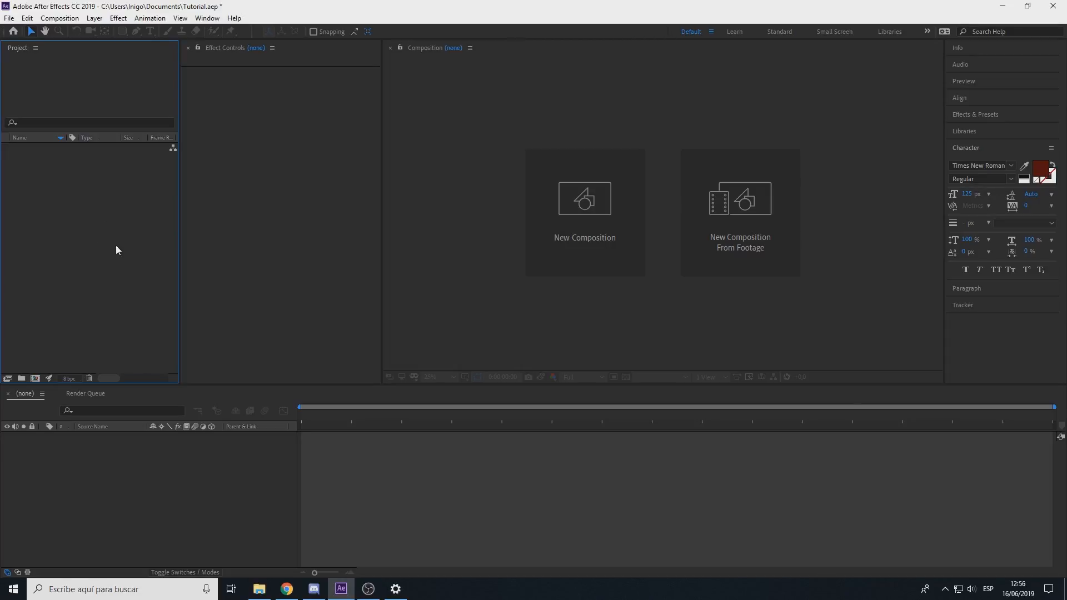
- Create a 960×128 composition named HP, 1 second long at 30 fps
left_click(583, 211)
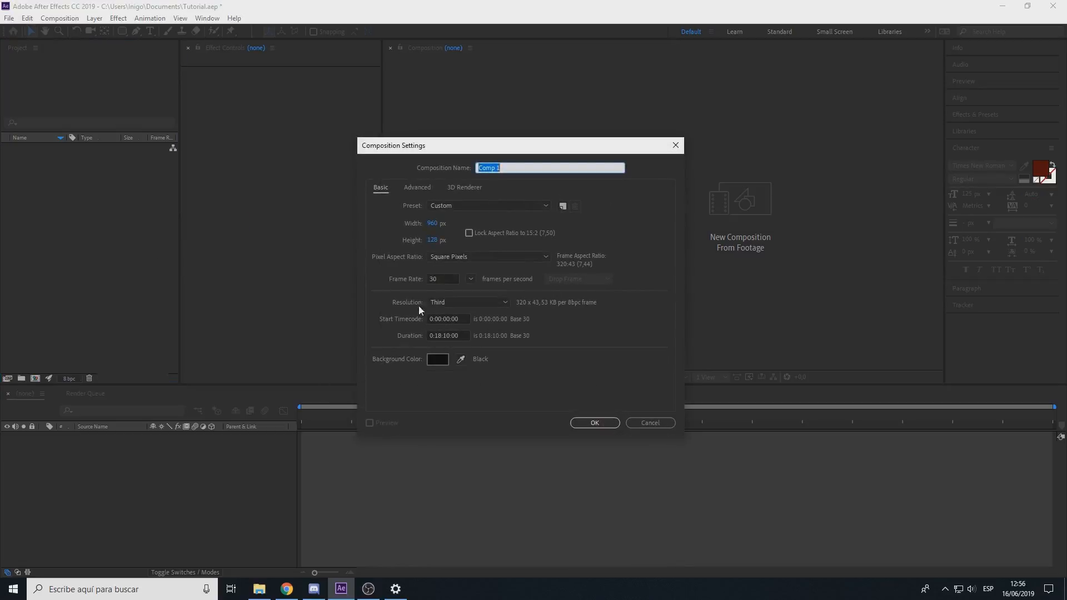
type("HP")
left_click(448, 336)
type("00")
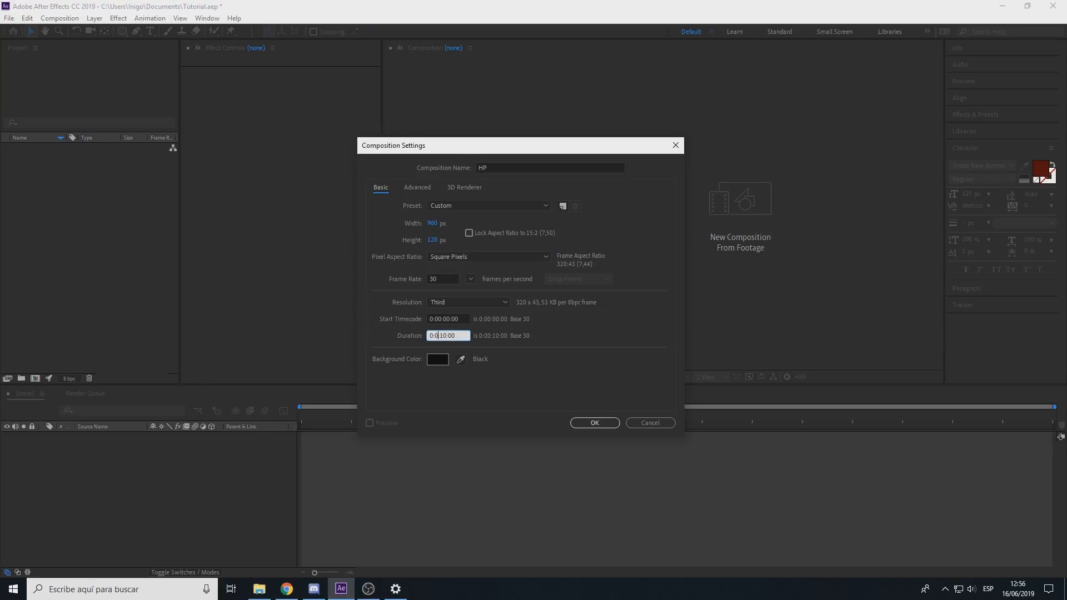
left_click(594, 422)
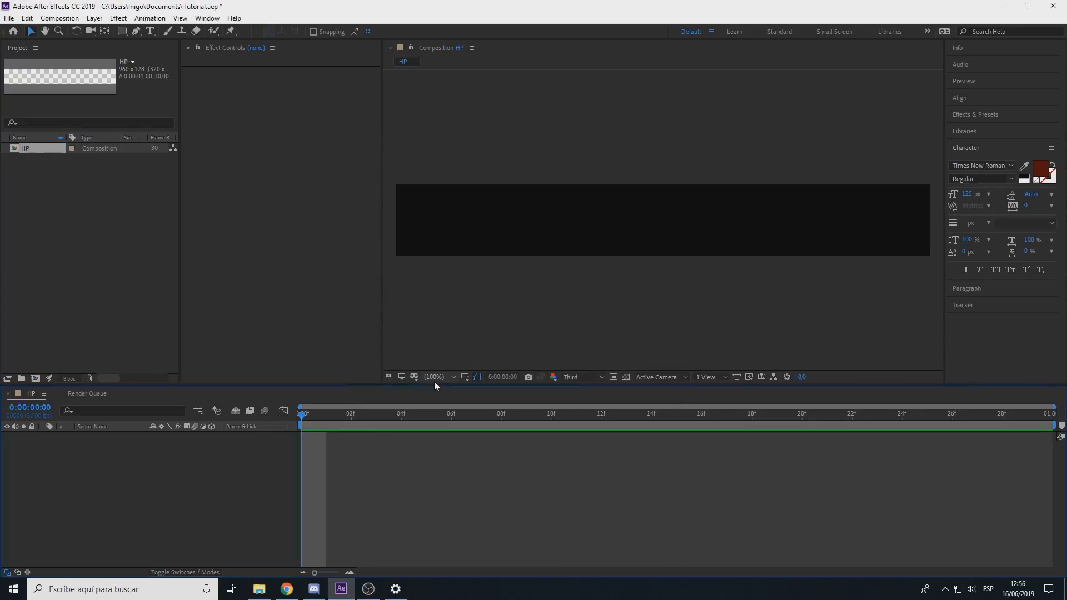
mouse_move(135, 474)
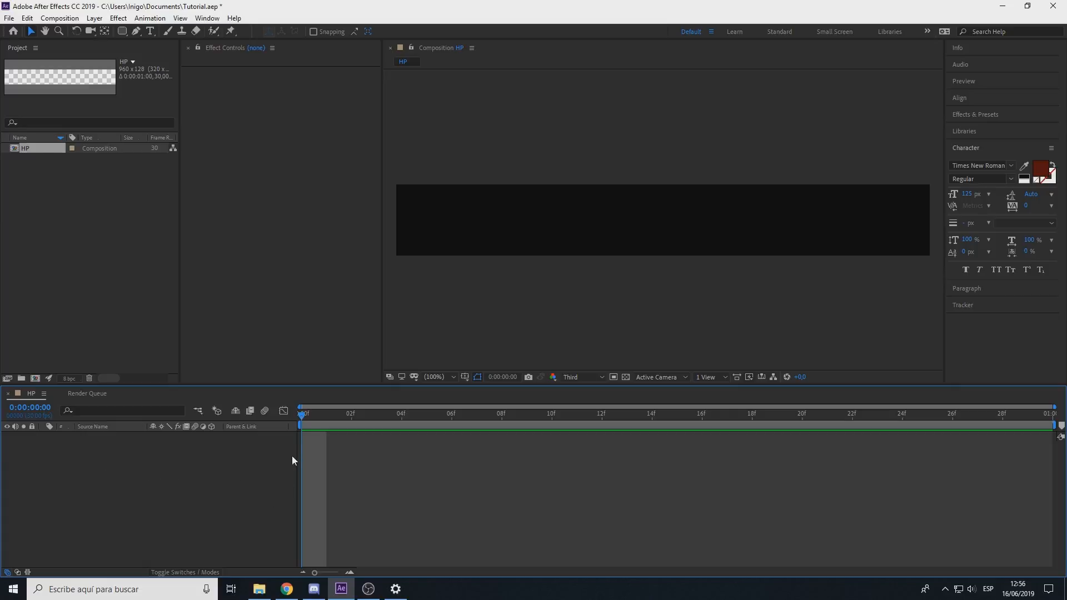
mouse_move(151, 483)
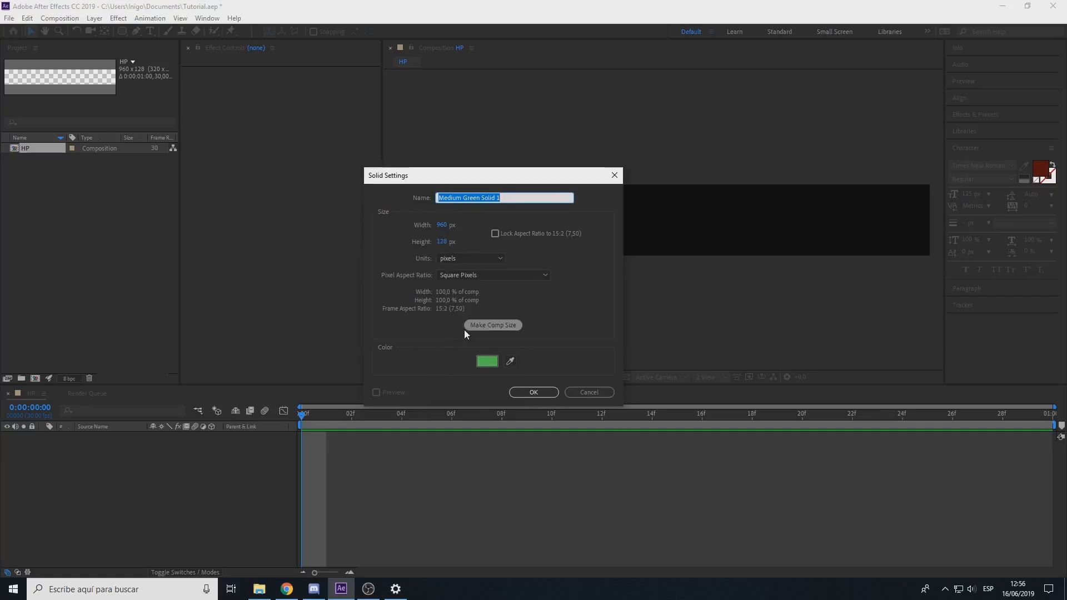
- Add a composition-sized green solid layer named HP
type("HP")
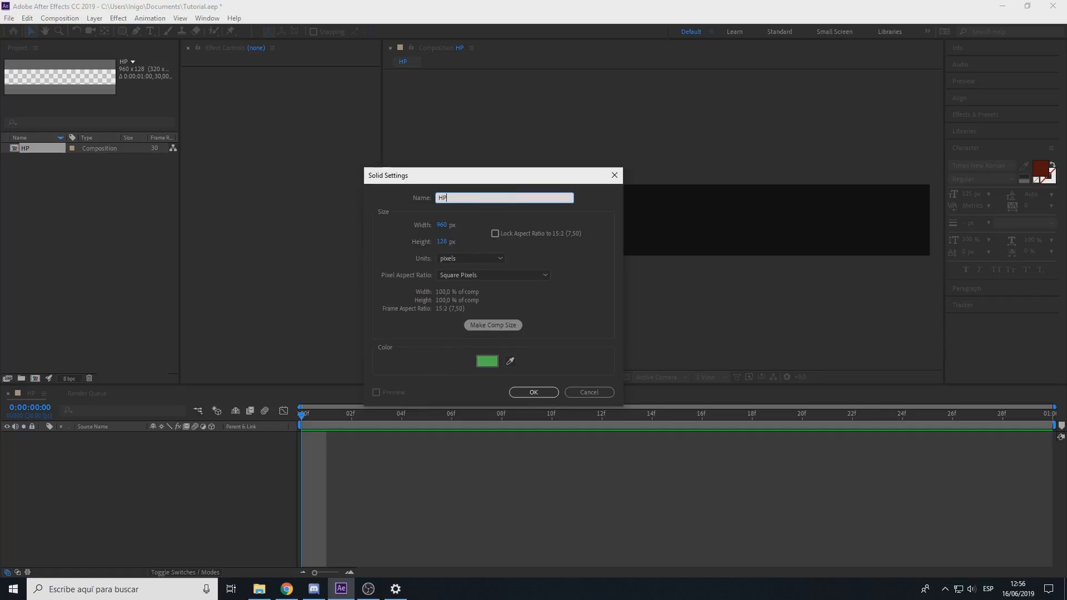
left_click(487, 361)
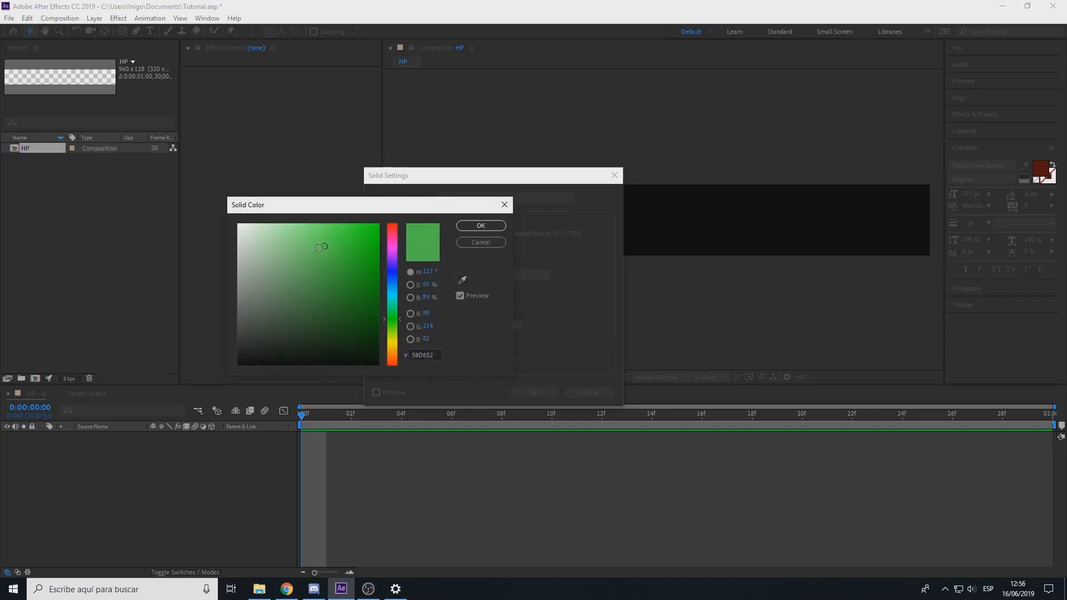
left_click(481, 226)
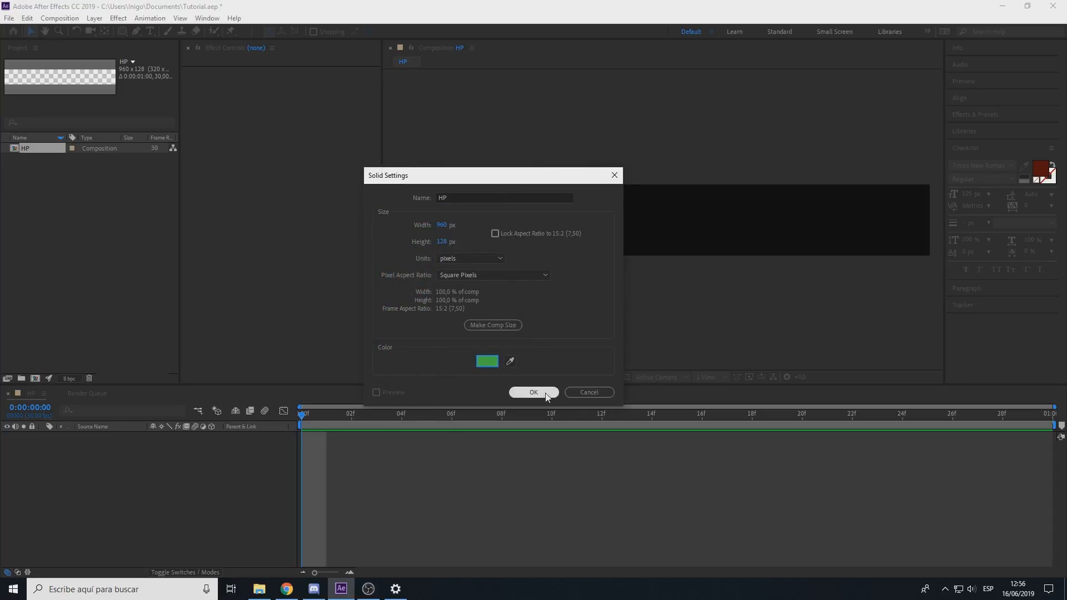
left_click(533, 392)
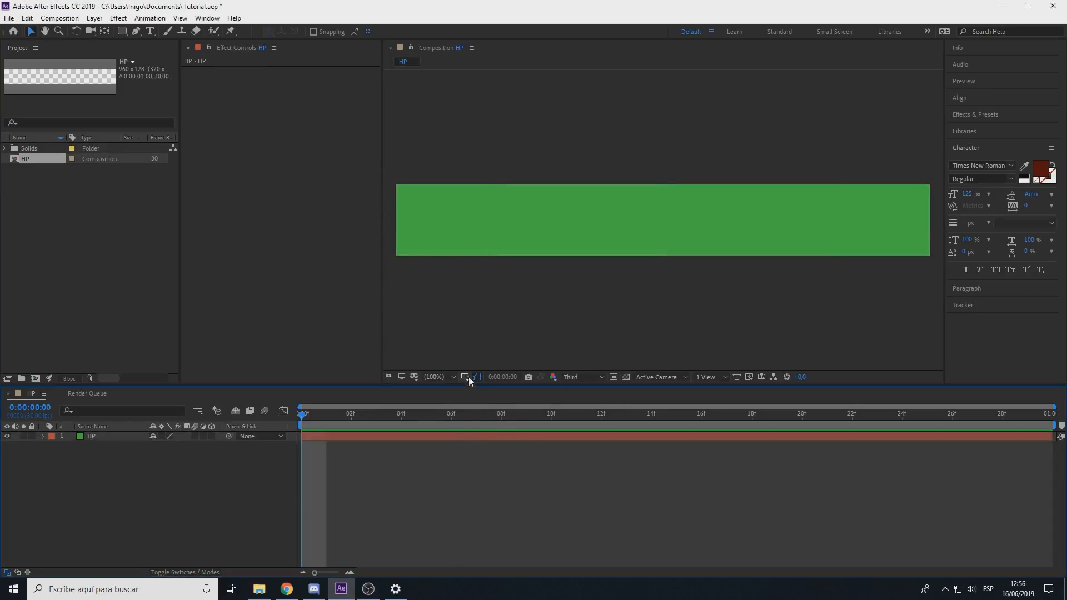
mouse_move(464, 377)
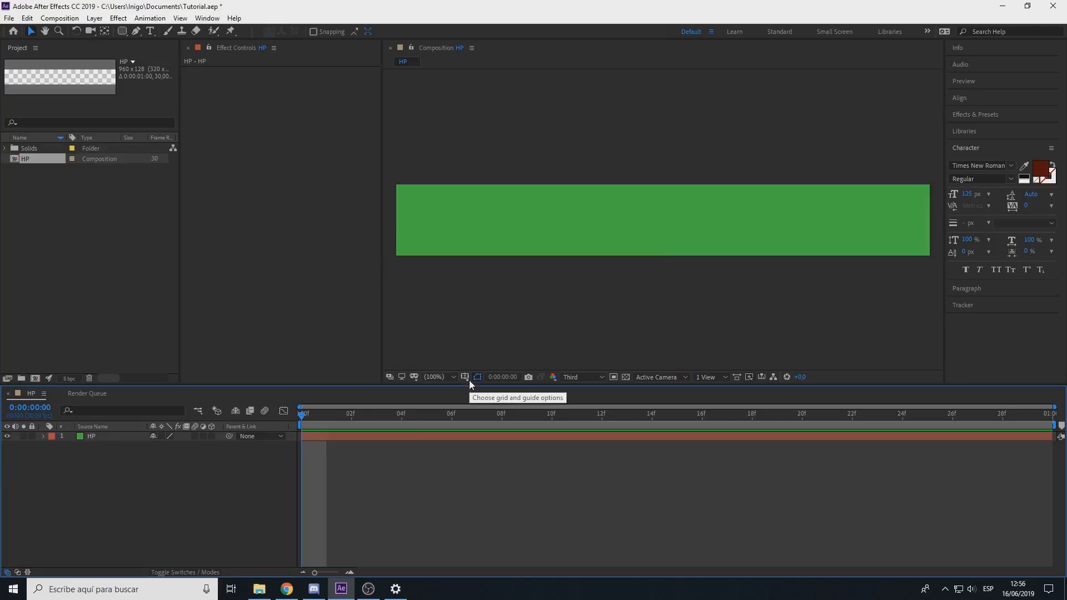
- Show Title/Action Safe guides, mask the solid as a rounded rectangle and duplicate the layer
left_click(477, 377)
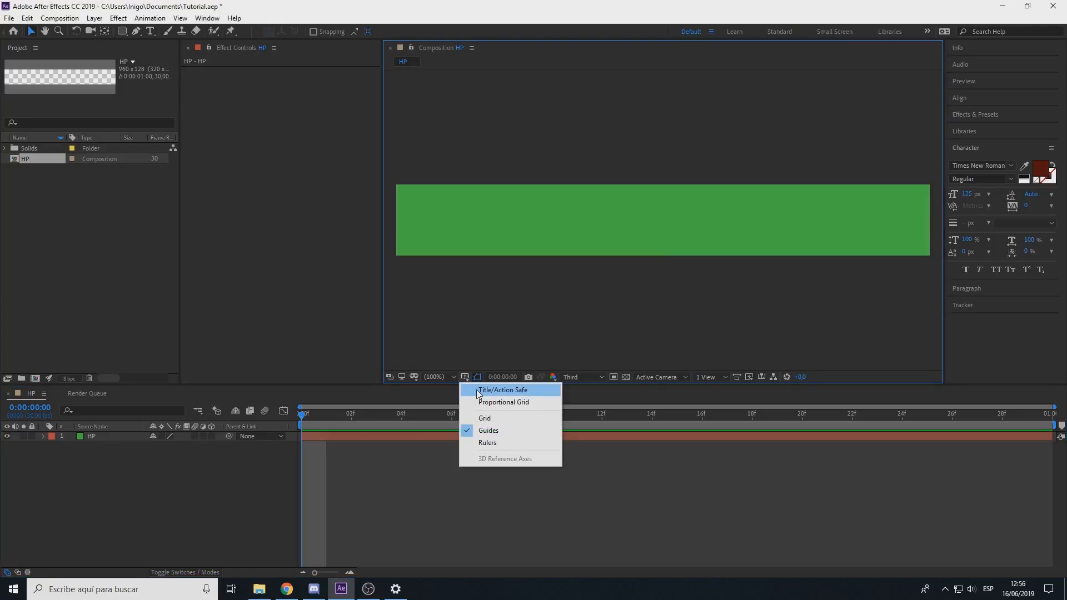
left_click(502, 390)
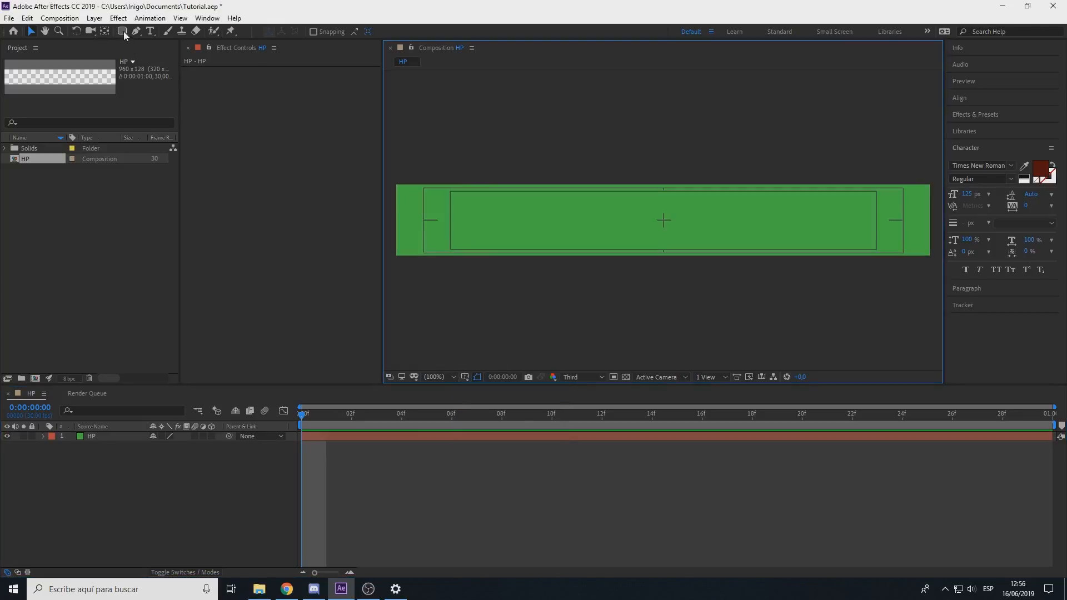
mouse_move(122, 32)
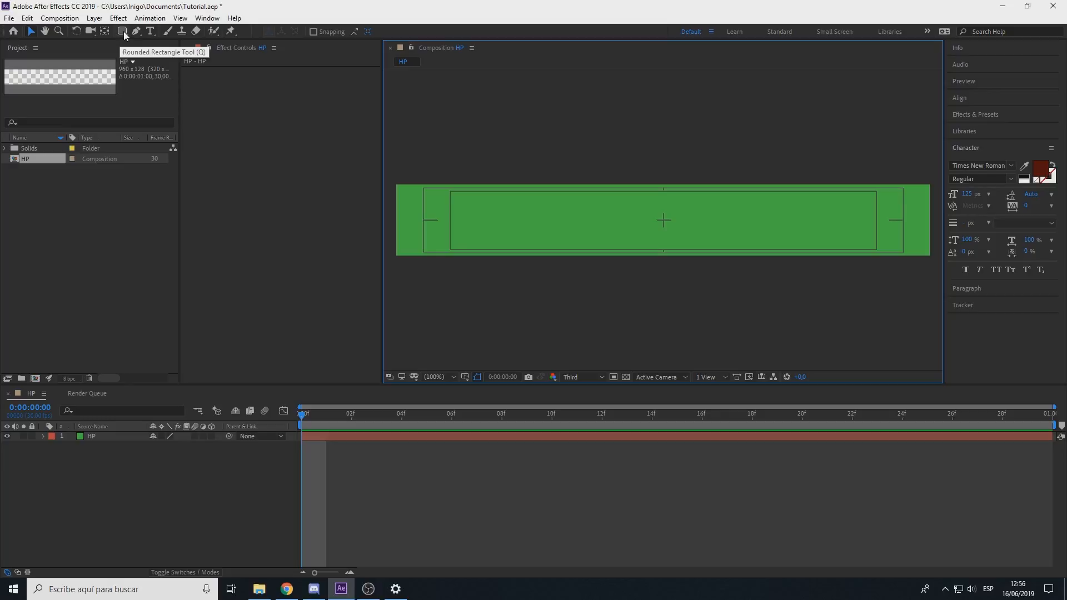
left_click(121, 31)
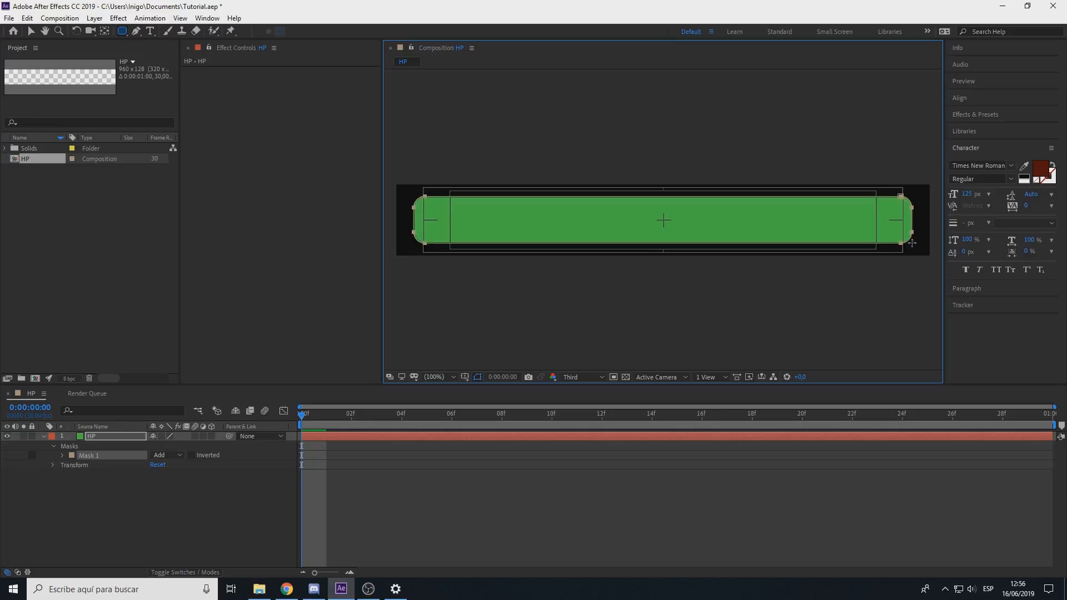
left_click(89, 456)
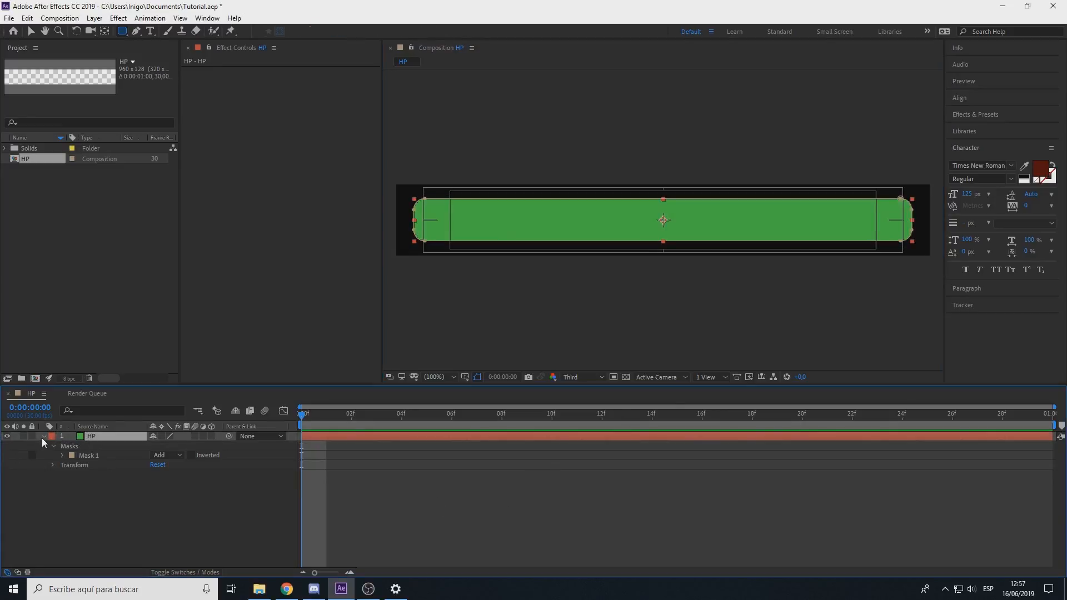
left_click(44, 436)
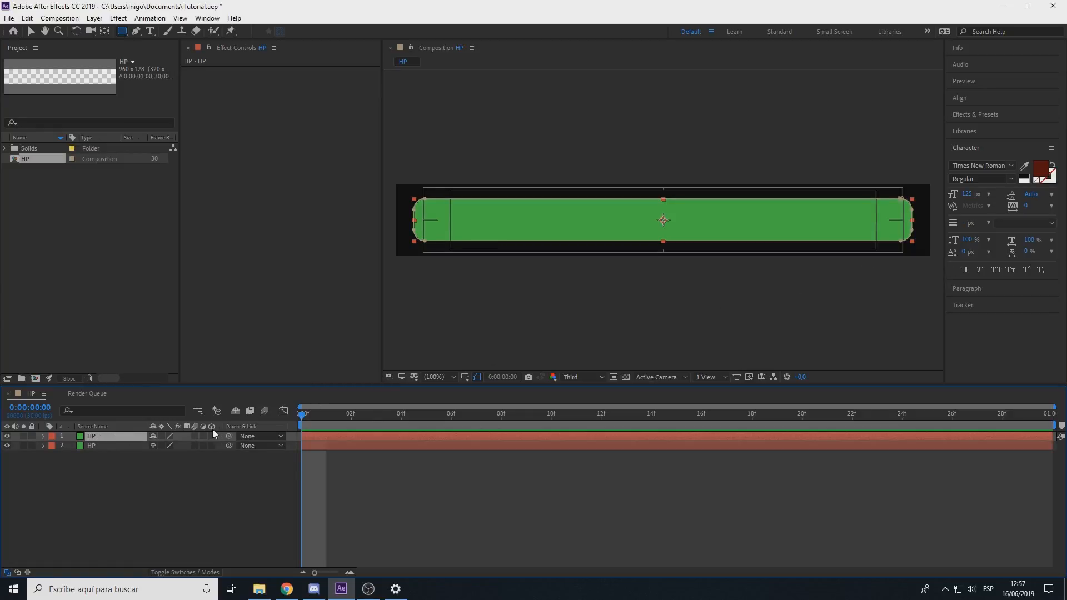
- Apply Tint to the top HP layer and set Mask Expansion -17 with Feather 22
type("tint")
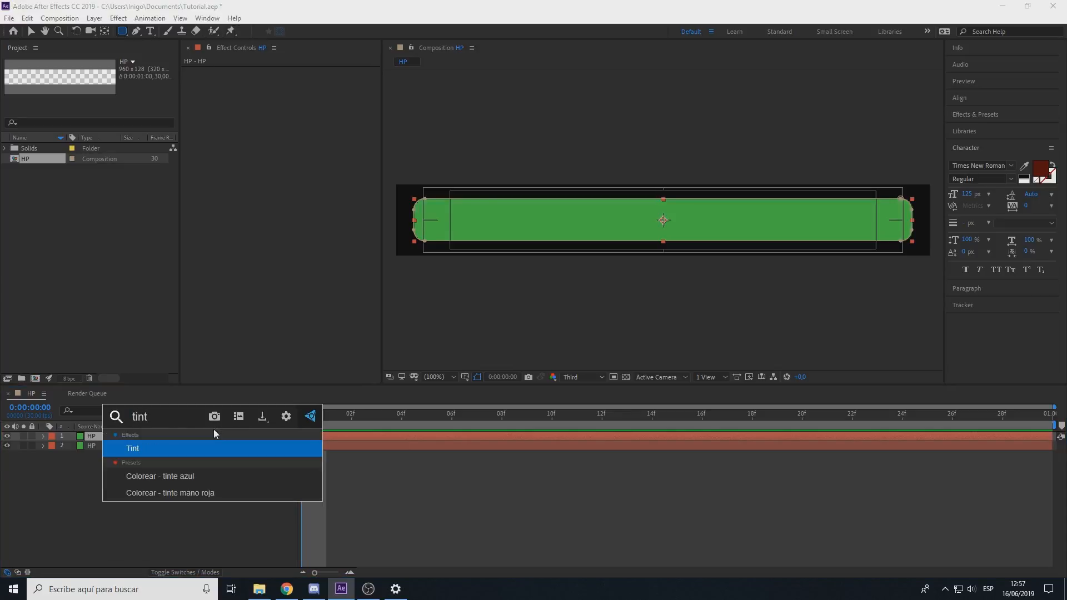
double_click(132, 448)
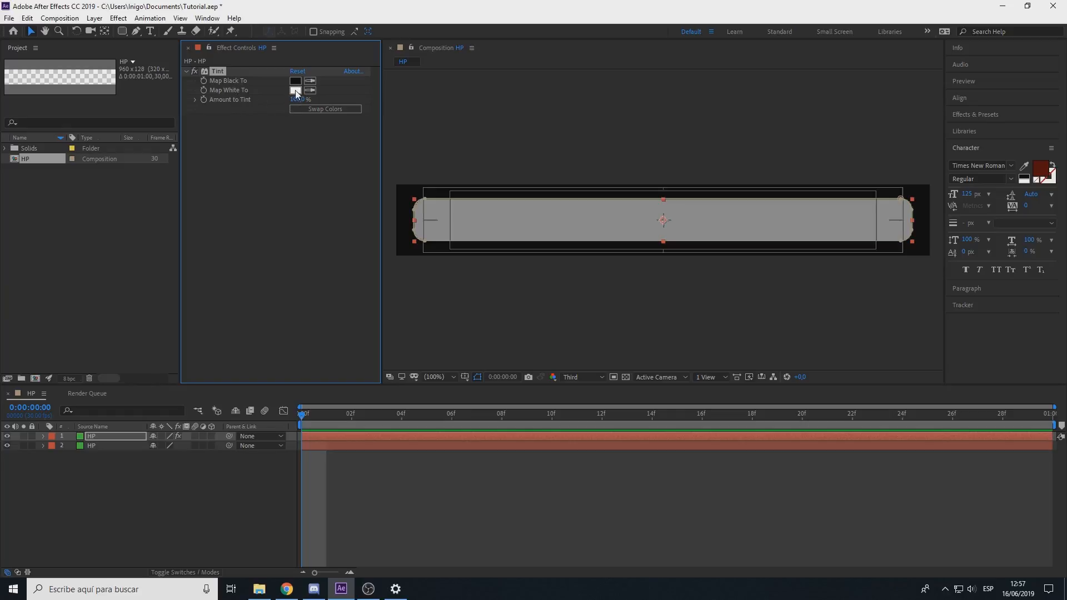
left_click(296, 90)
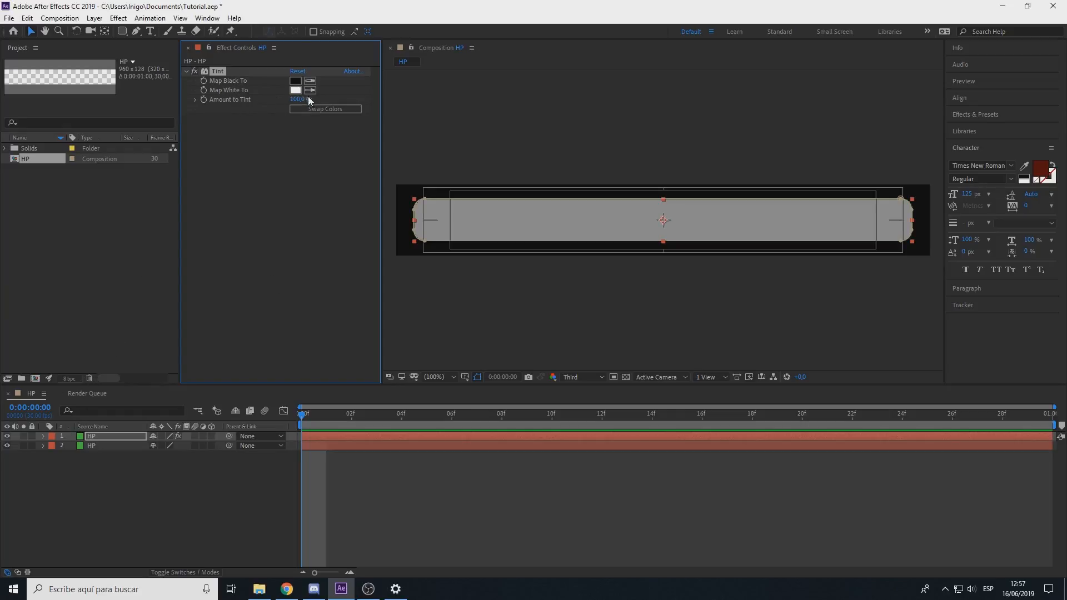
left_click(44, 435)
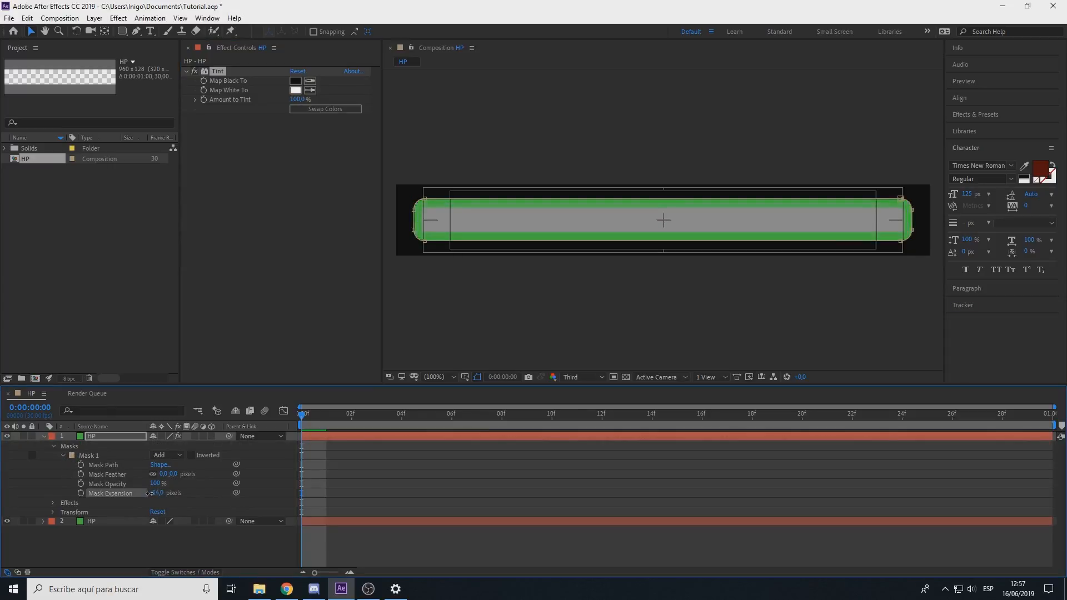
left_click_drag(158, 493, 163, 493)
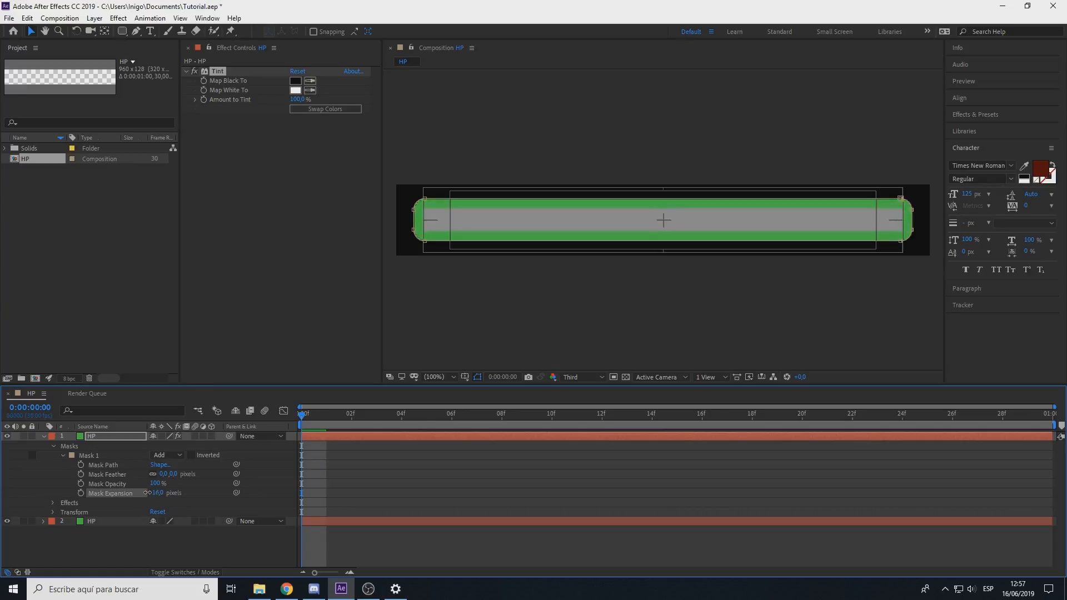
left_click_drag(160, 492, 164, 493)
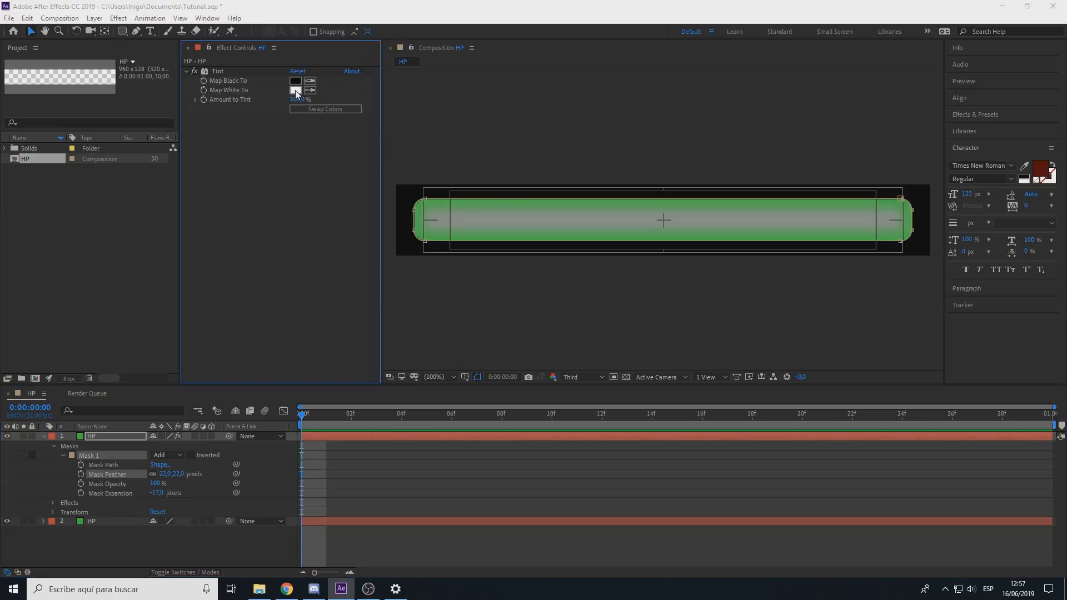
- Map both tint colours to light green at 78% for a glossy highlight
left_click(296, 90)
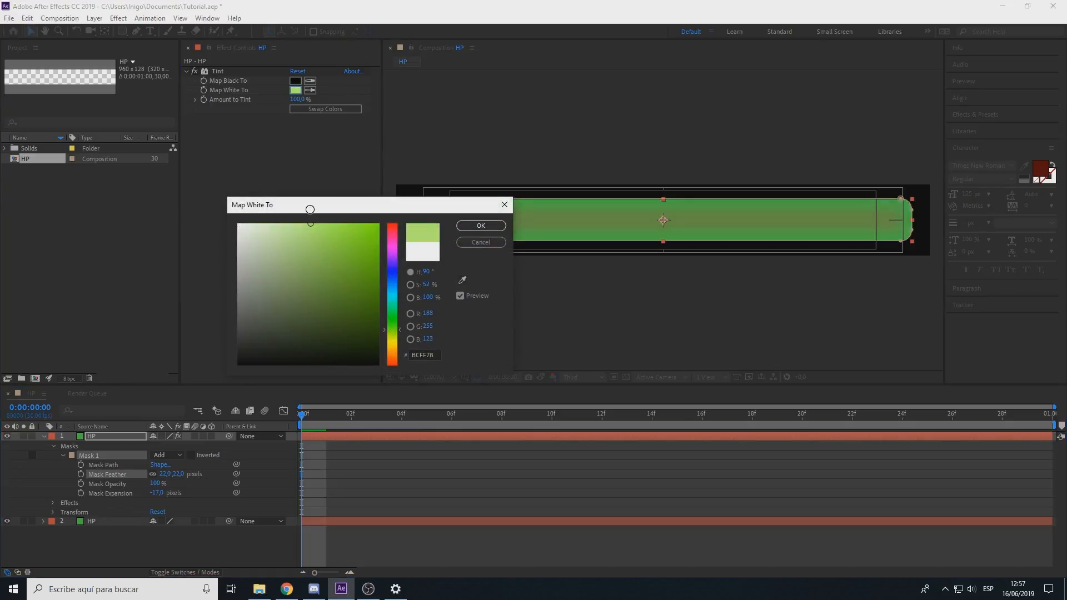
left_click(481, 226)
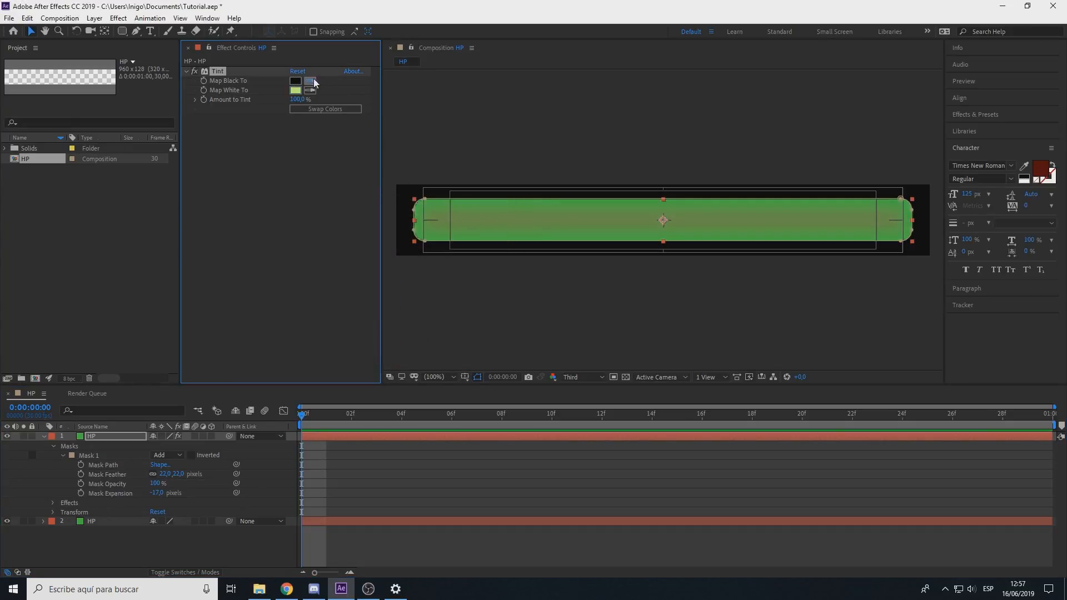
left_click(295, 80)
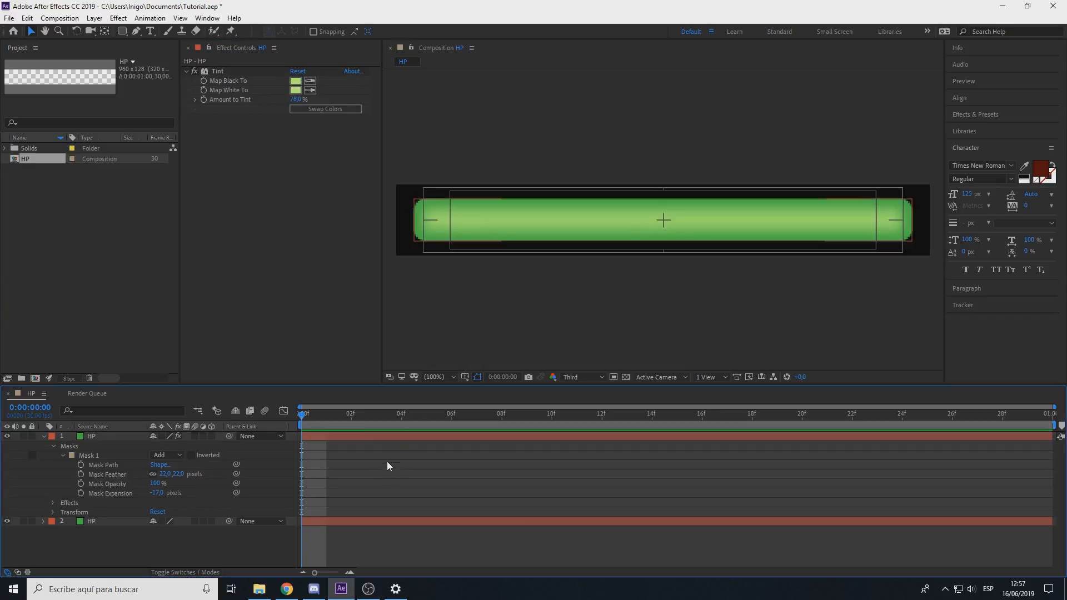
left_click(44, 436)
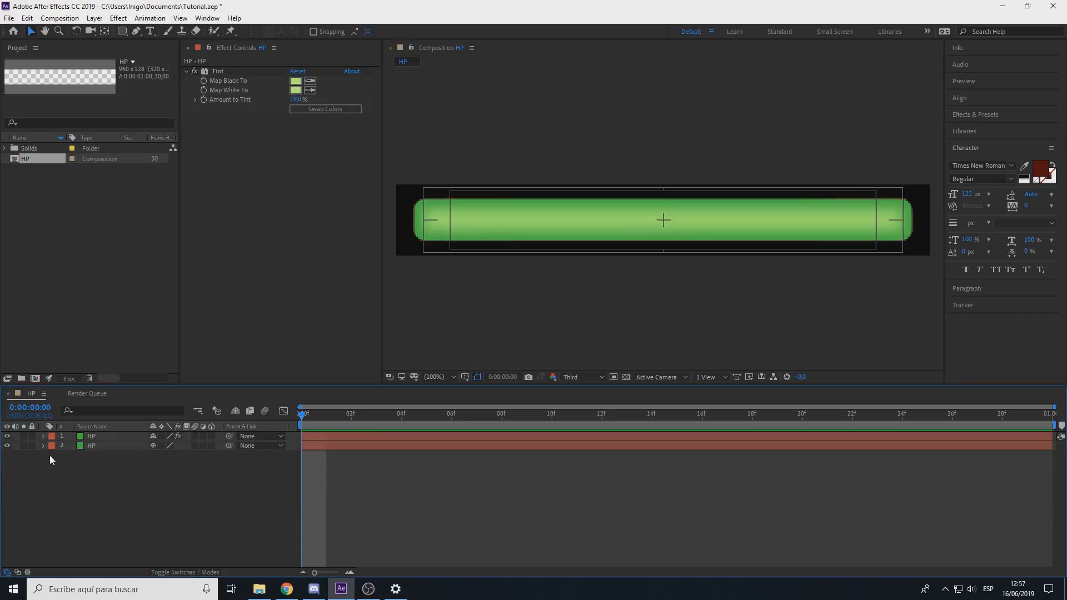
mouse_move(799, 259)
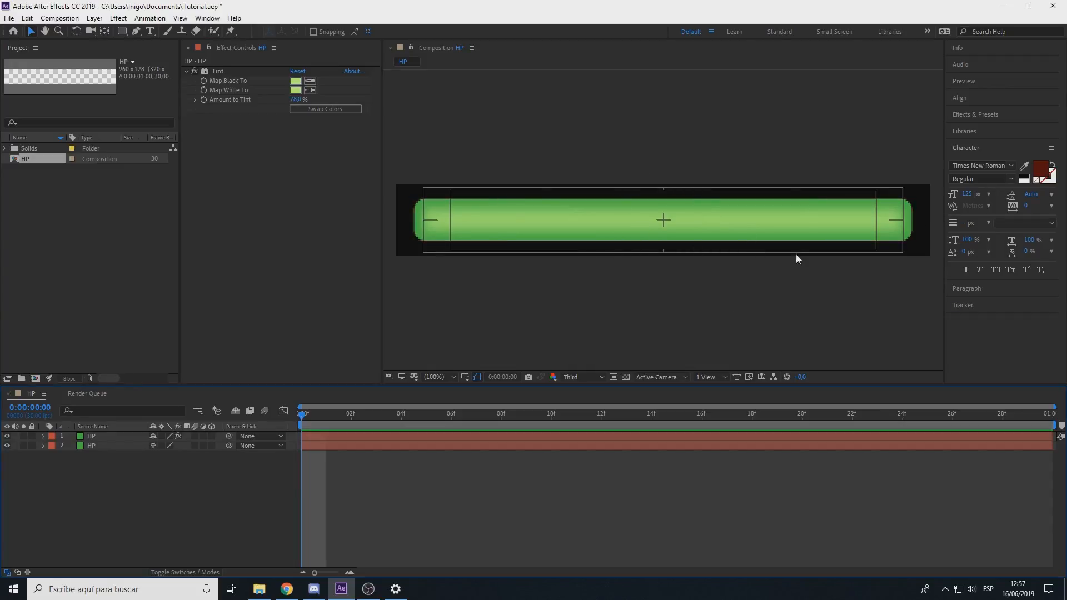
- Start a new solid layer and set its colour to black for the Particles layer
left_click(436, 377)
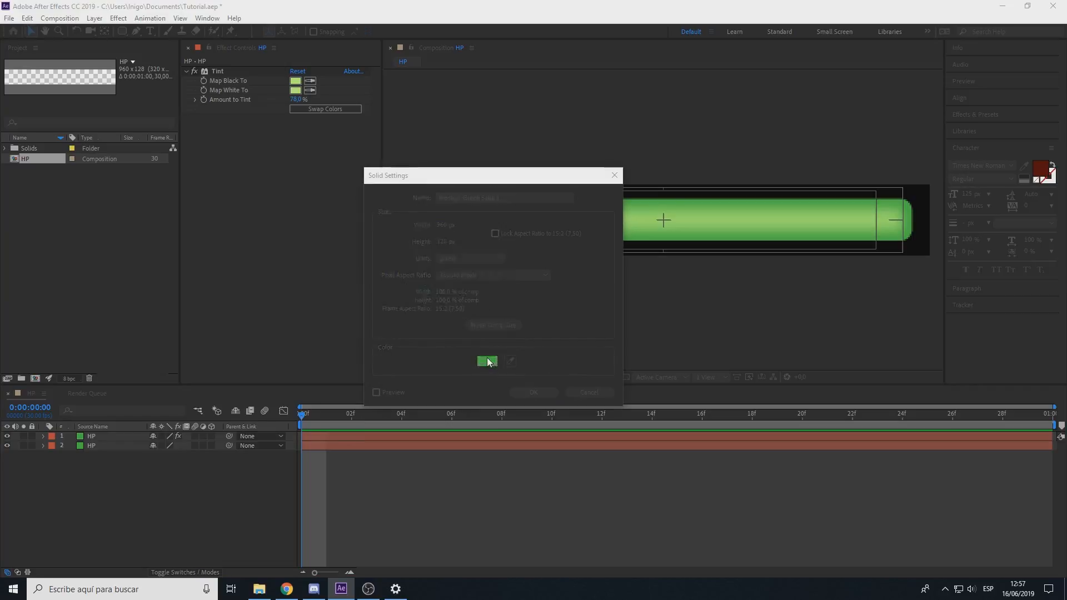
left_click(487, 361)
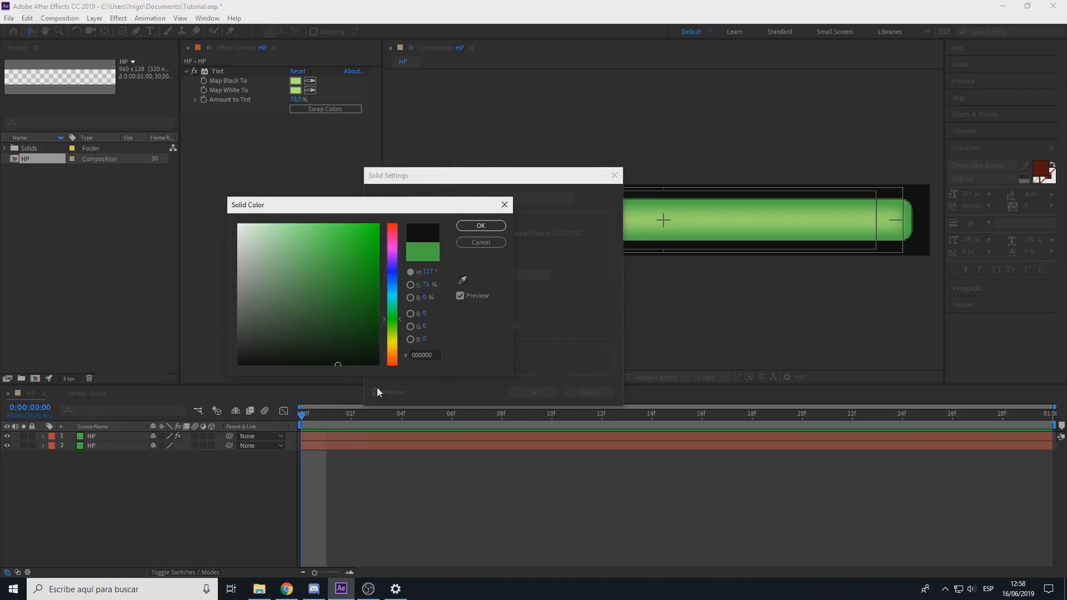
left_click(480, 225)
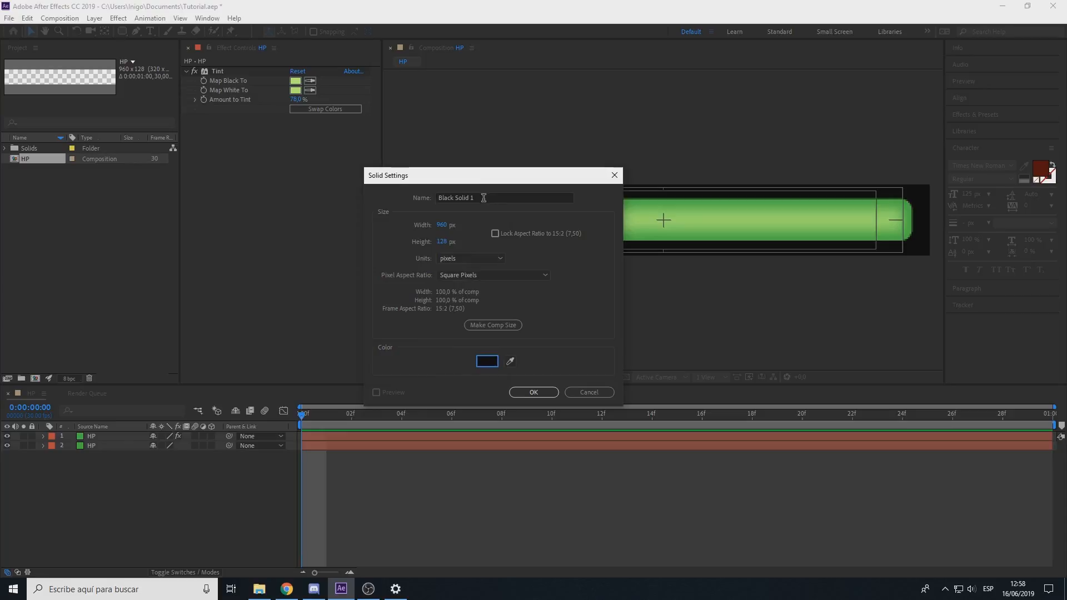
mouse_move(529, 248)
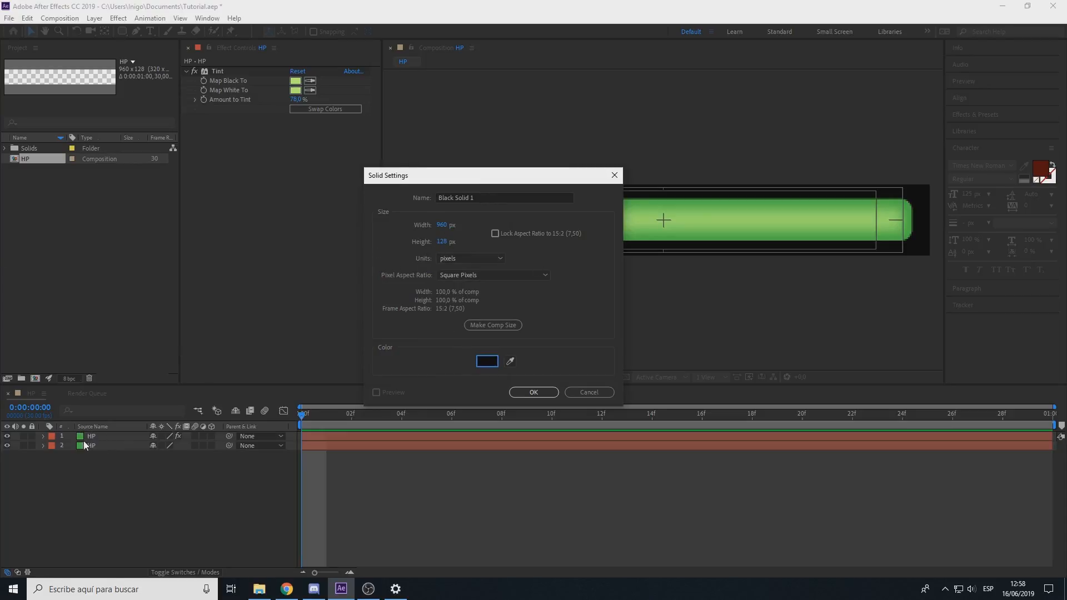
mouse_move(92, 442)
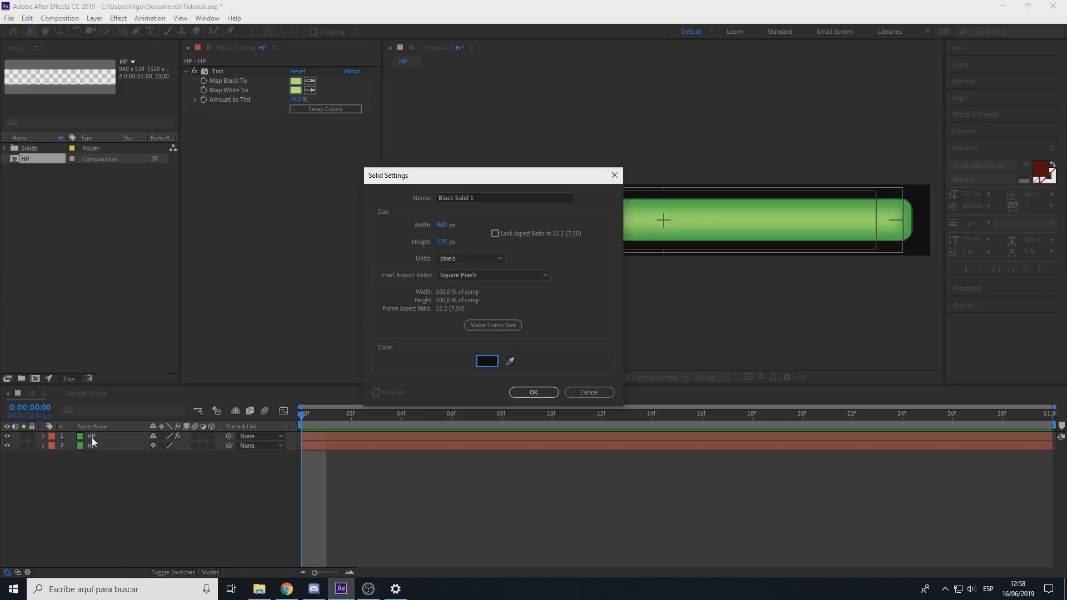
mouse_move(87, 438)
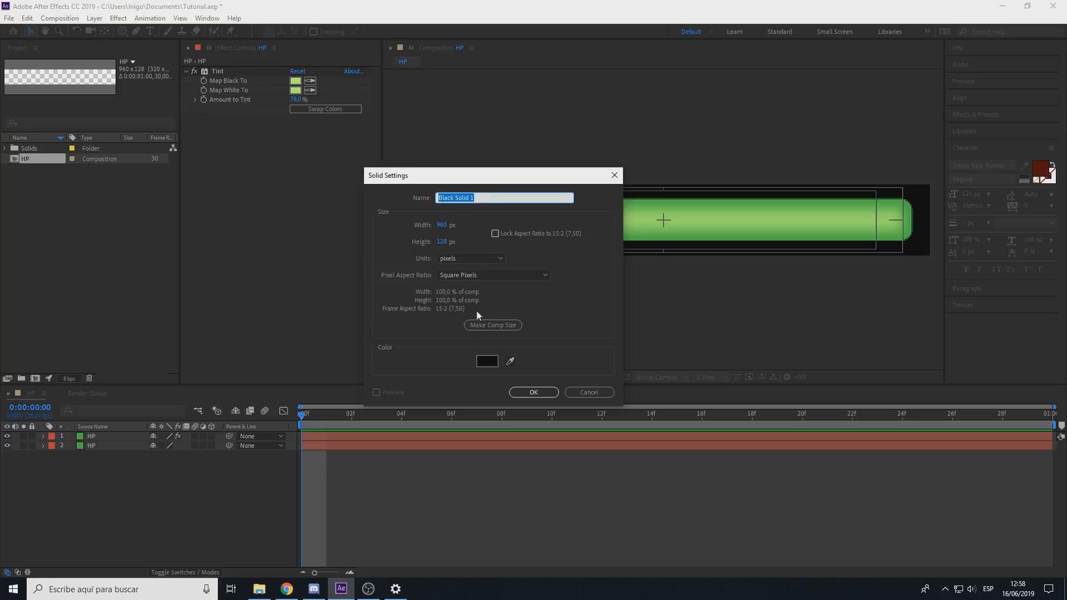
mouse_move(548, 308)
type("Particles")
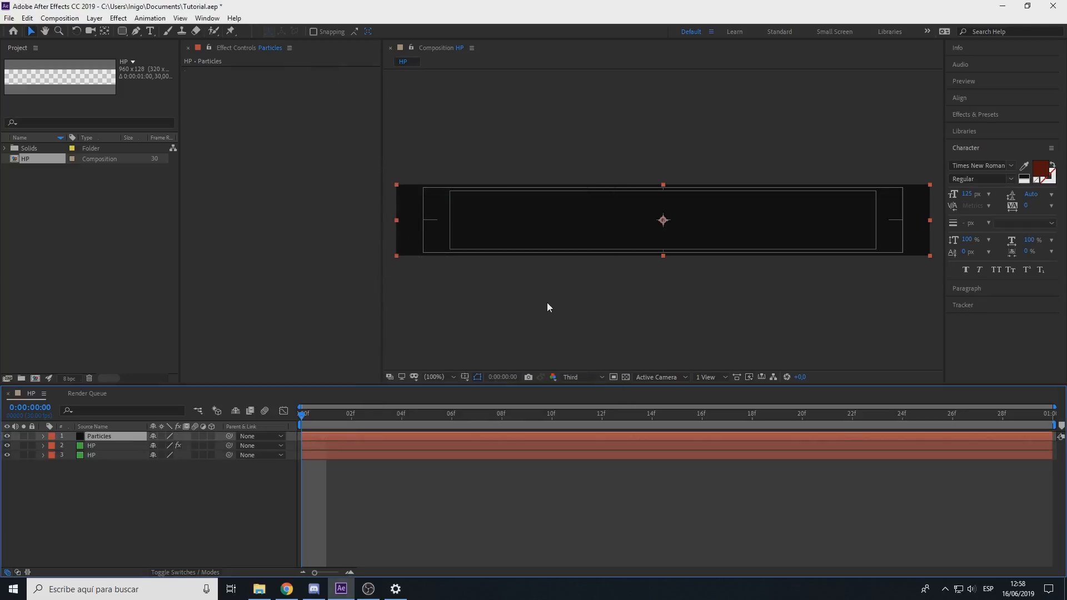
- Apply CC Particle World to the Particles layer and set preview resolution to Full
type("par")
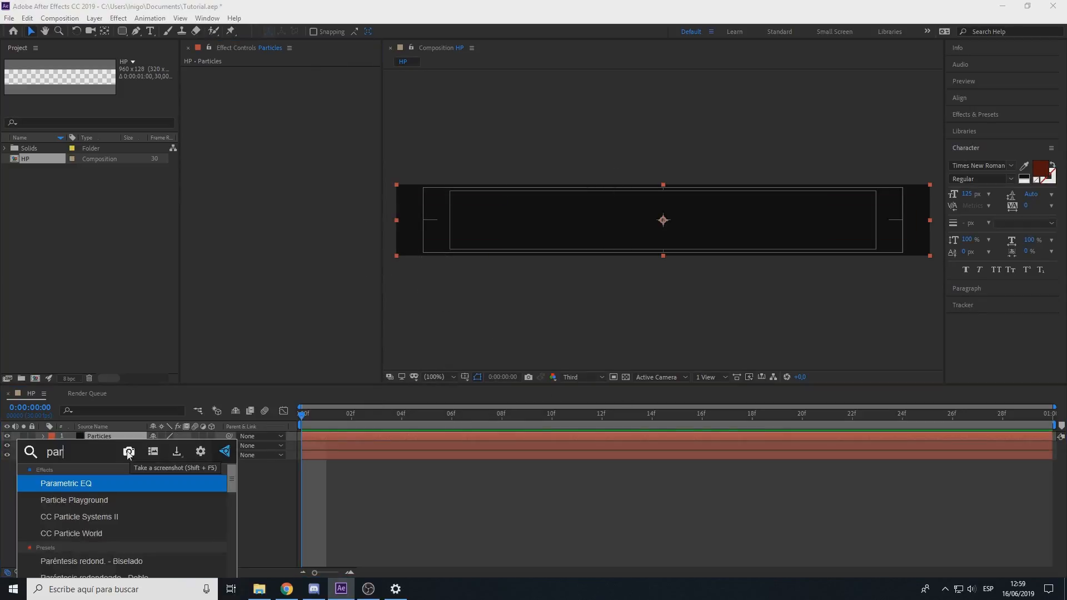
double_click(71, 533)
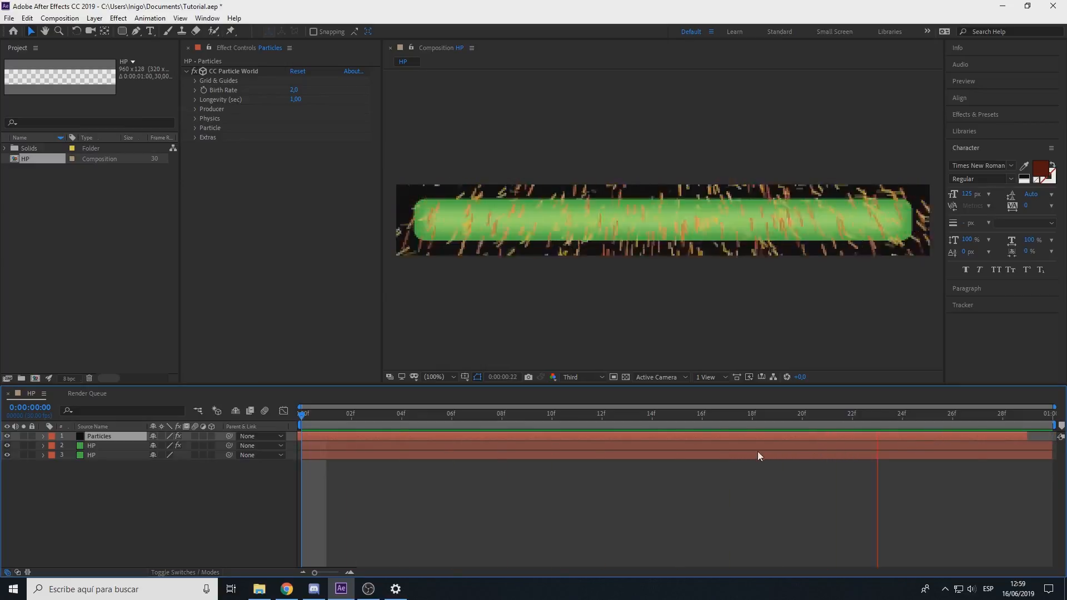
left_click(576, 376)
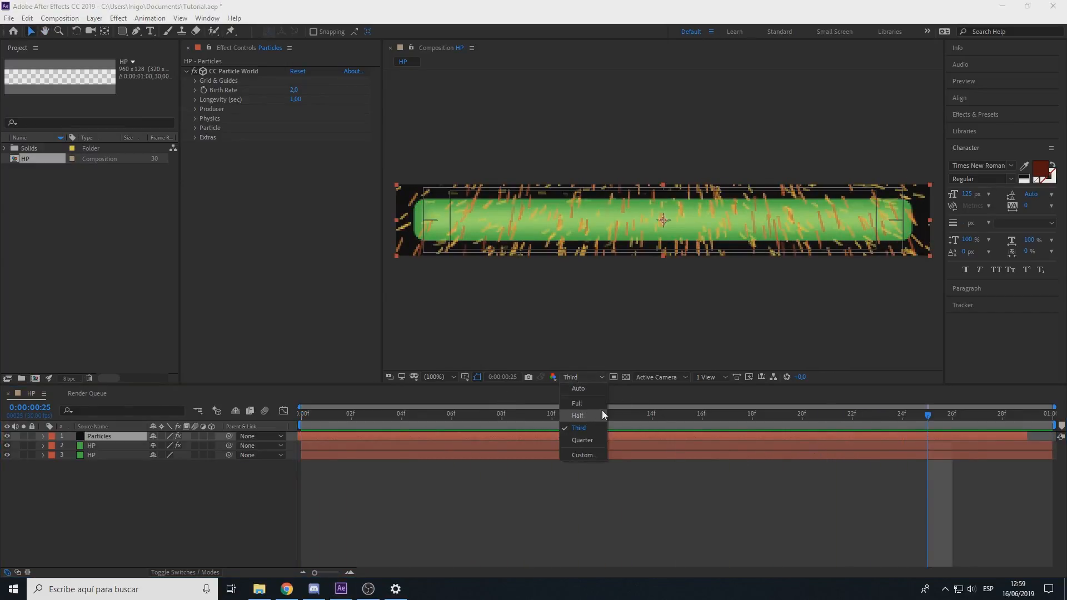
mouse_move(577, 402)
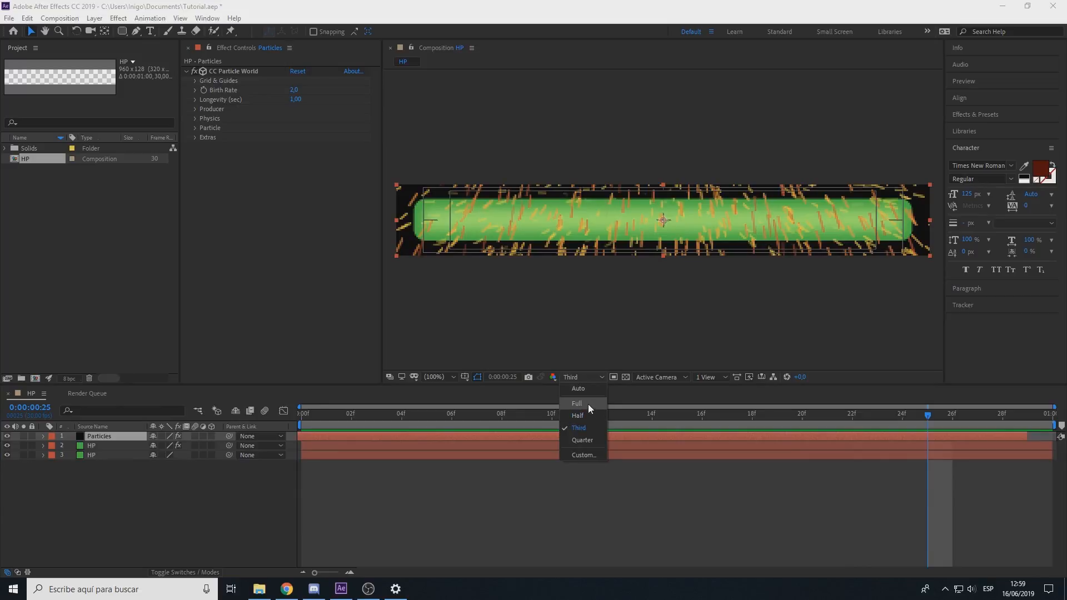
mouse_move(594, 408)
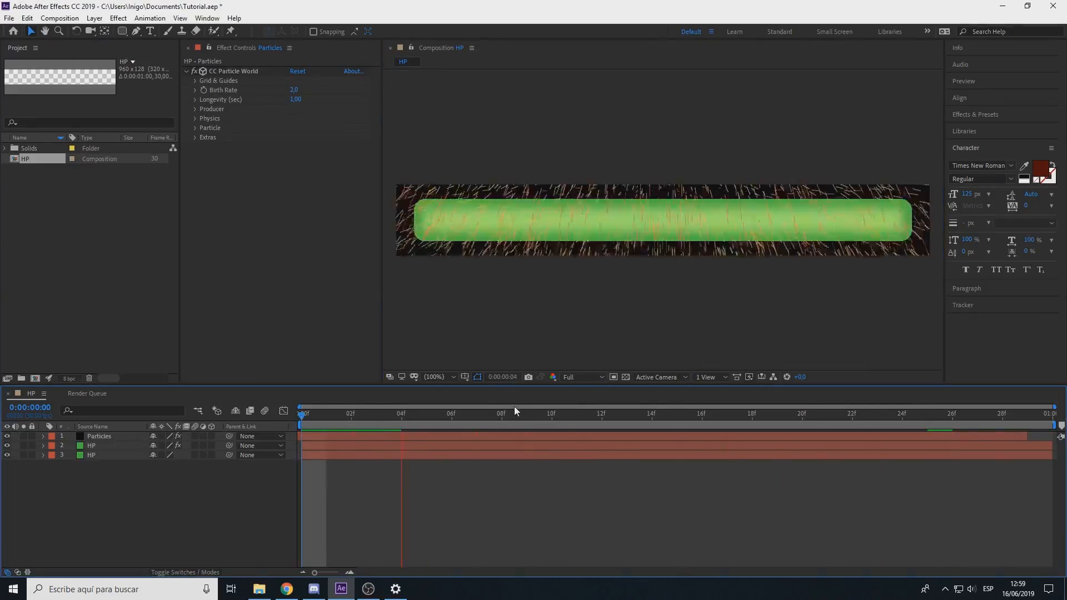
- Set Birth Rate 1.2, line particles, pale birth colour and orange-yellow death colour
left_click(902, 414)
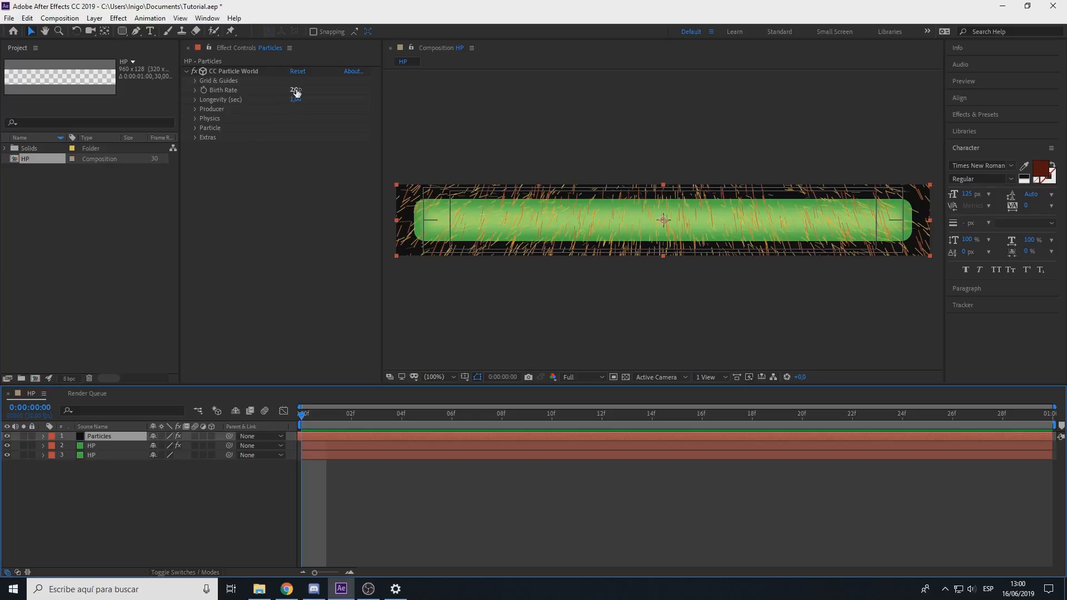
left_click(233, 71)
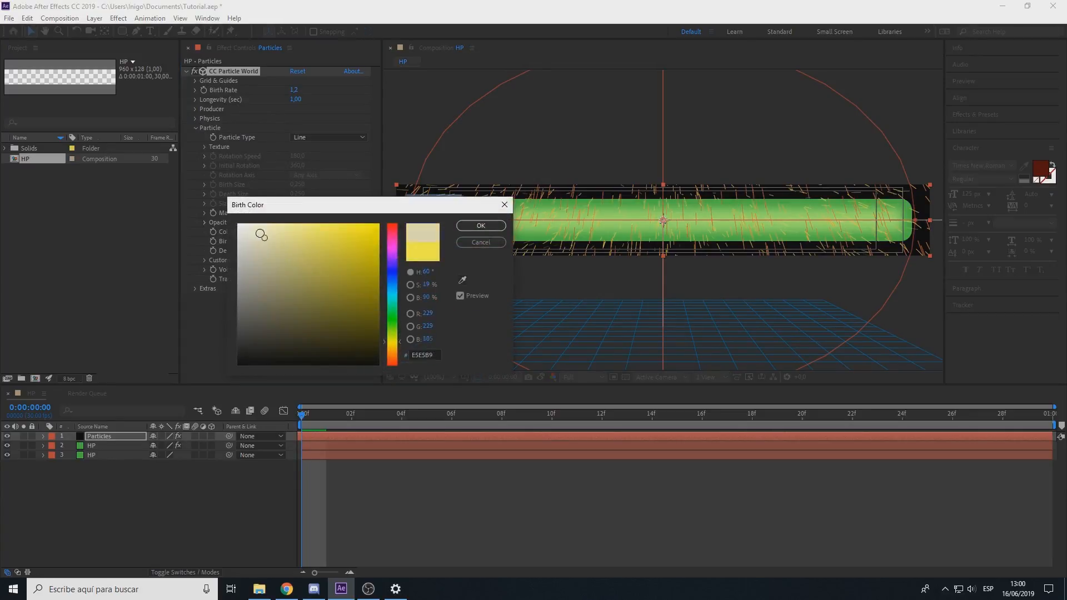
left_click(481, 225)
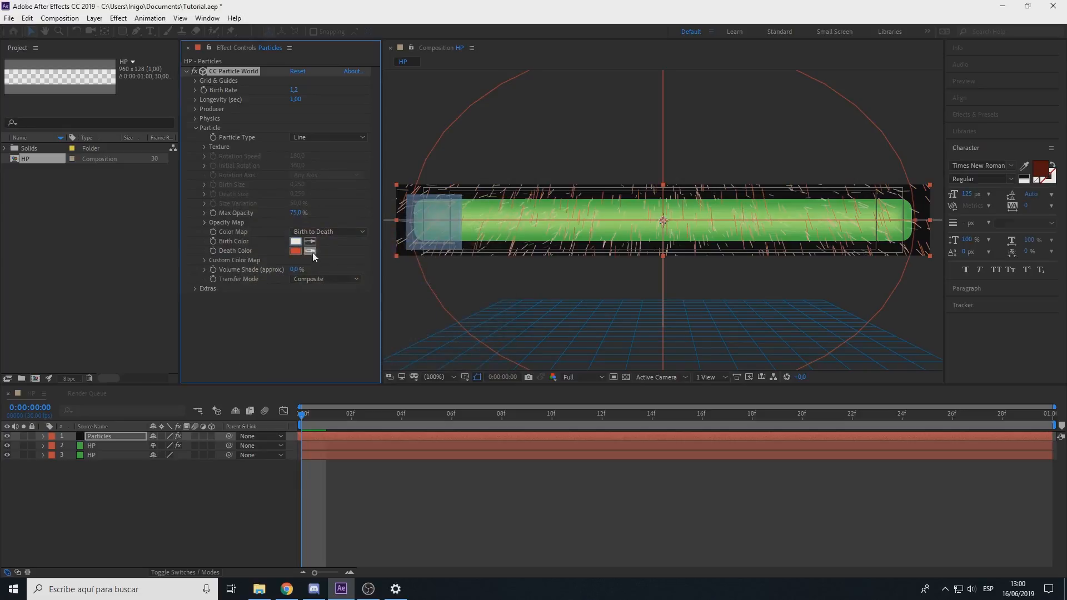
left_click(295, 251)
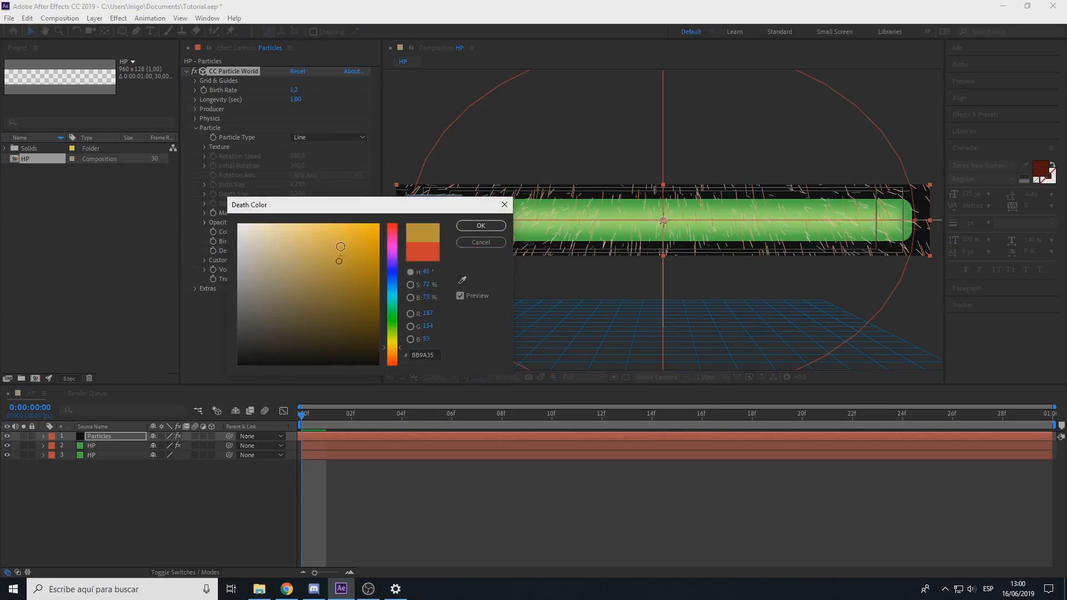
left_click(357, 242)
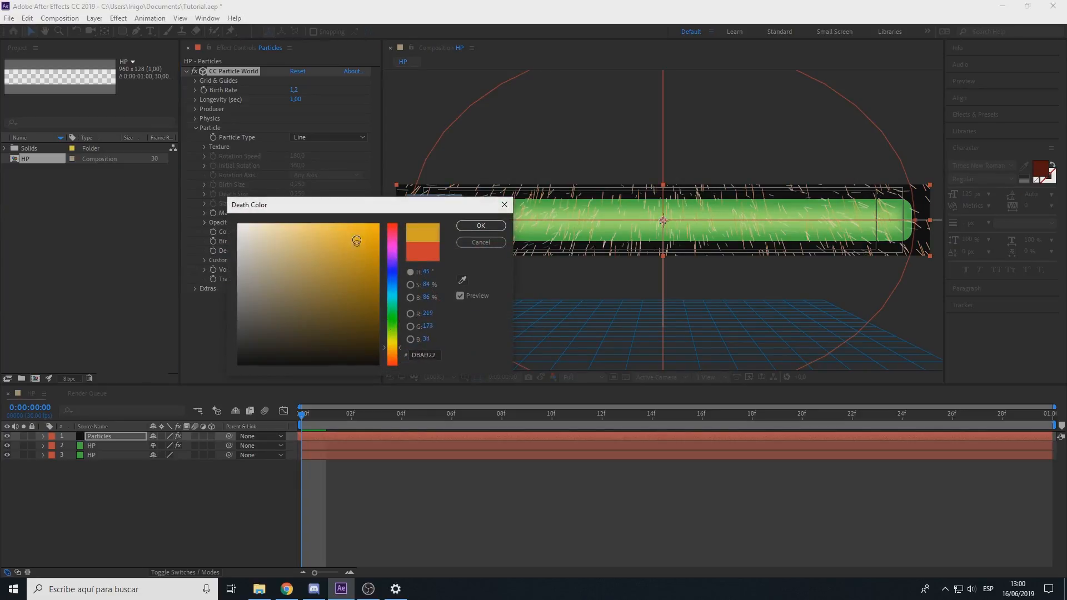
left_click(480, 226)
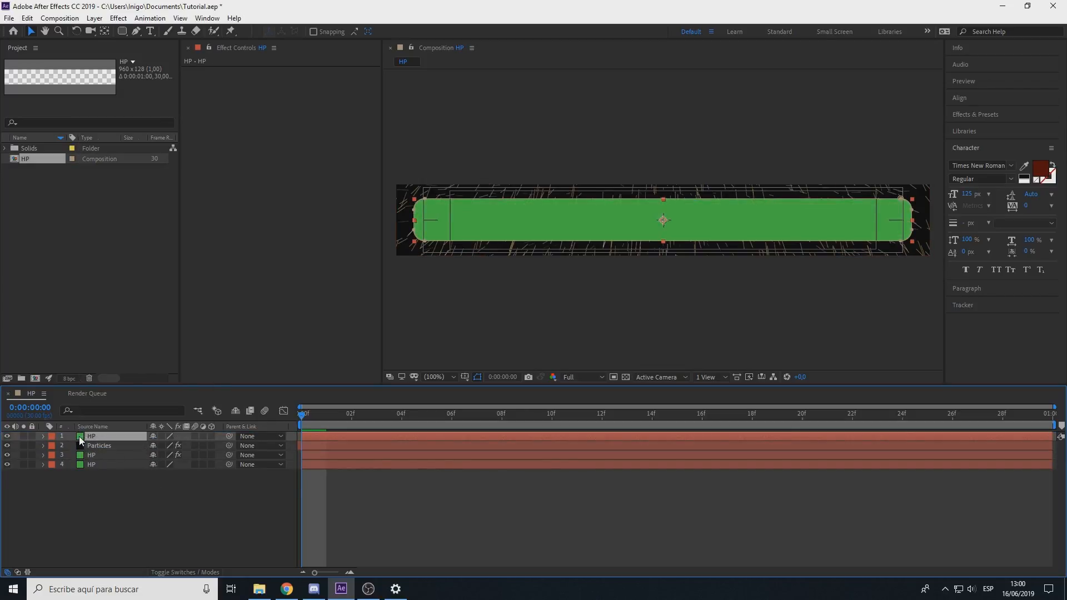
- Relabel the top HP duplicate and matte Particles with Alpha Matte "HP" so streaks stay inside the bar
right_click(80, 436)
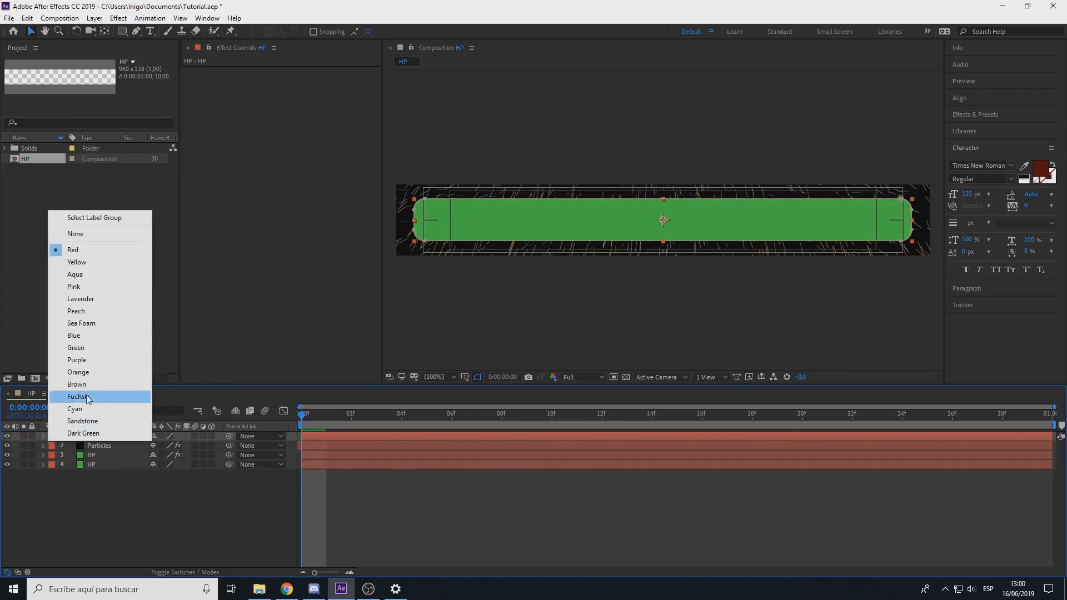
mouse_move(103, 262)
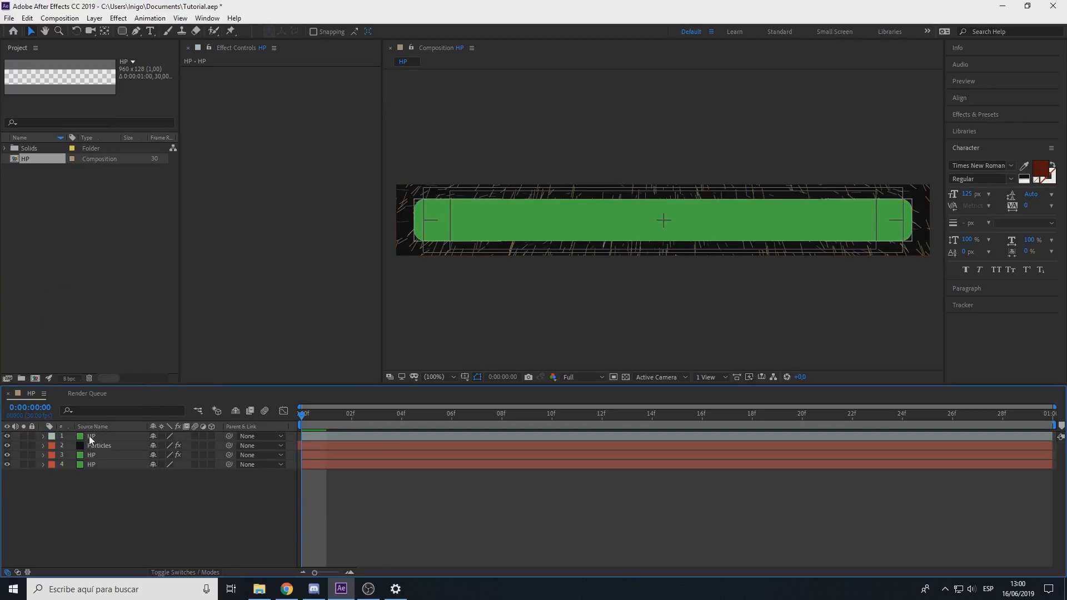
left_click(99, 445)
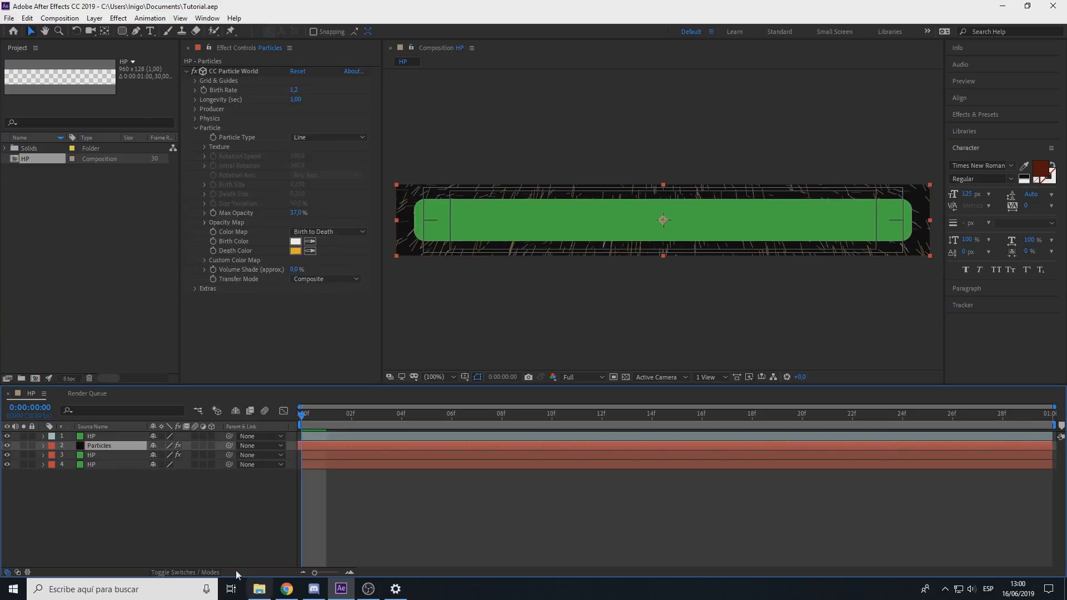
mouse_move(198, 572)
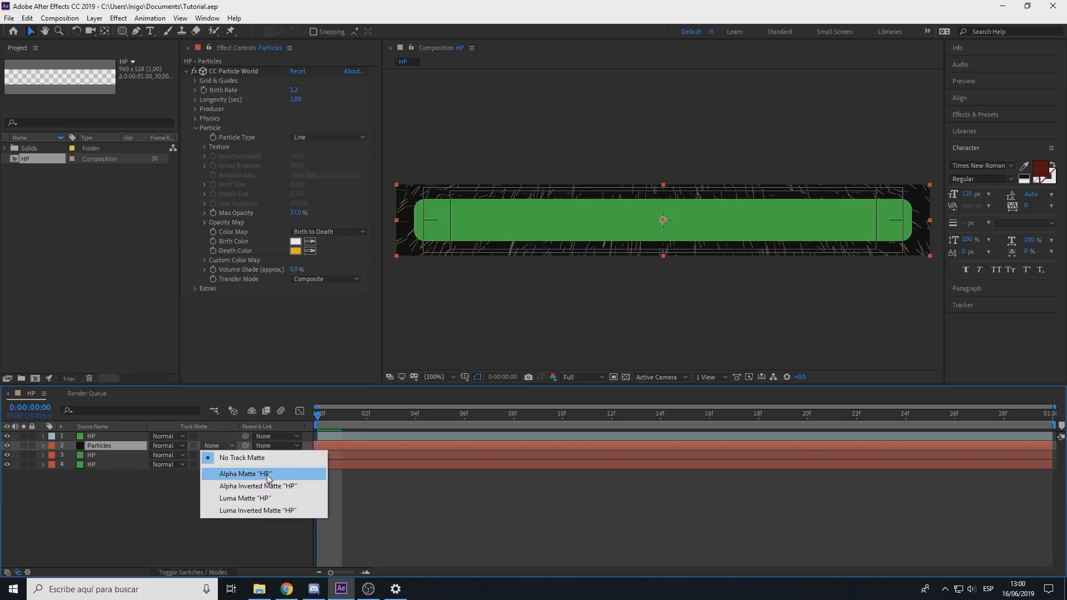
left_click(243, 473)
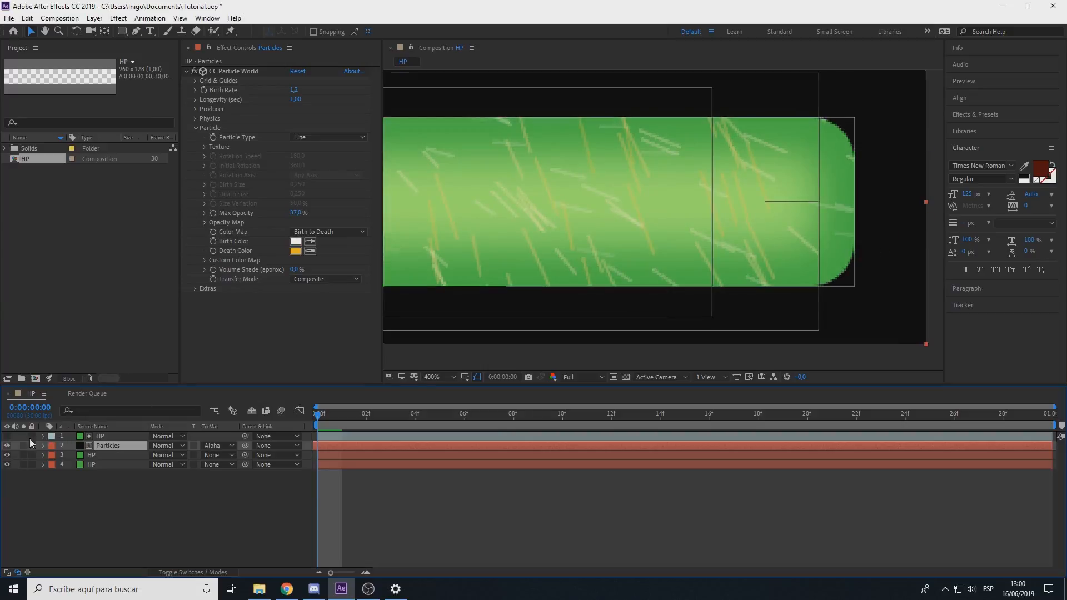
left_click(218, 445)
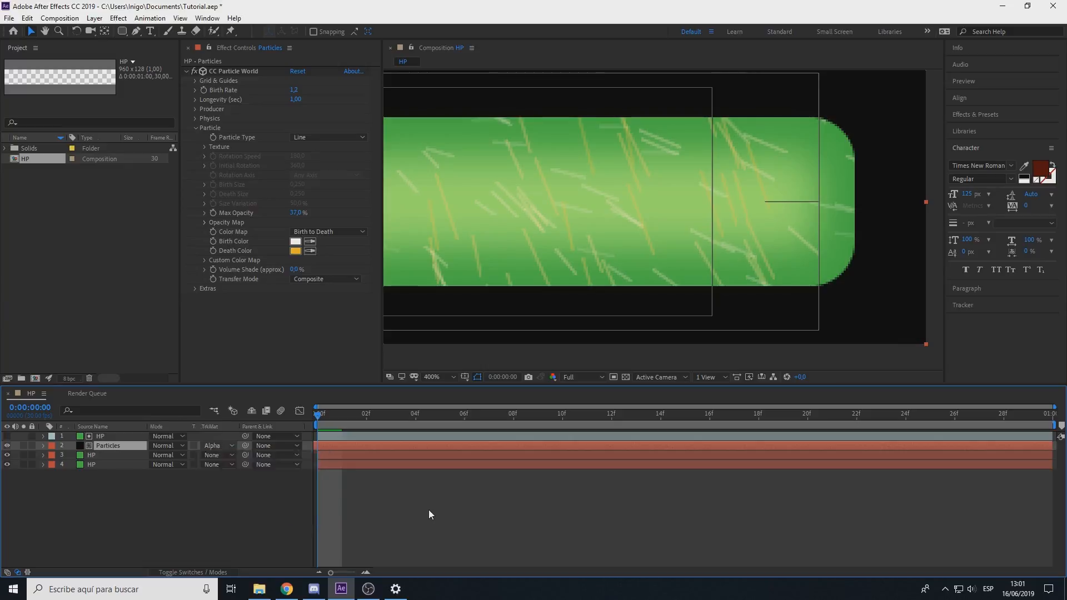
left_click(437, 377)
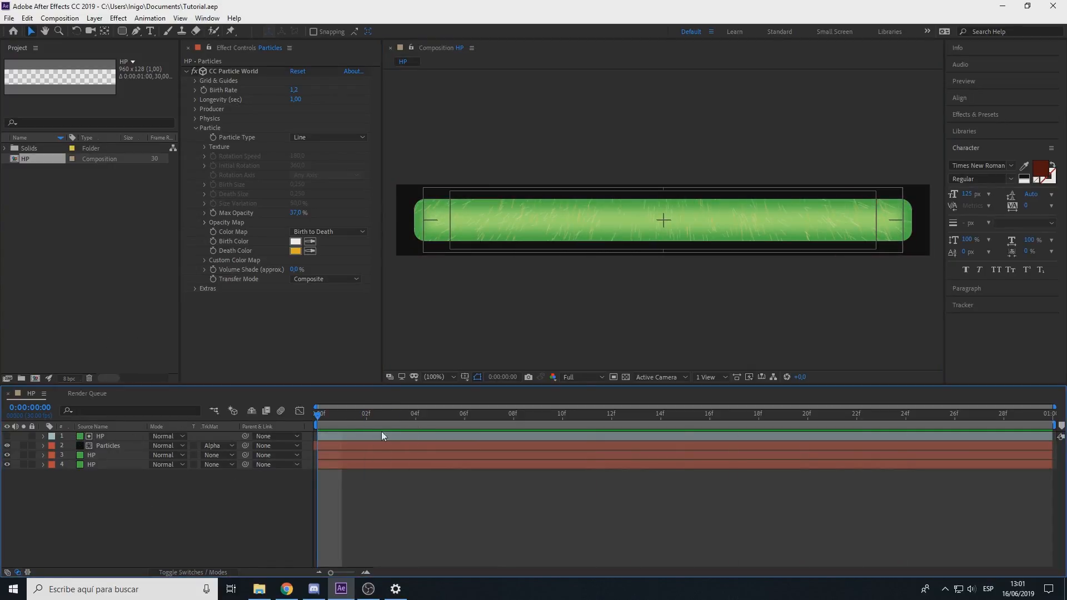
left_click(108, 445)
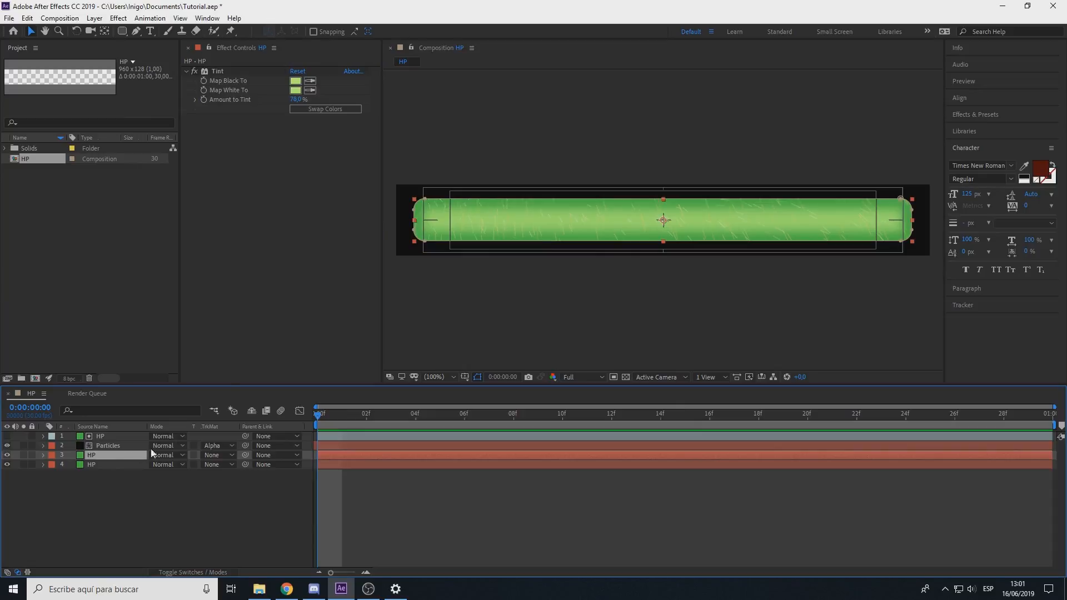
mouse_move(307, 141)
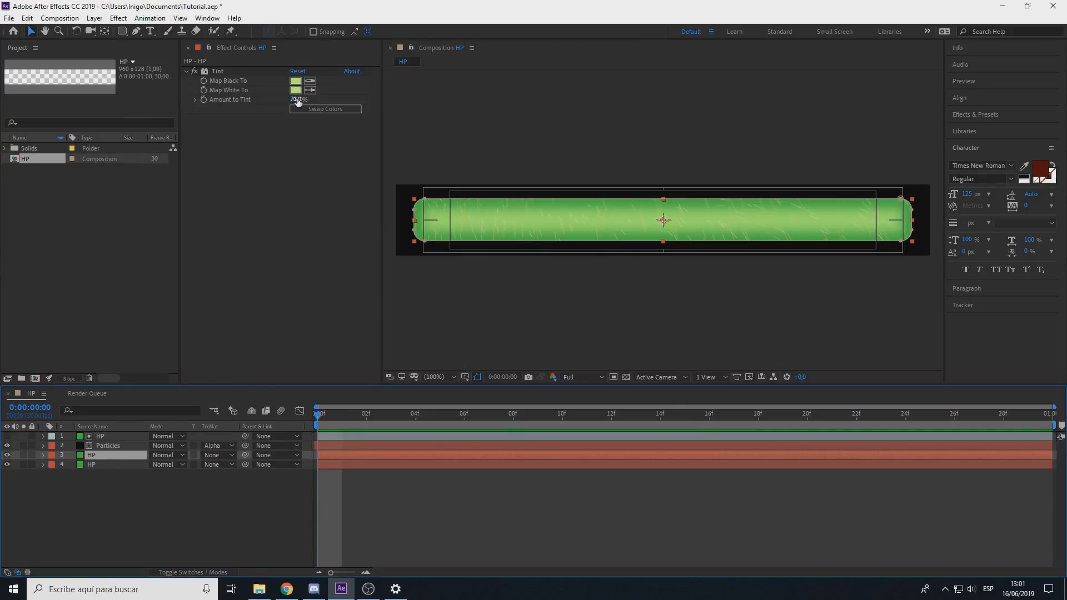
- Set the Tint amount to 70% with Map White To green 4CA42A, then select the HP copy
left_click_drag(298, 99, 302, 99)
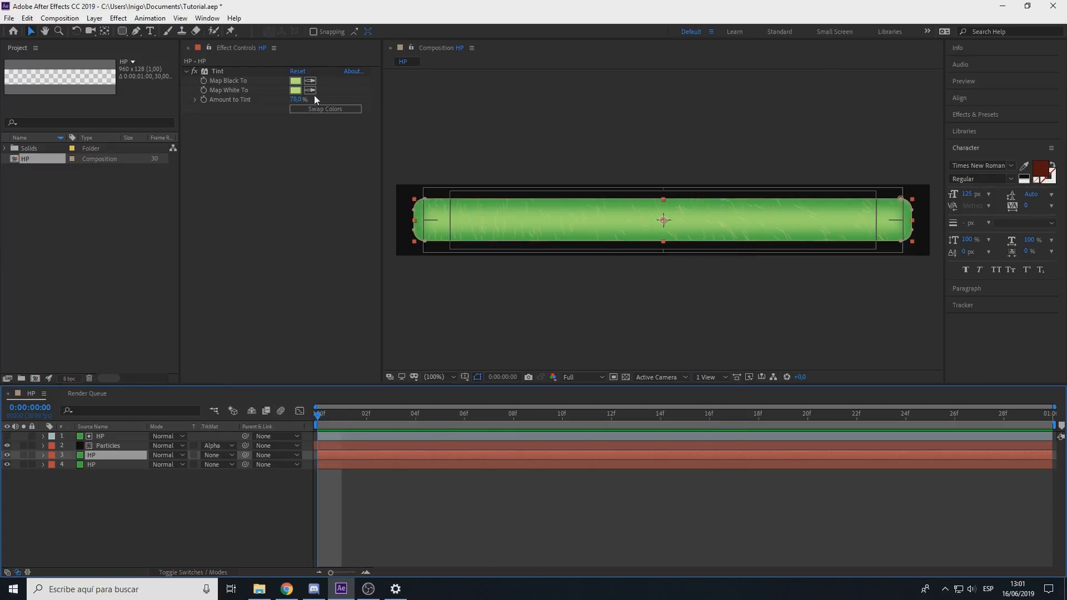
left_click(295, 90)
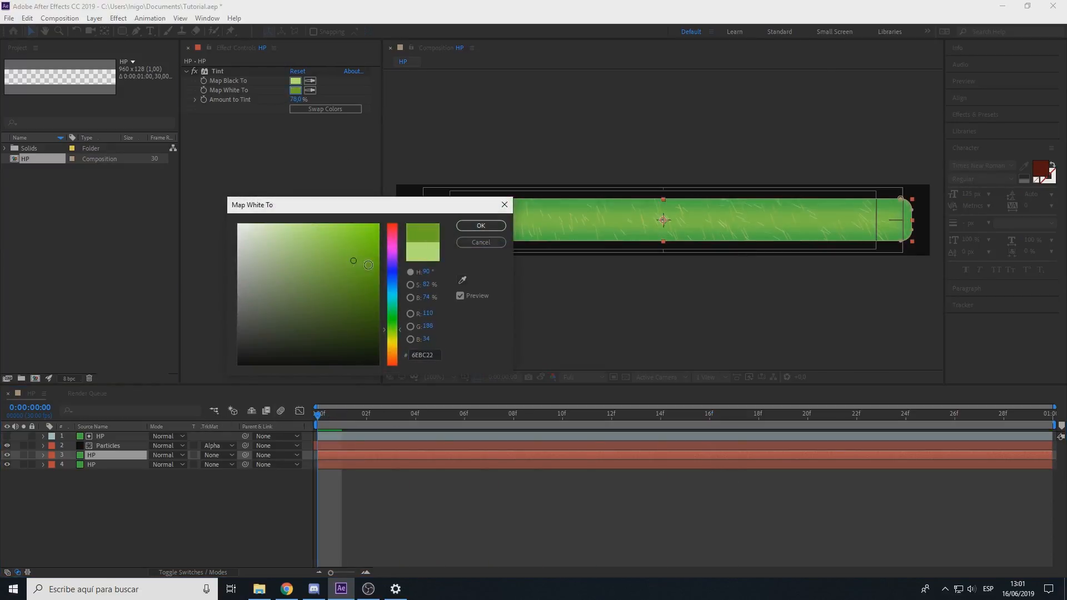
left_click(481, 225)
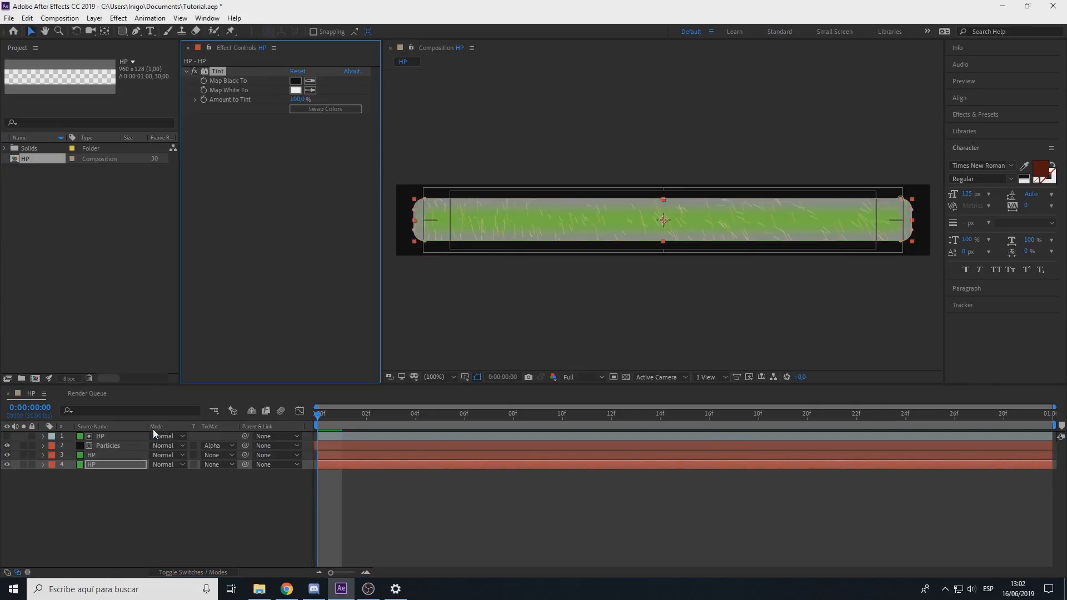
left_click(296, 90)
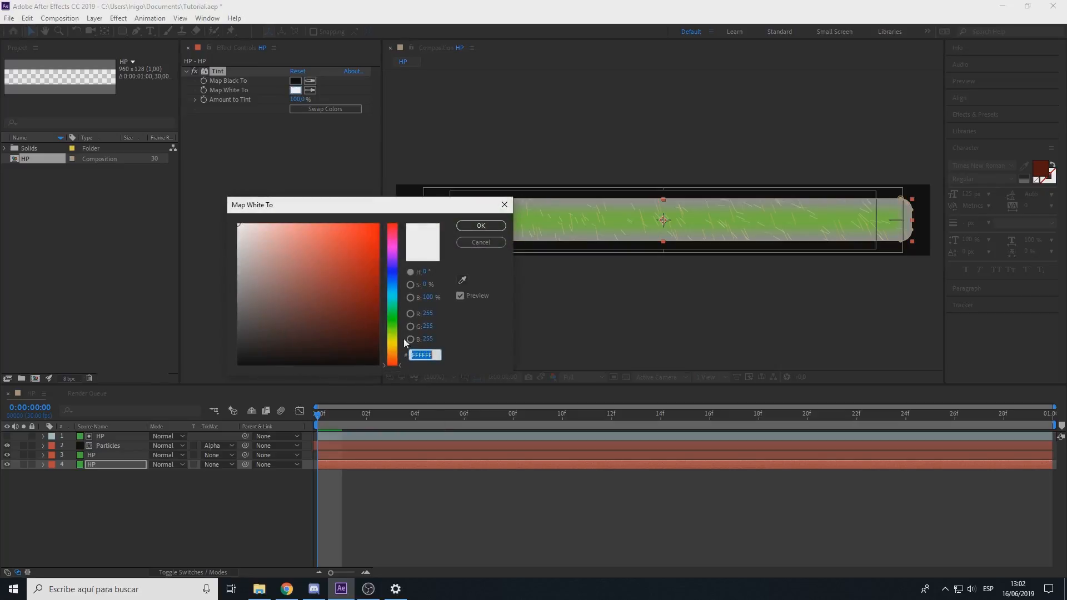
left_click(321, 281)
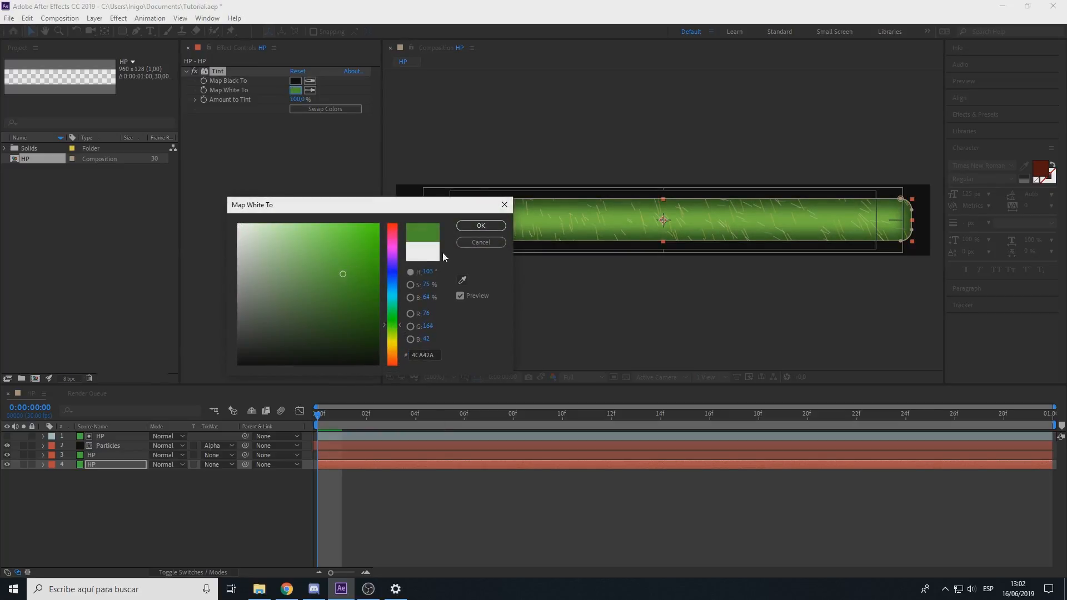
left_click(480, 226)
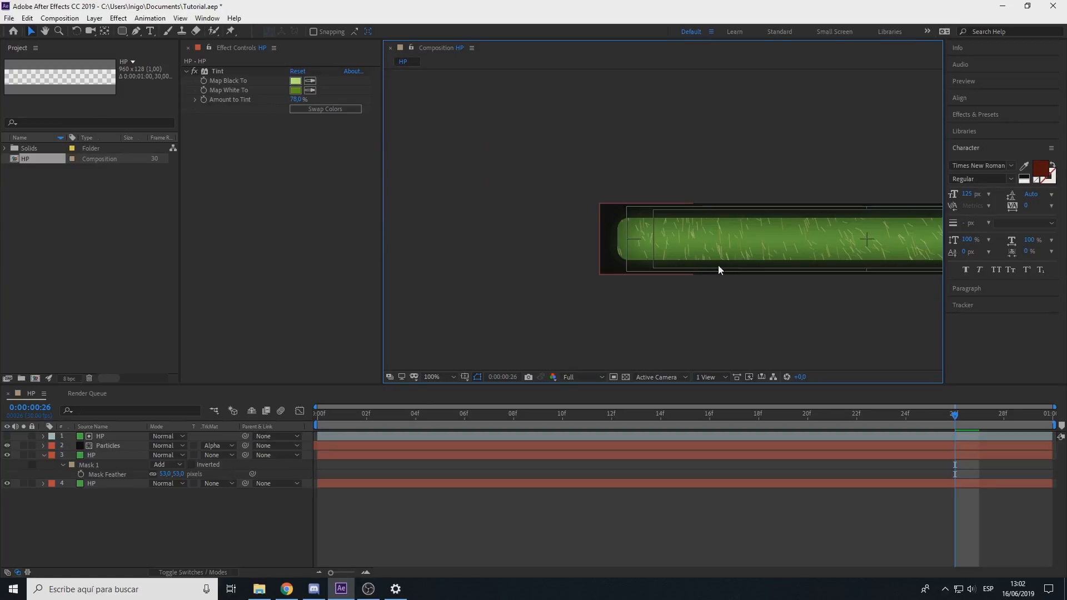
left_click(433, 377)
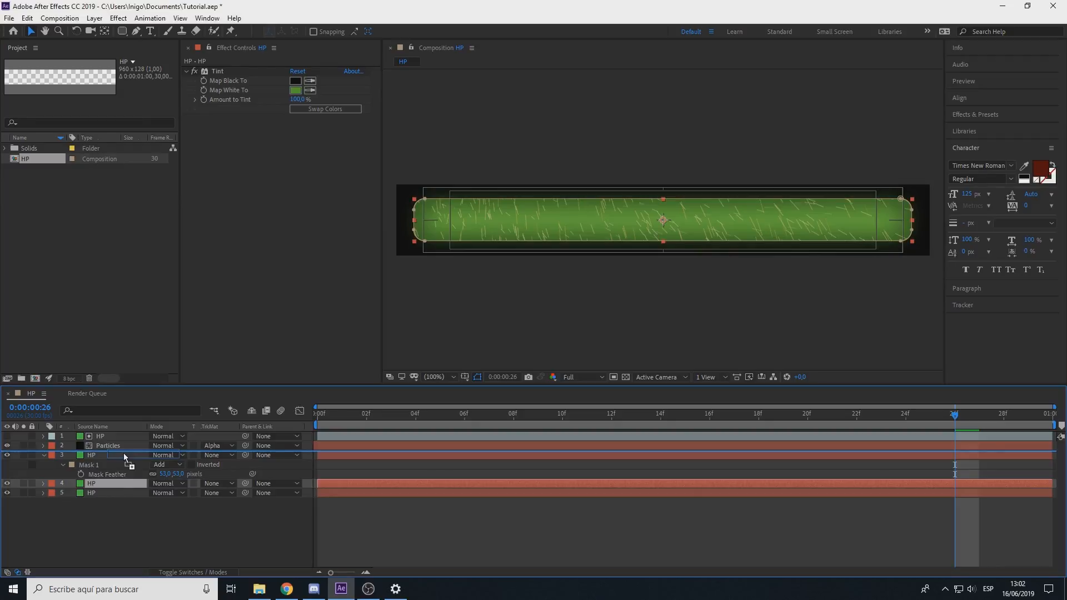
- Rename two bar layers to Mask and set the HP layer's Track Matte to Alpha Matte "Mask"
right_click(122, 455)
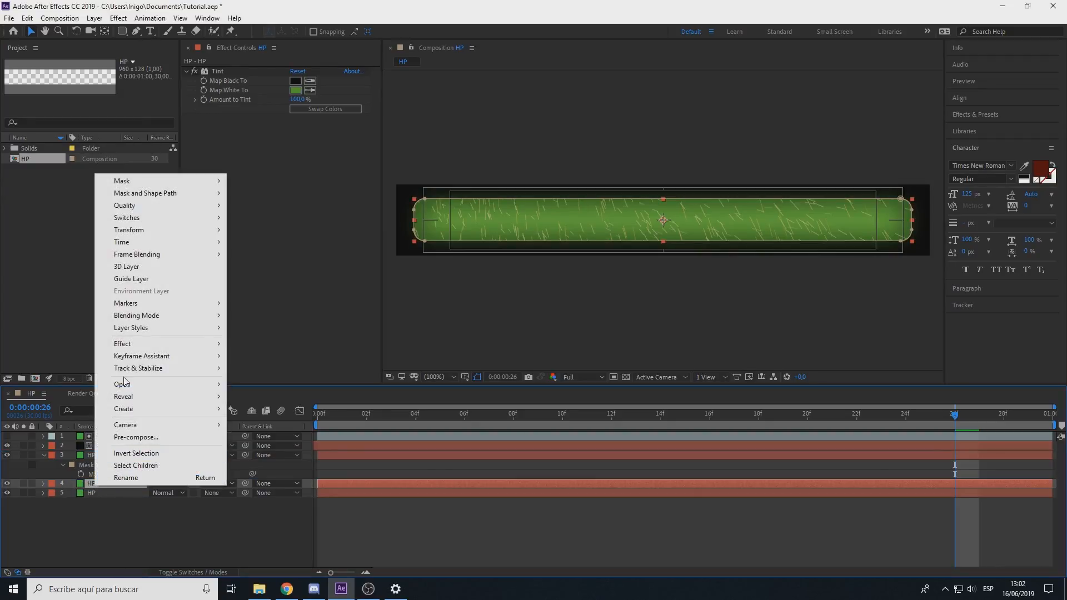
left_click(126, 478)
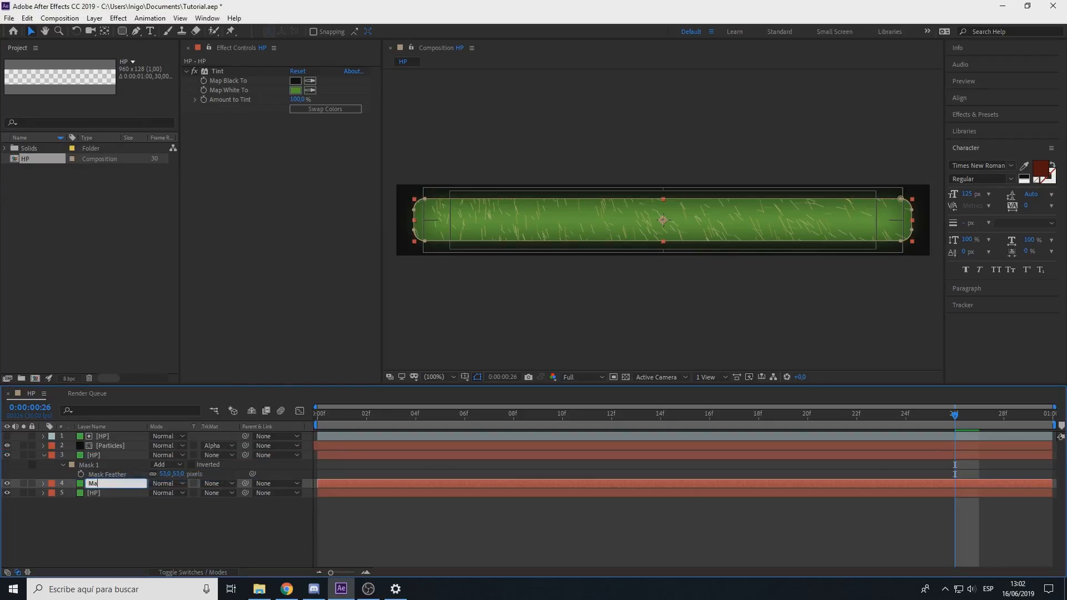
right_click(105, 435)
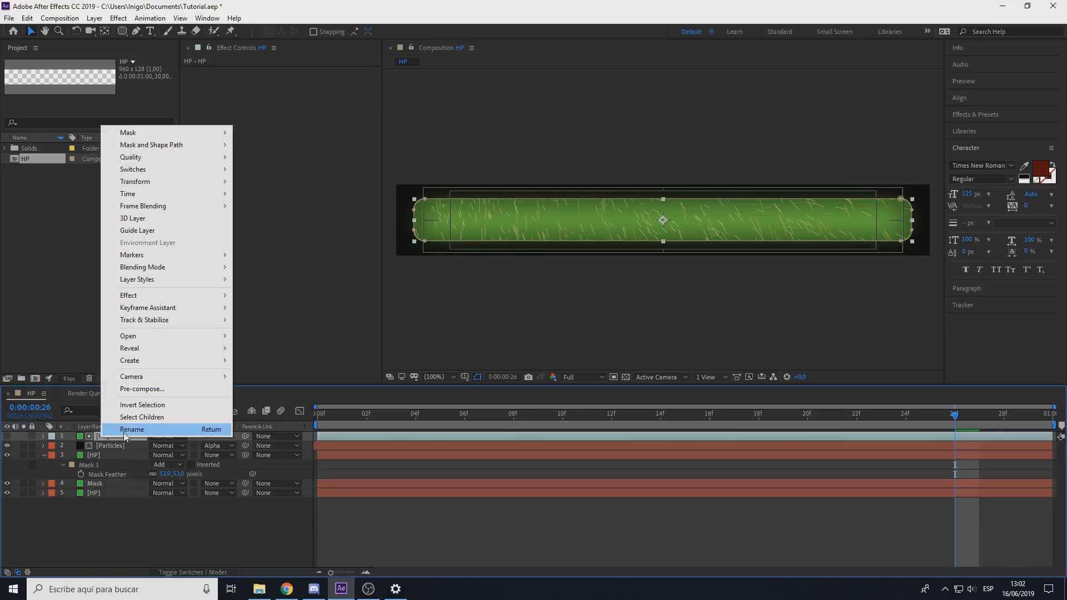
left_click(132, 429)
type("Mask")
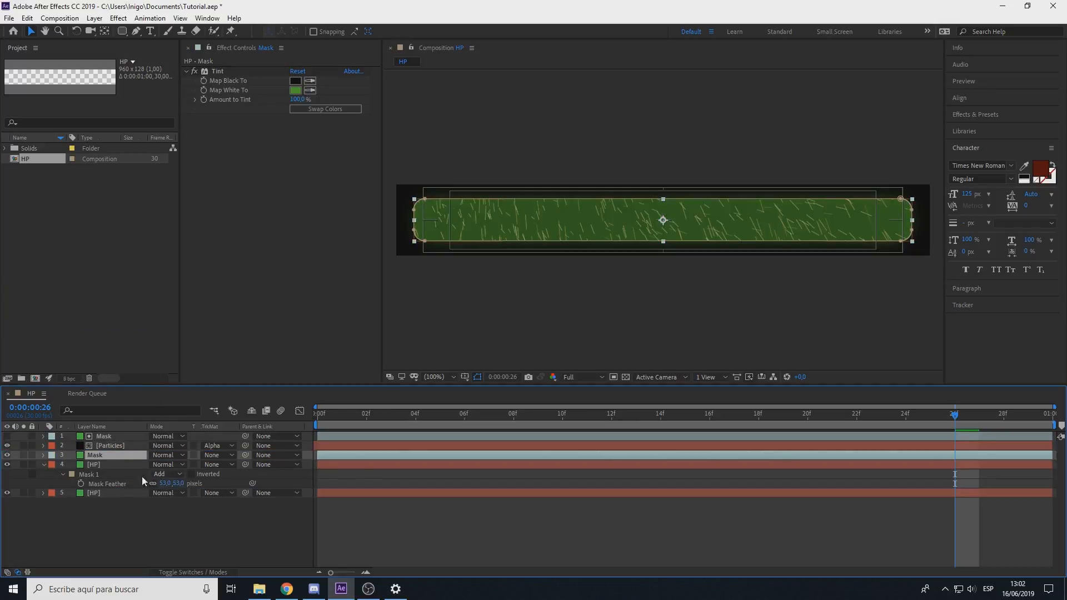
left_click(218, 455)
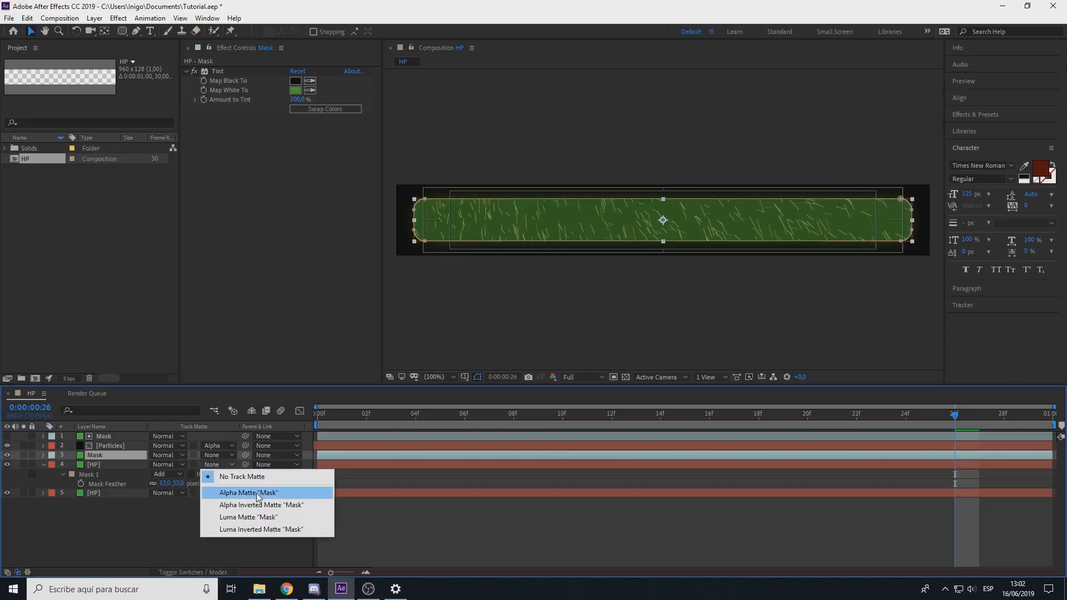
left_click(247, 493)
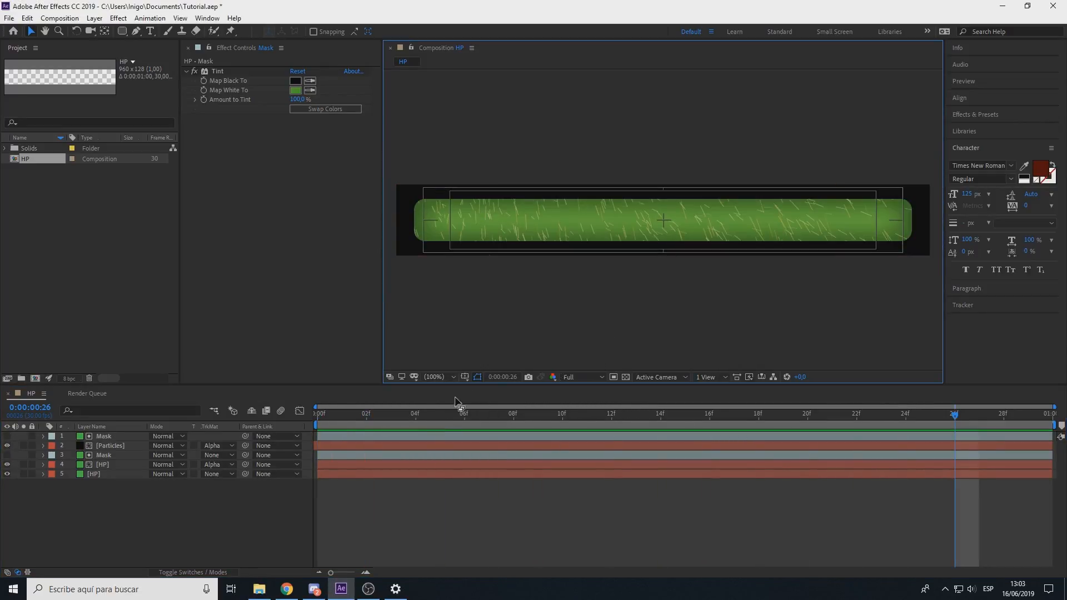
- Add Glow and CC Vector Blur to the Particles layer and adjust the blur Amount
left_click(110, 445)
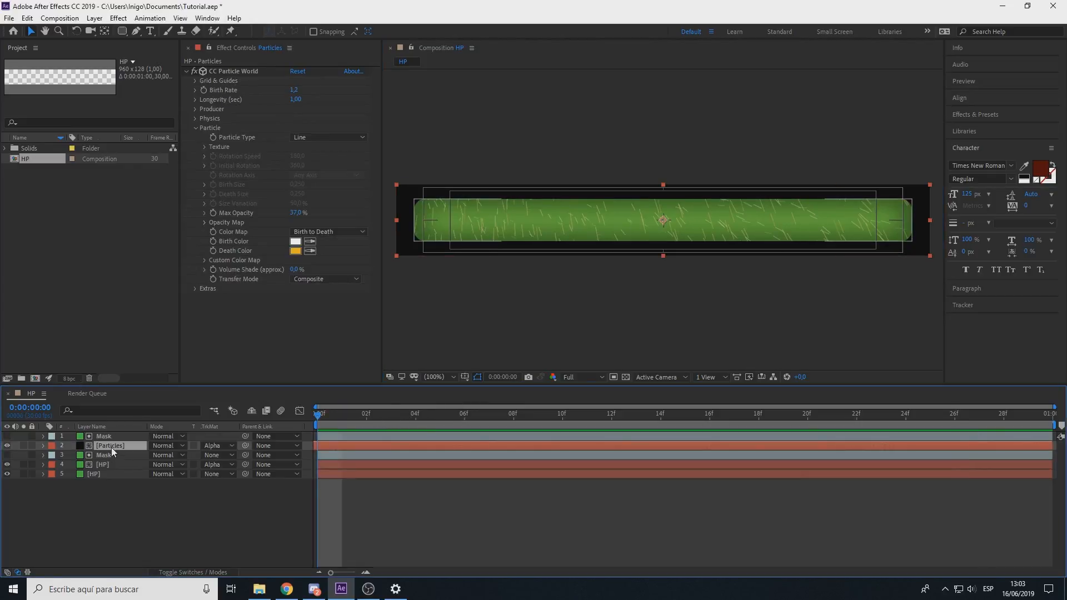
type("respl")
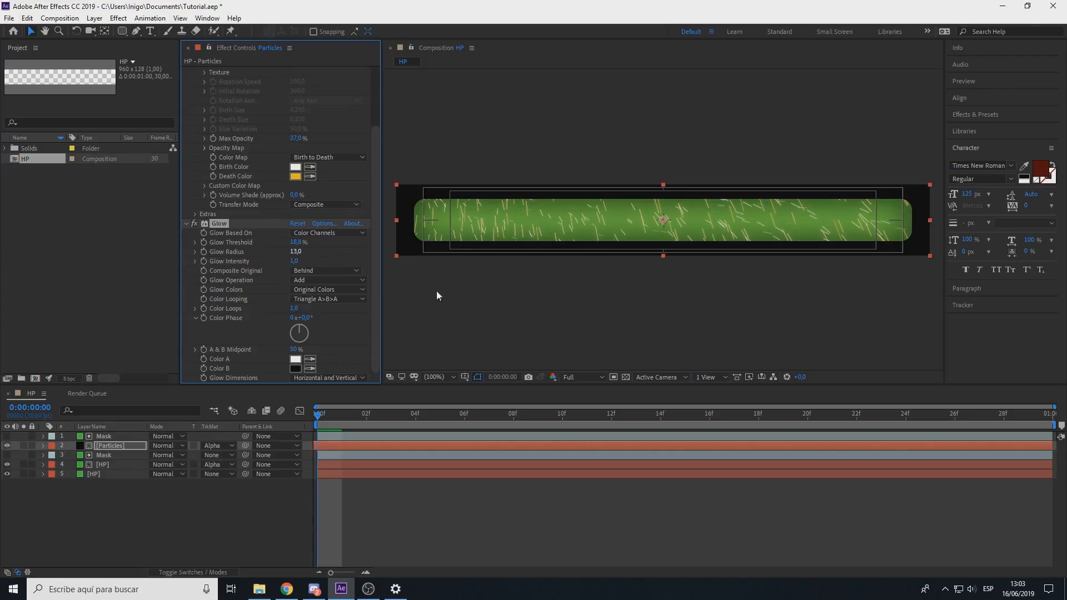
type("v")
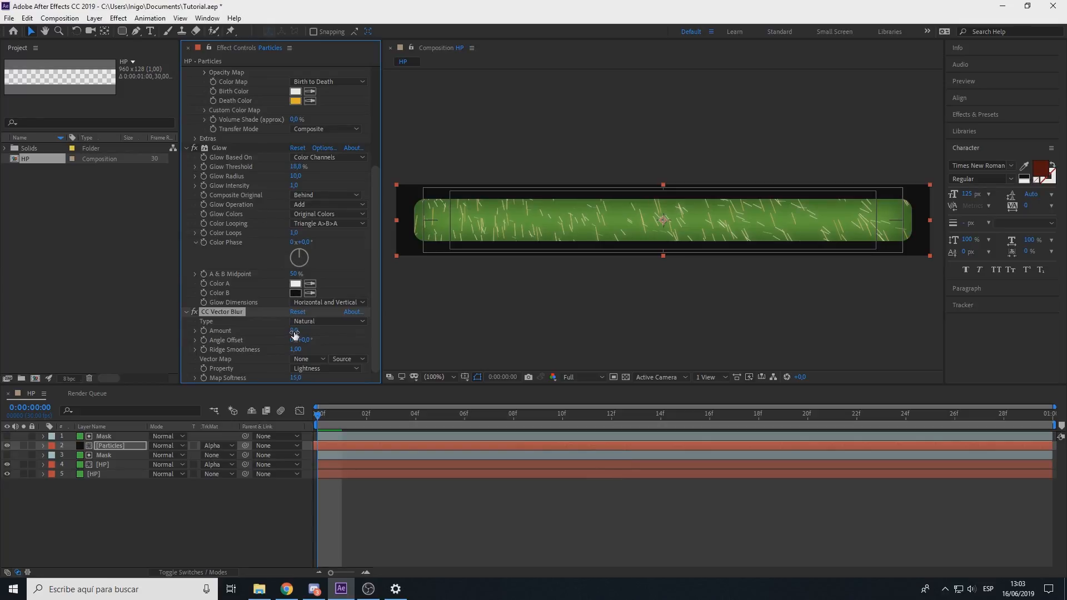
left_click_drag(294, 331, 296, 332)
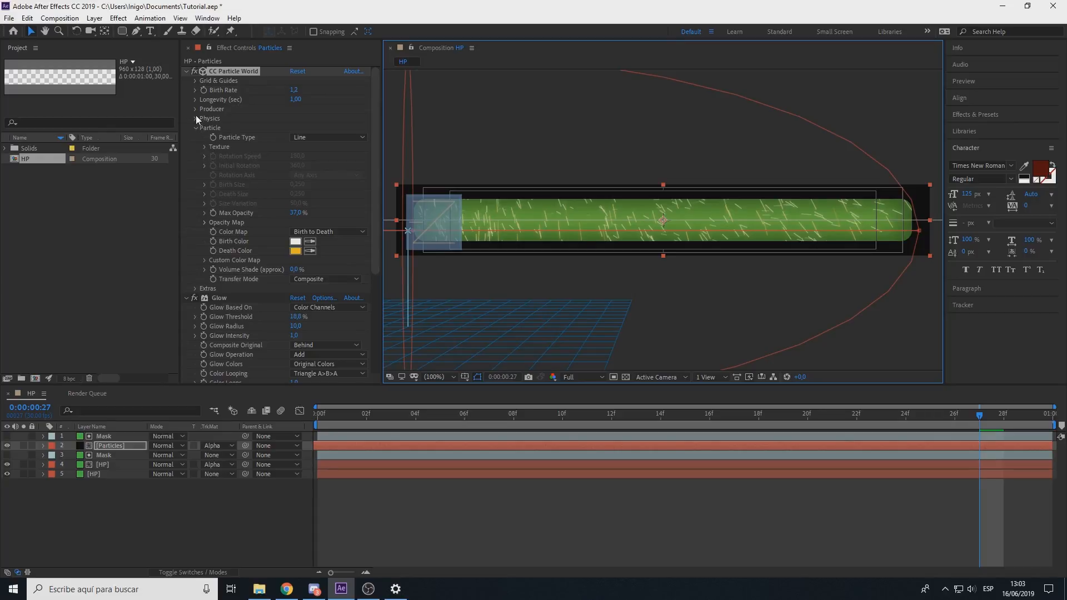
- Set CC Particle World physics to Gravity 0,100, Velocity 5,00 and Resistance 3,0
left_click(195, 118)
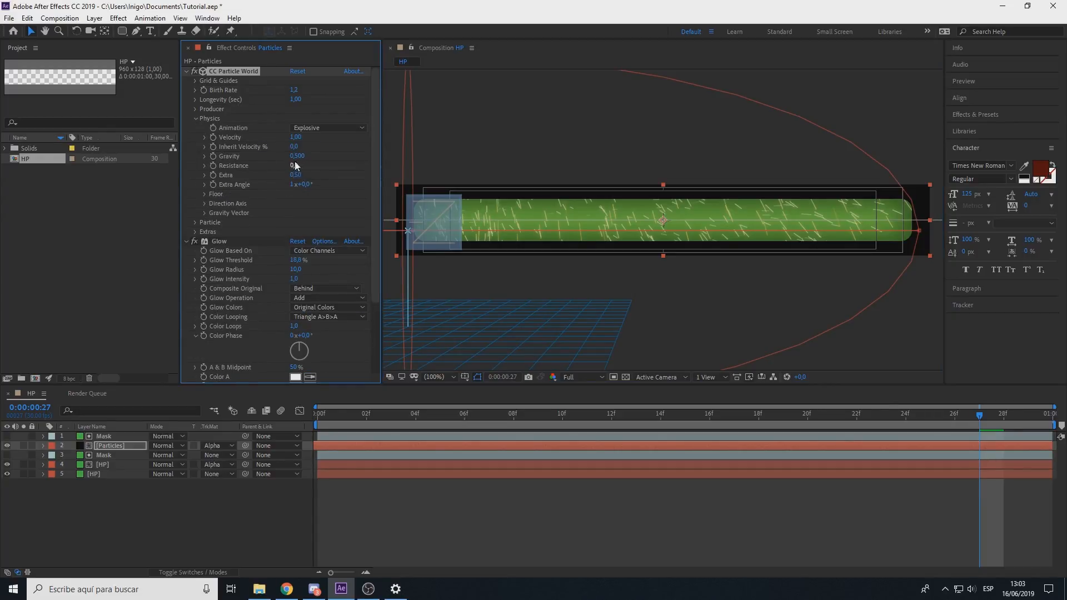
left_click(295, 156)
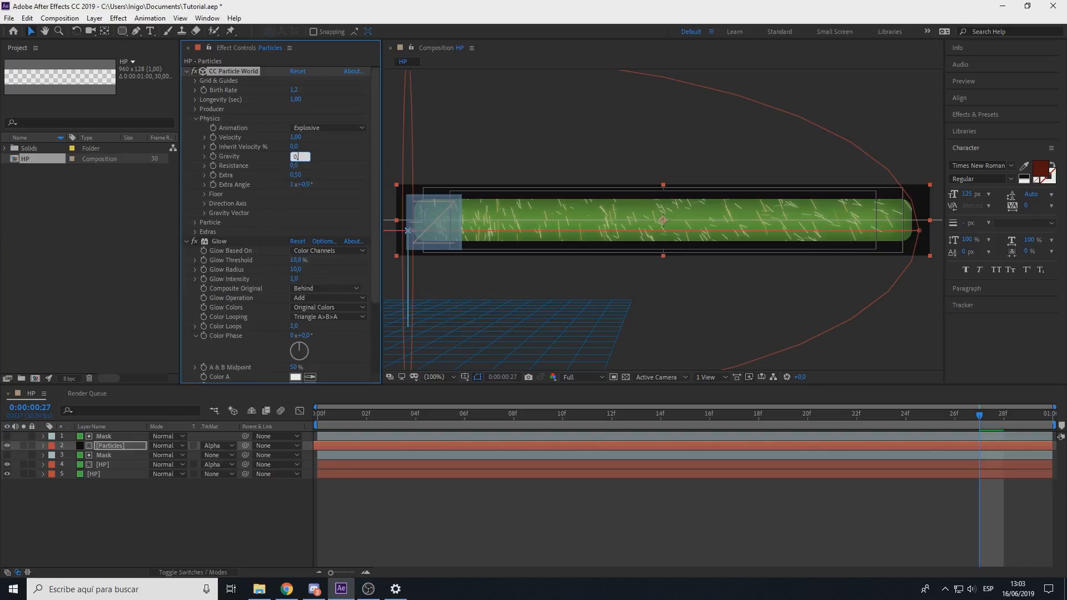
type("0,100")
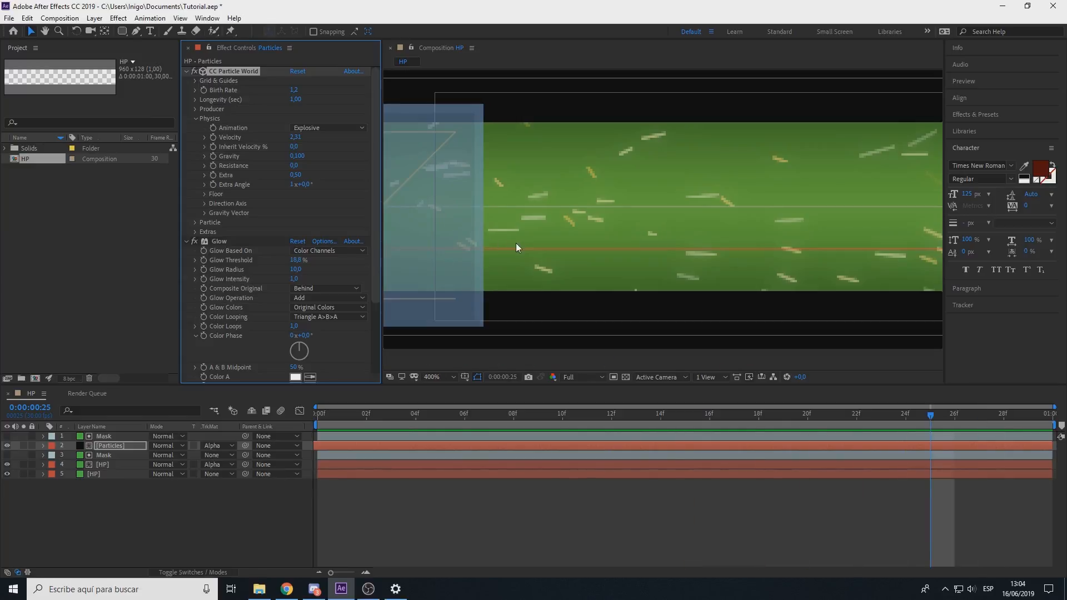
left_click(315, 413)
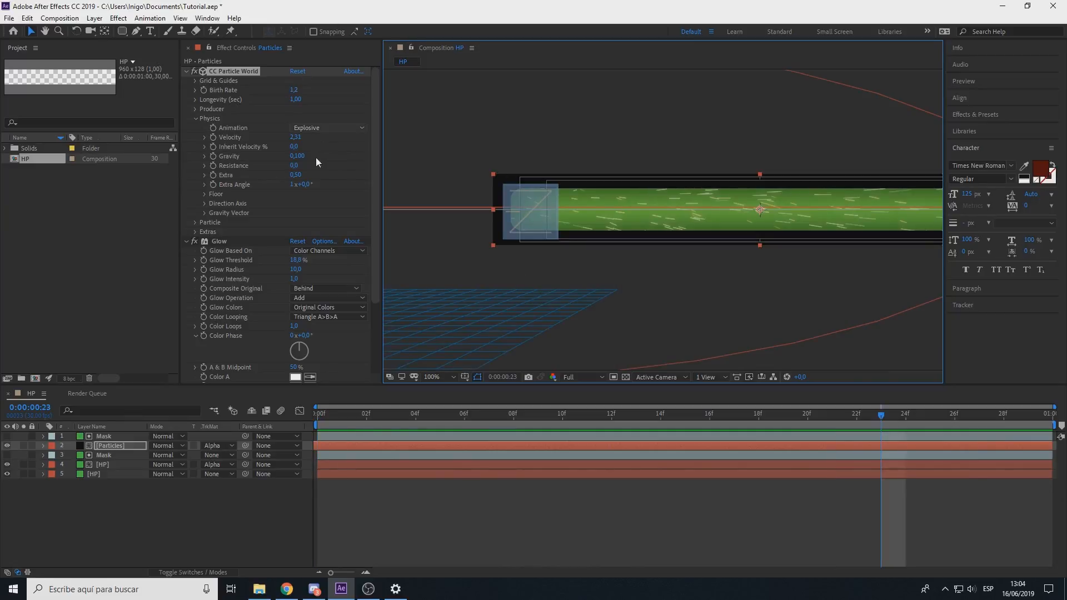
left_click_drag(298, 156, 320, 156)
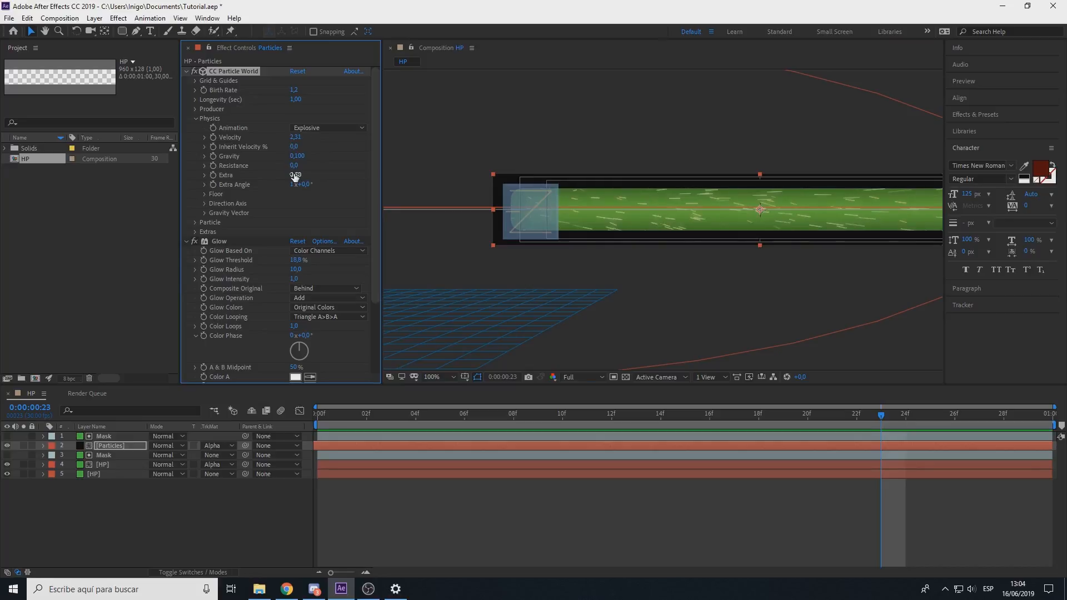
left_click_drag(293, 166, 314, 169)
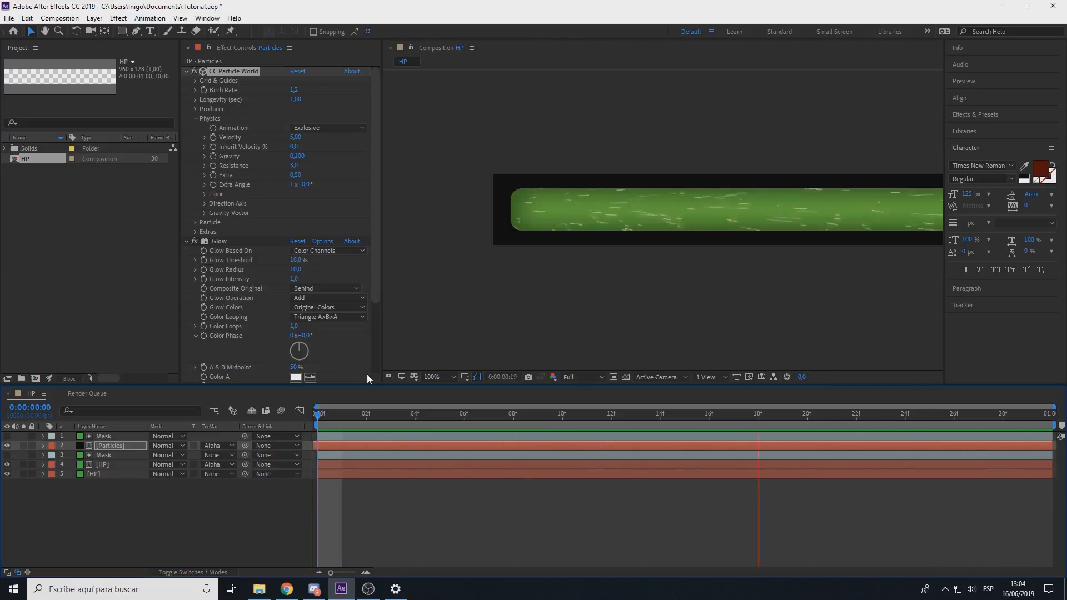
- Preview the particle streaks at 400%, 200% and 100% magnification and reselect the Particles layer
left_click(710, 413)
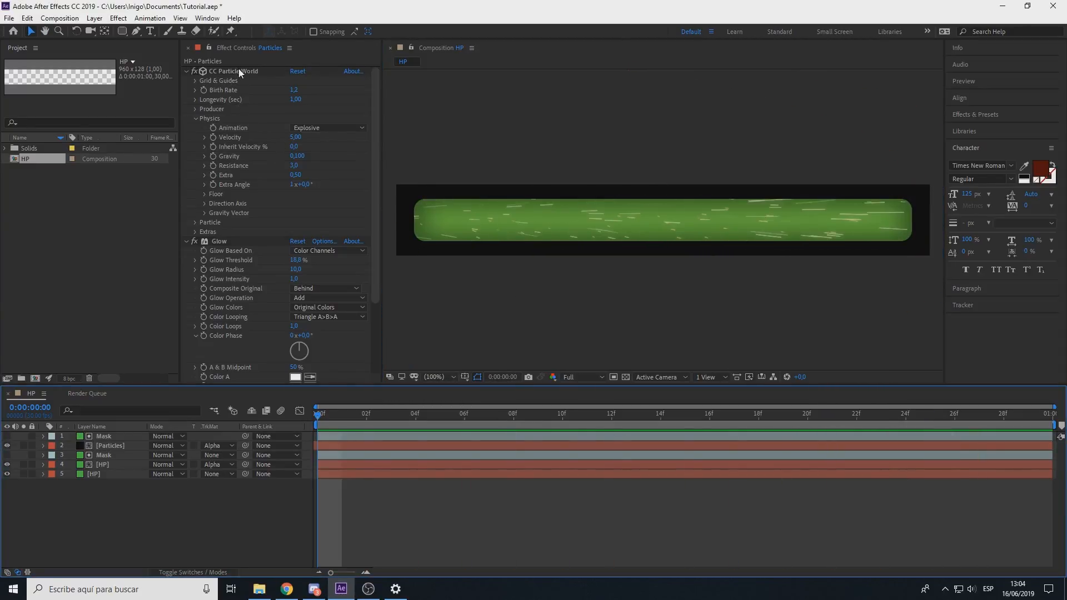
left_click(296, 136)
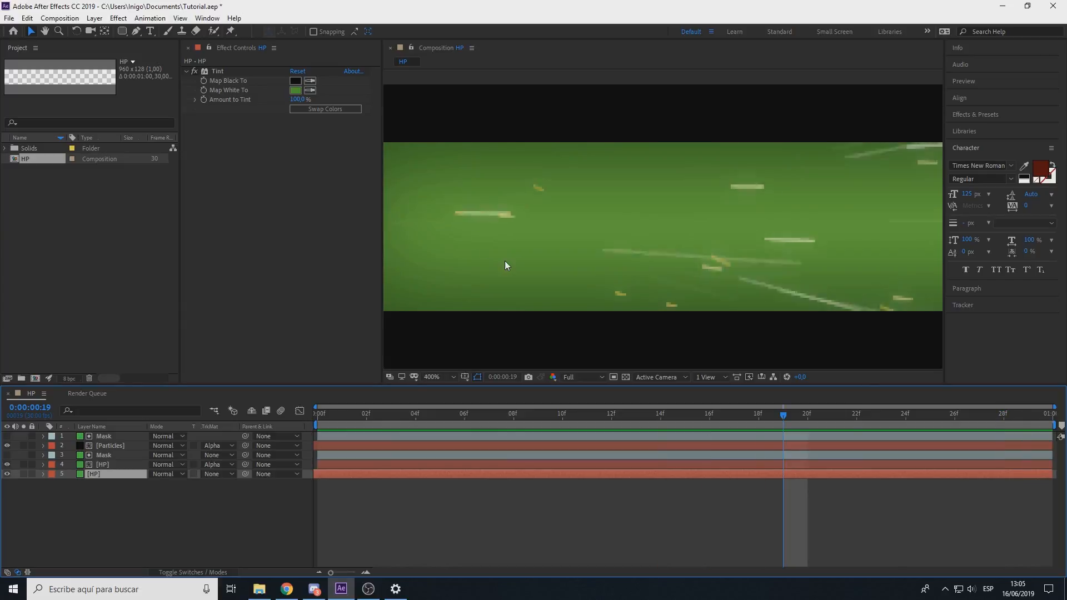
left_click(439, 377)
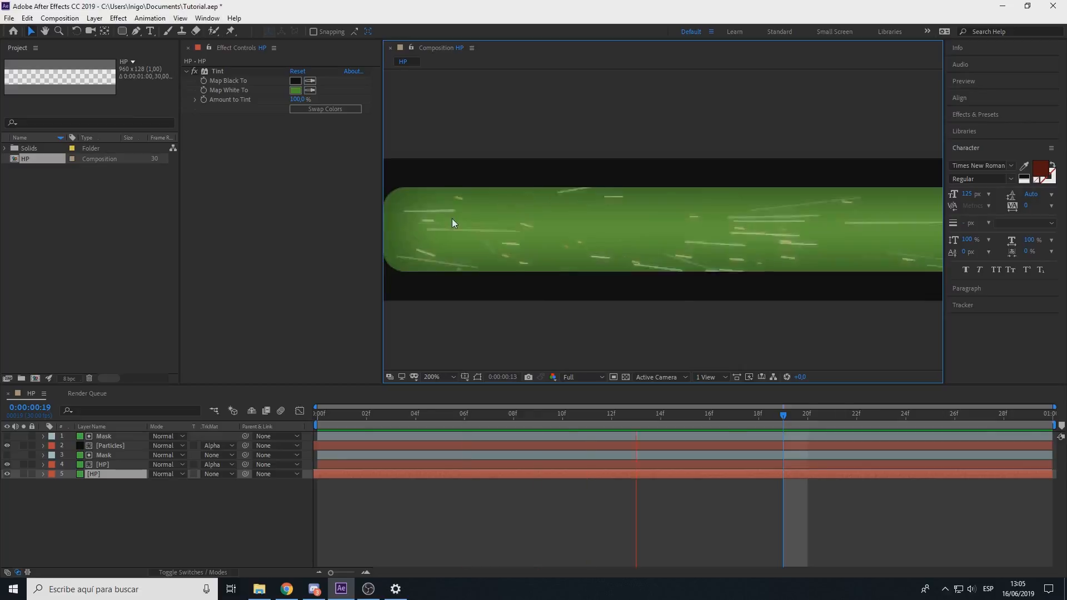
left_click(431, 377)
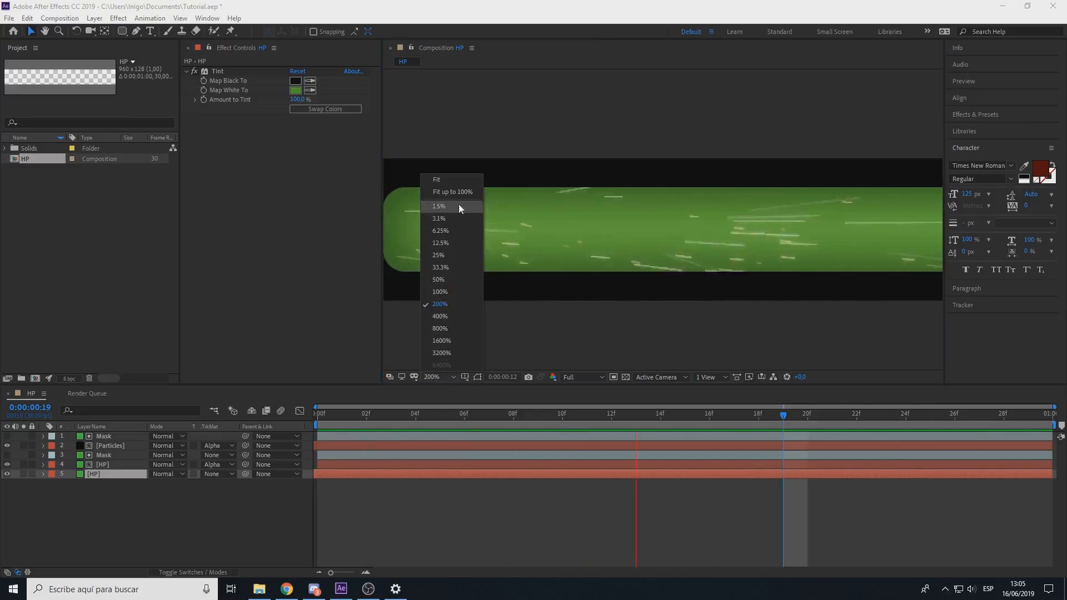
left_click(436, 179)
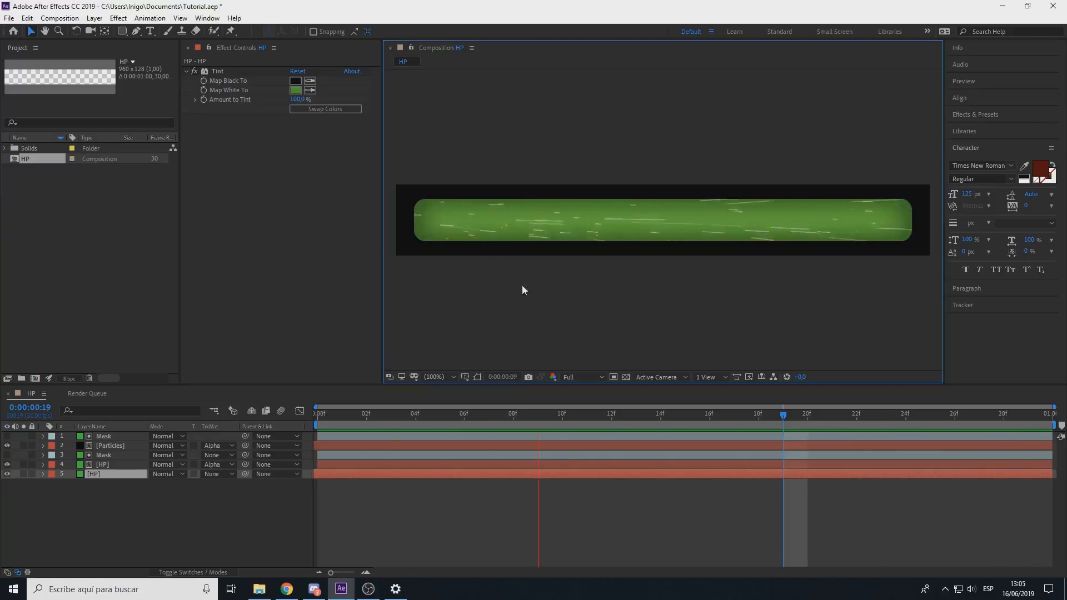
left_click(110, 446)
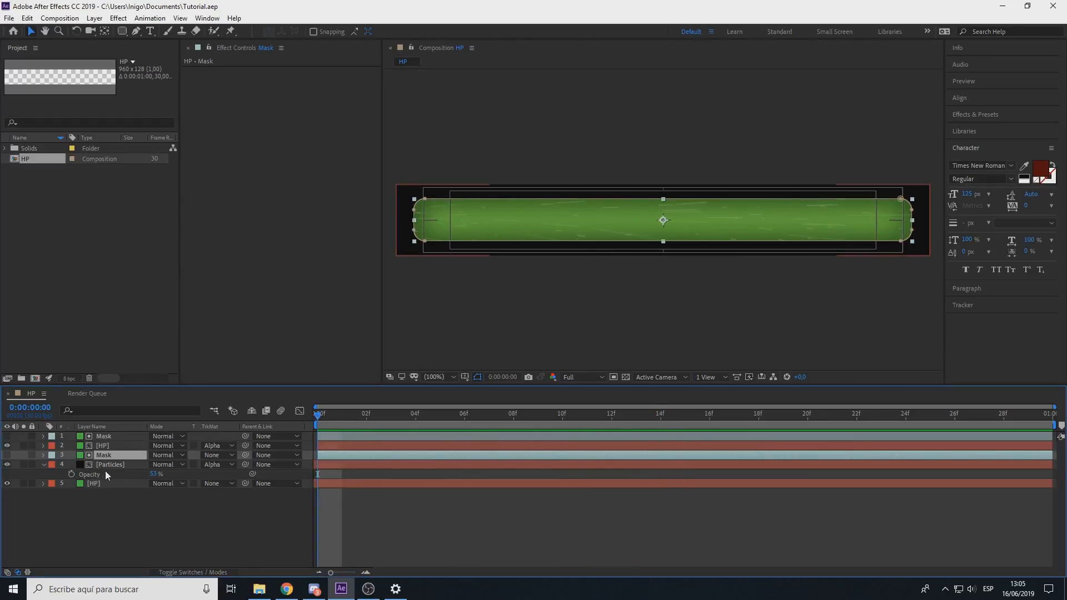
- Precompose the layers as HP_B and apply a Drop Shadow effect to it
left_click(110, 465)
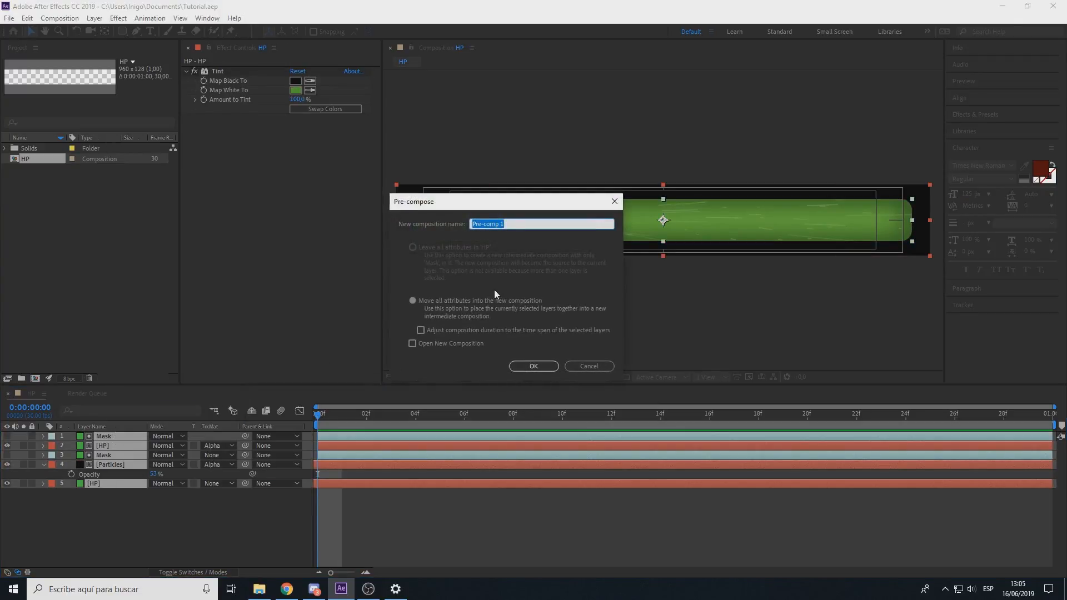
type("HP_B")
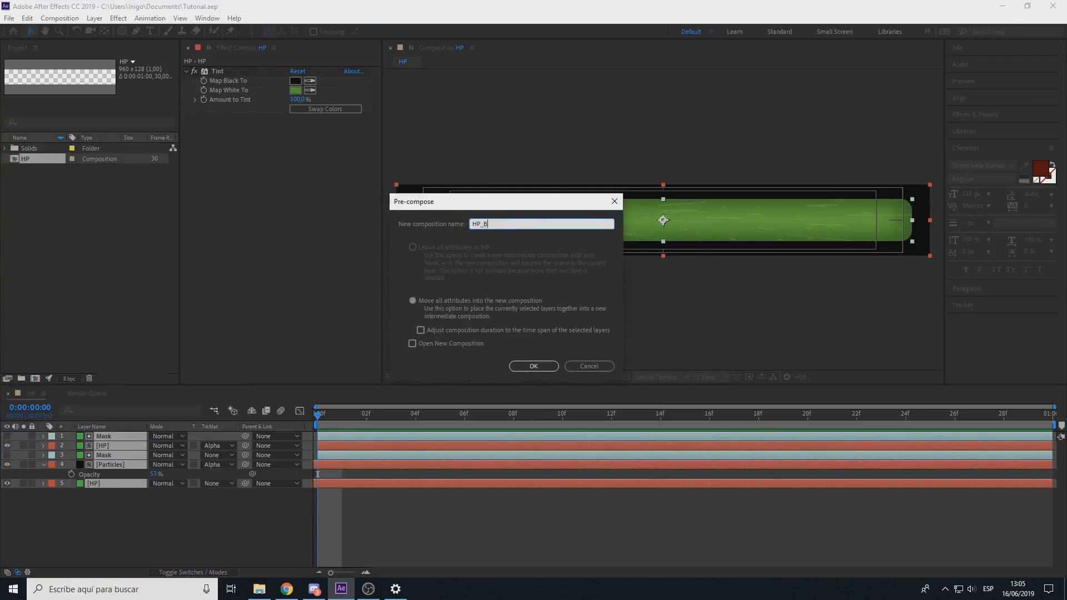
left_click(534, 366)
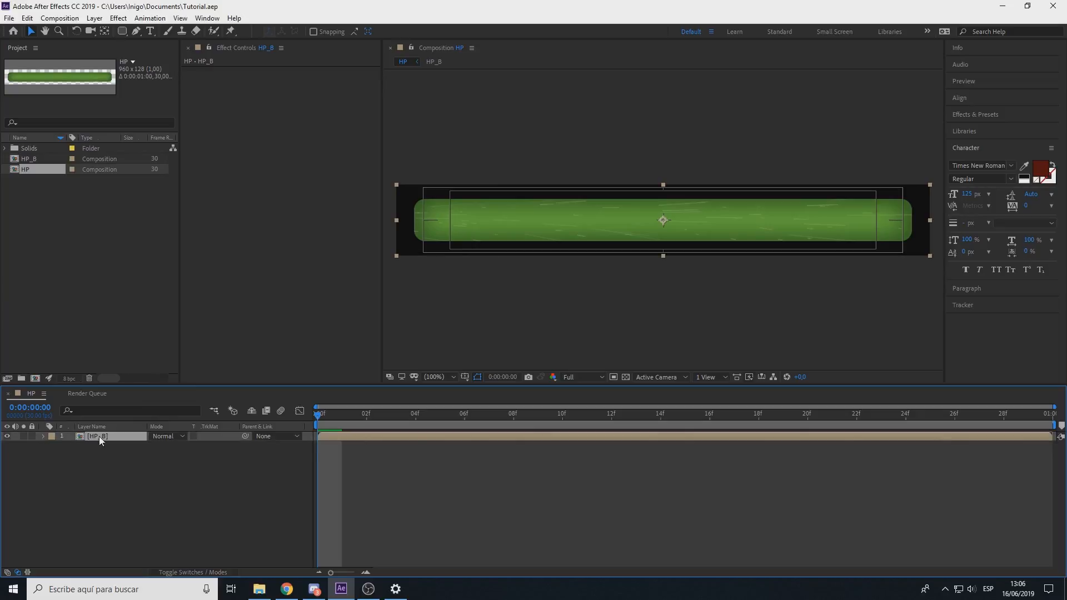
type("dr")
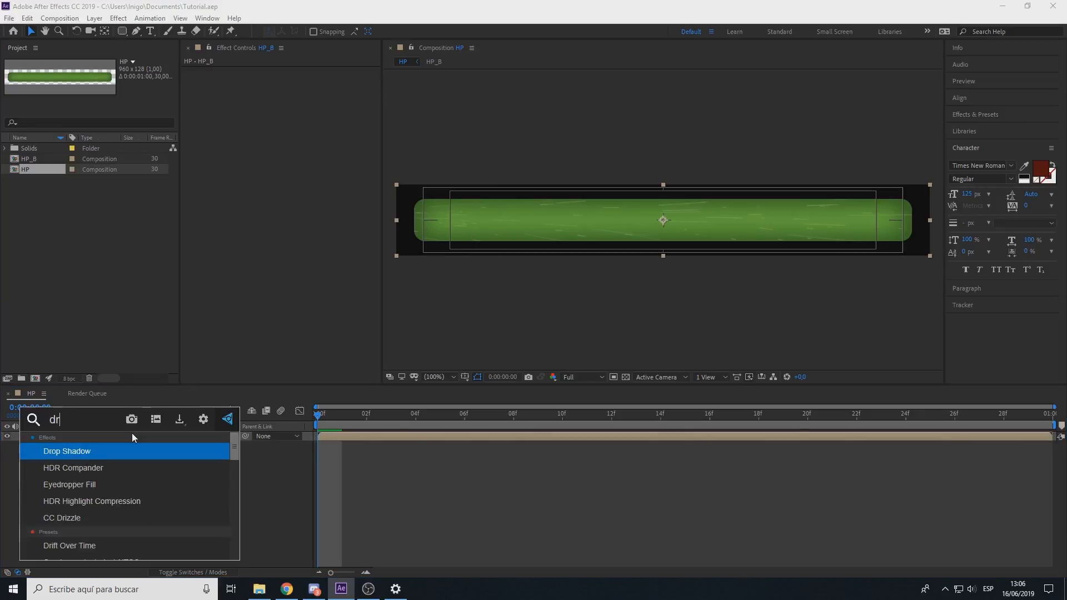
double_click(67, 450)
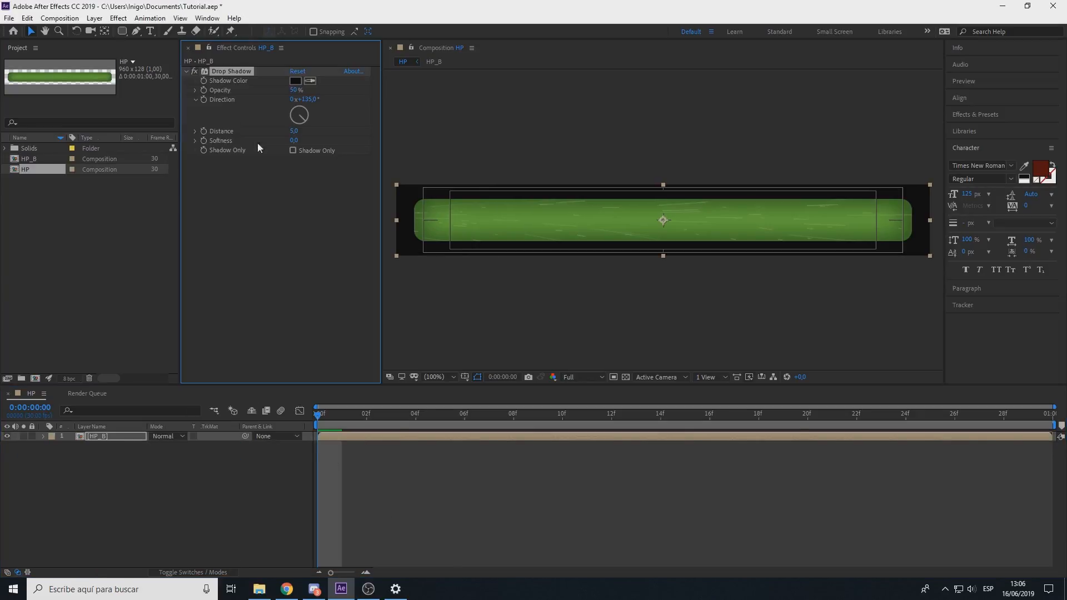
left_click(974, 114)
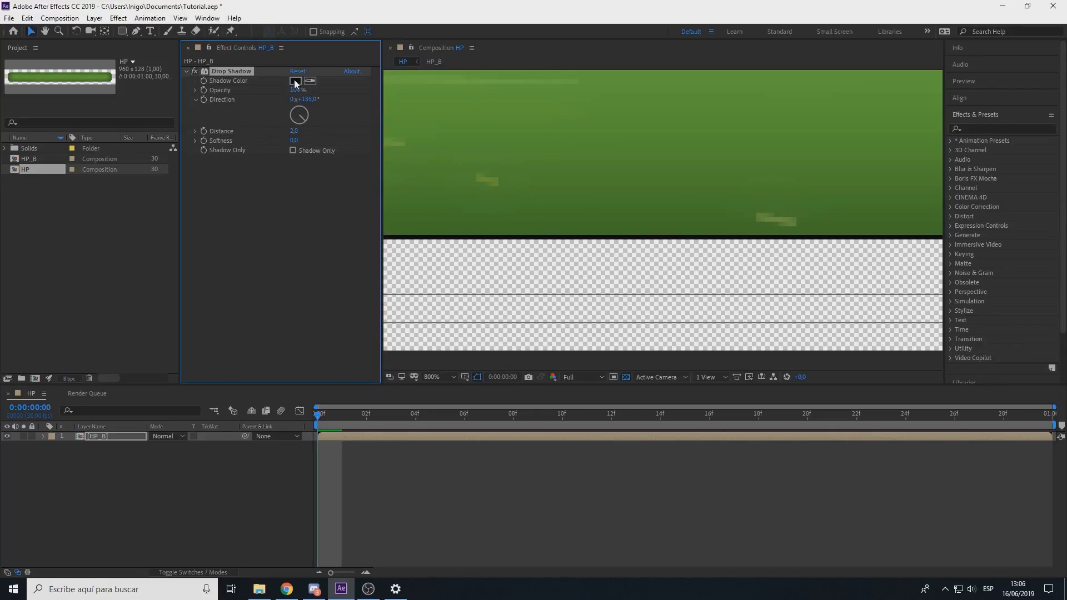
- Change the shadow colour to dark green (335404) and check the bar's edge up close
left_click(295, 80)
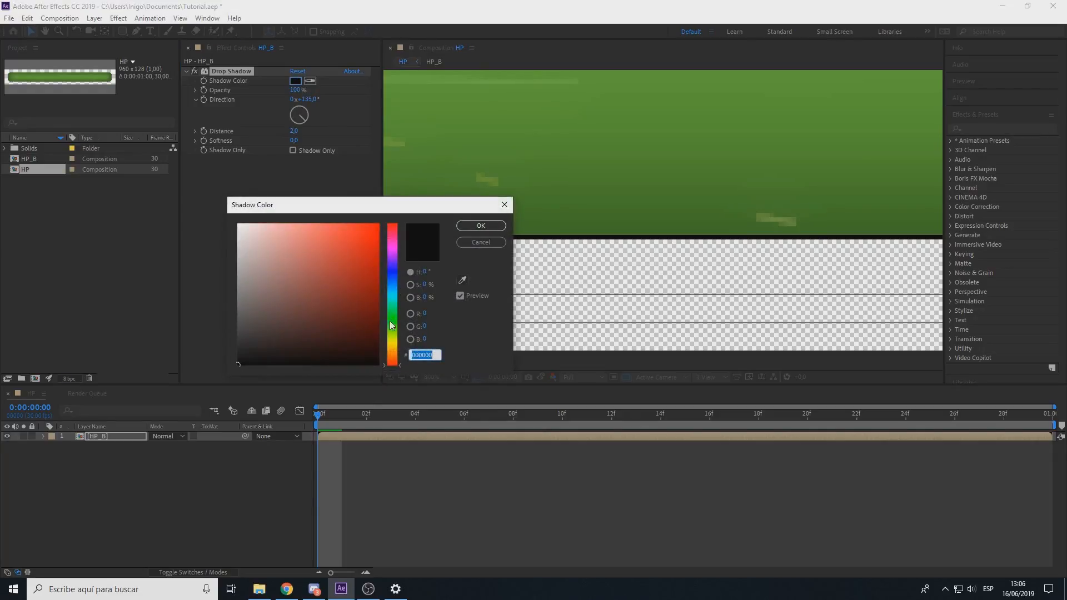
left_click(392, 313)
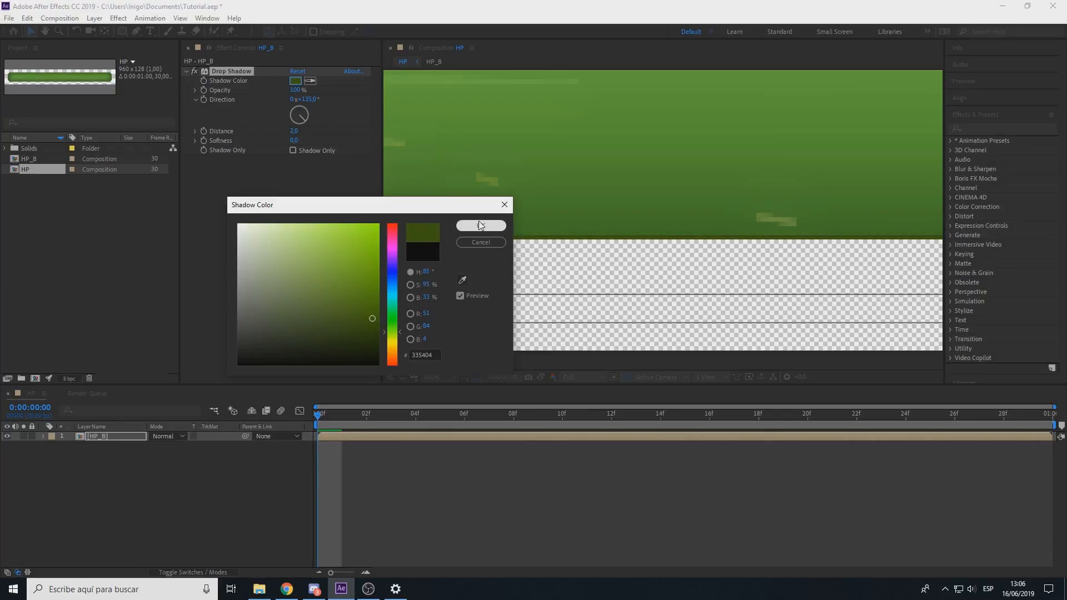
left_click(480, 226)
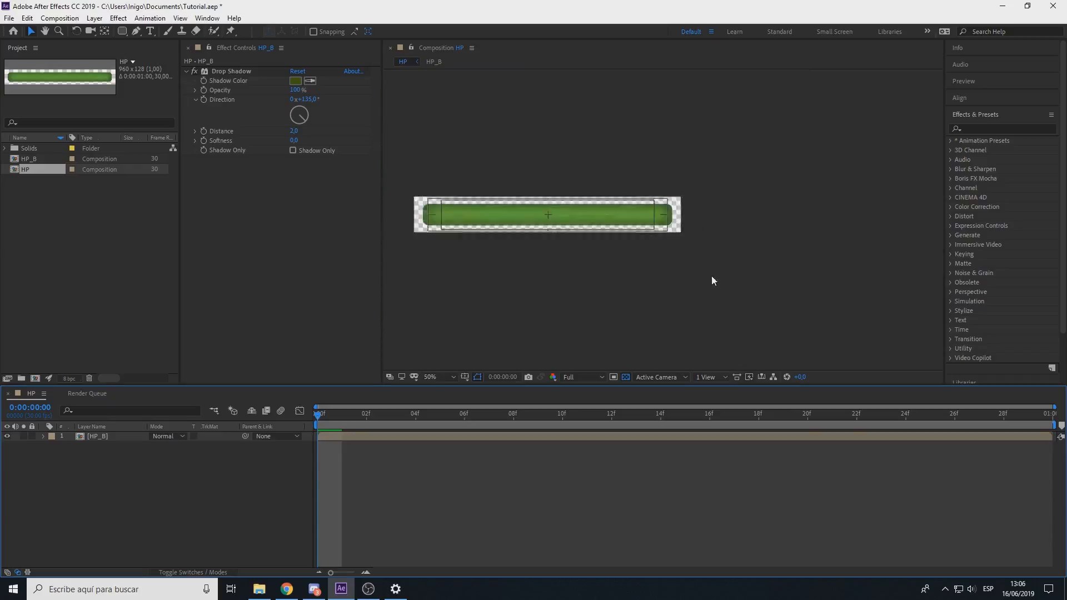
left_click(433, 377)
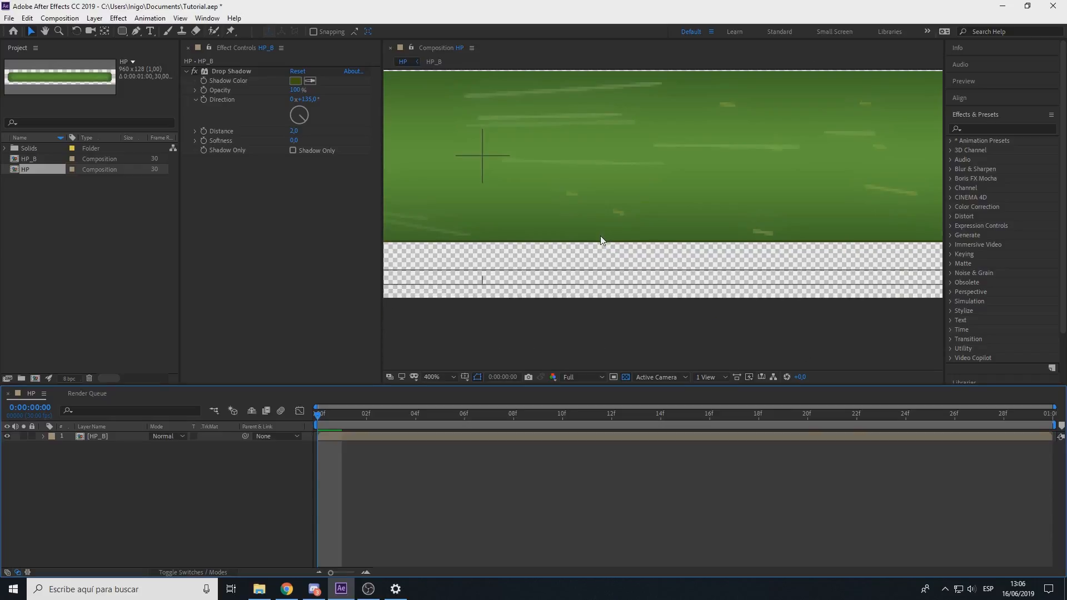
left_click(443, 377)
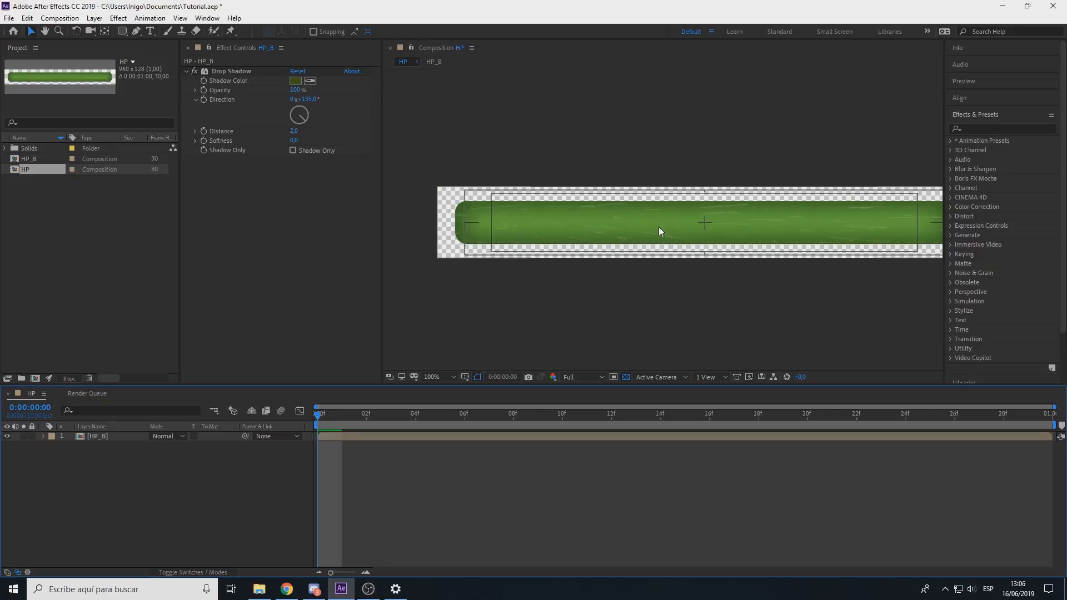
mouse_move(669, 240)
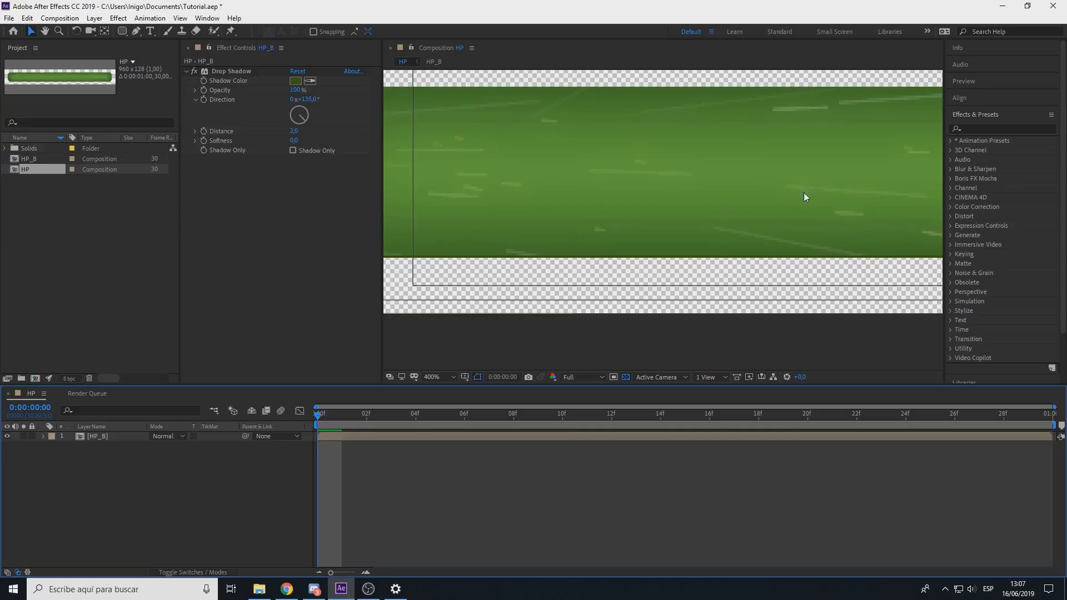
mouse_move(746, 182)
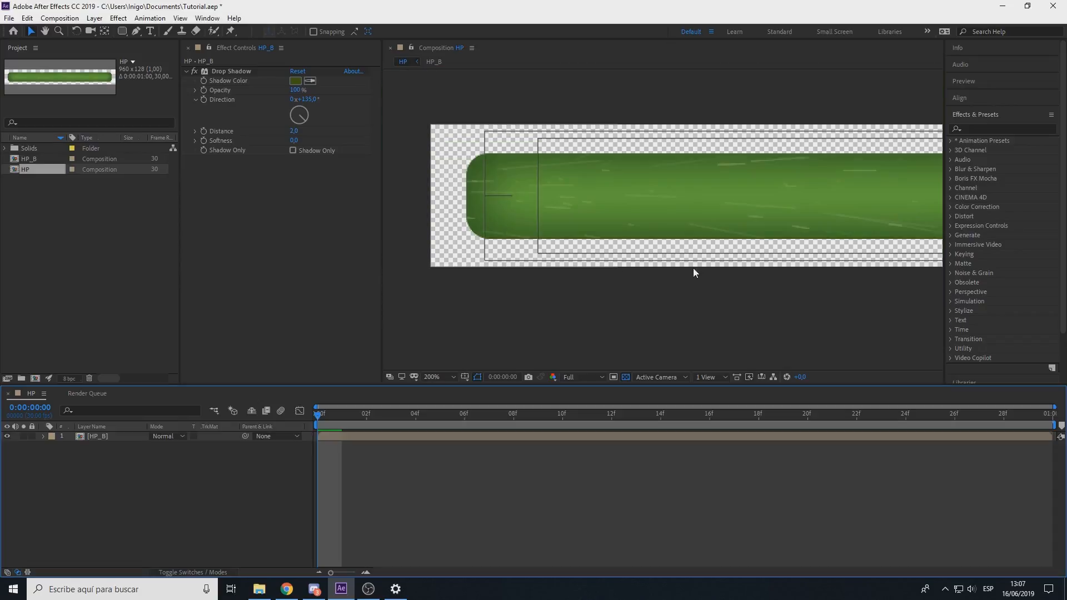
mouse_move(494, 226)
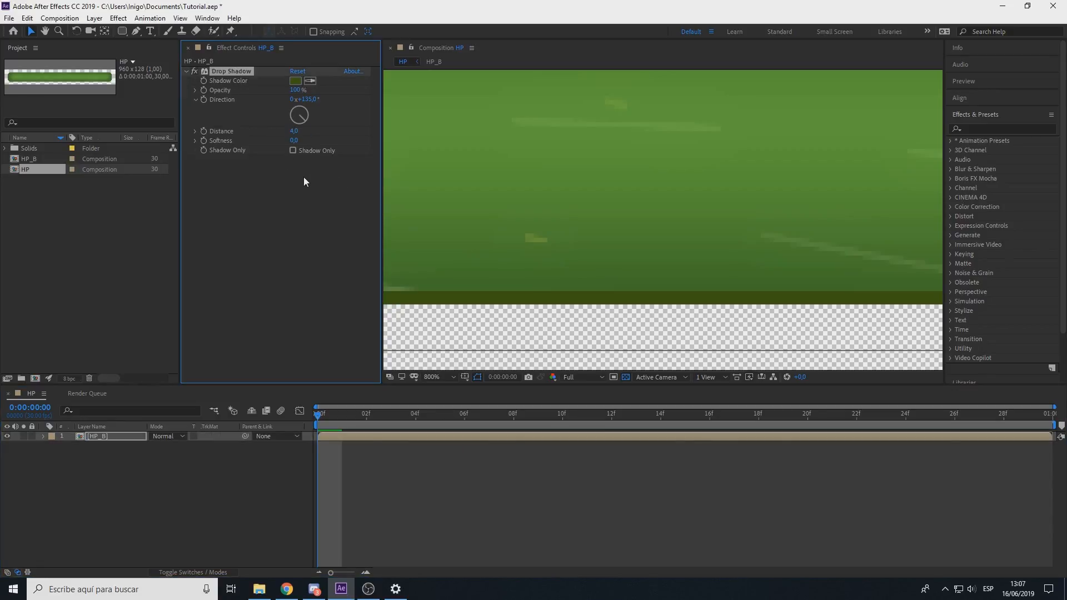
- Give the duplicated Drop Shadow a pale green colour and a 45° direction
left_click(295, 169)
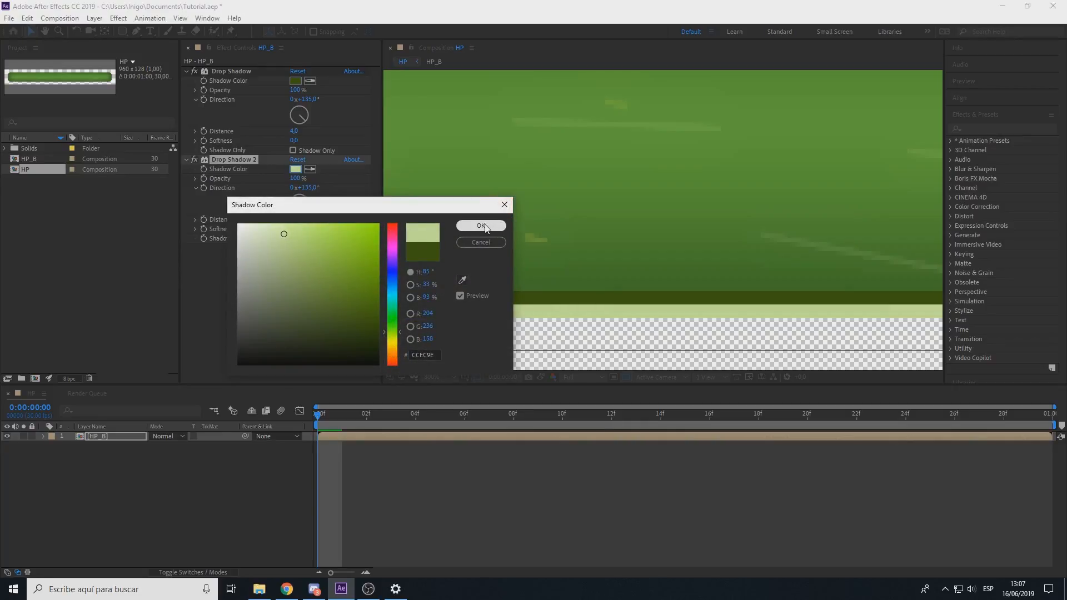
left_click(480, 226)
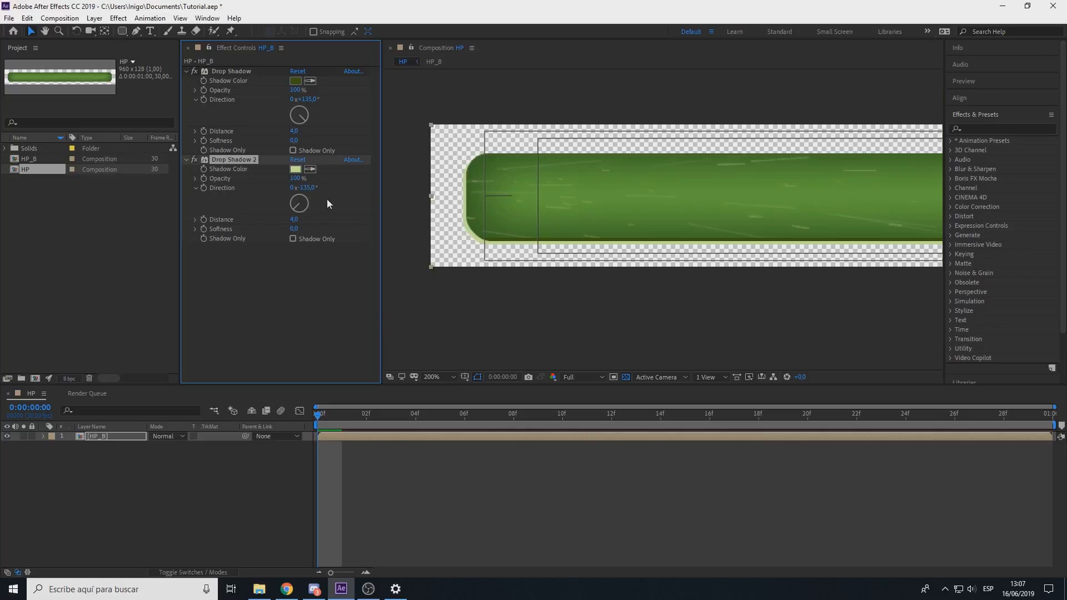
left_click_drag(299, 208, 292, 198)
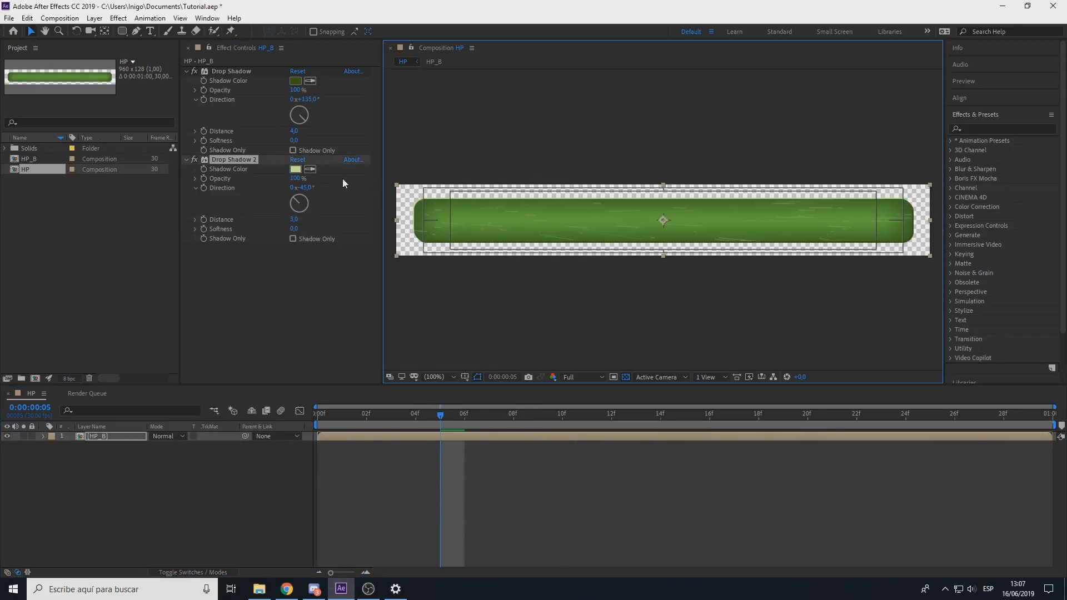
left_click(296, 169)
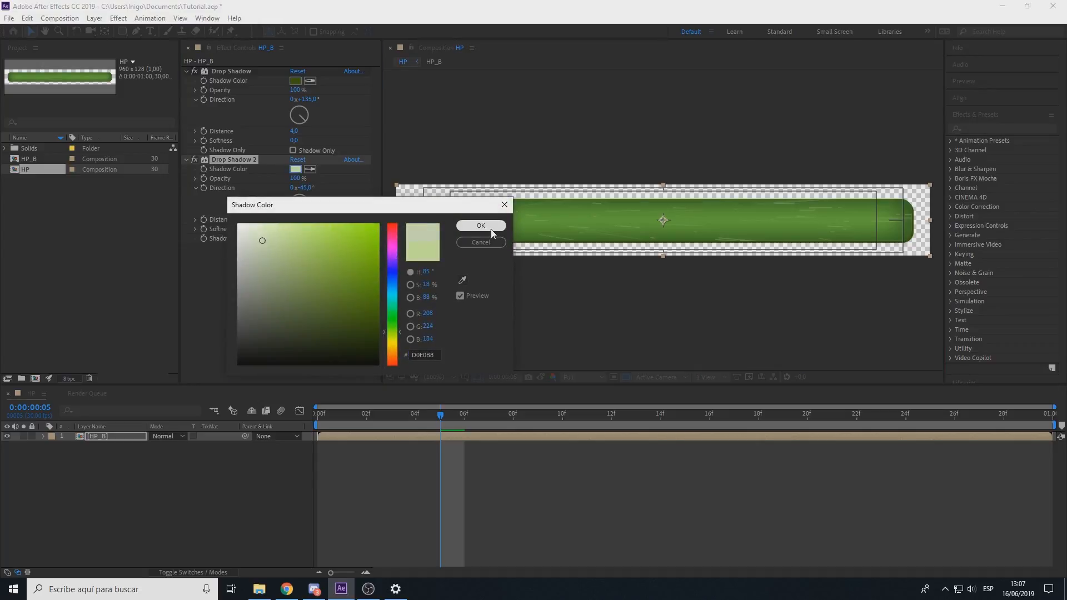
left_click(480, 226)
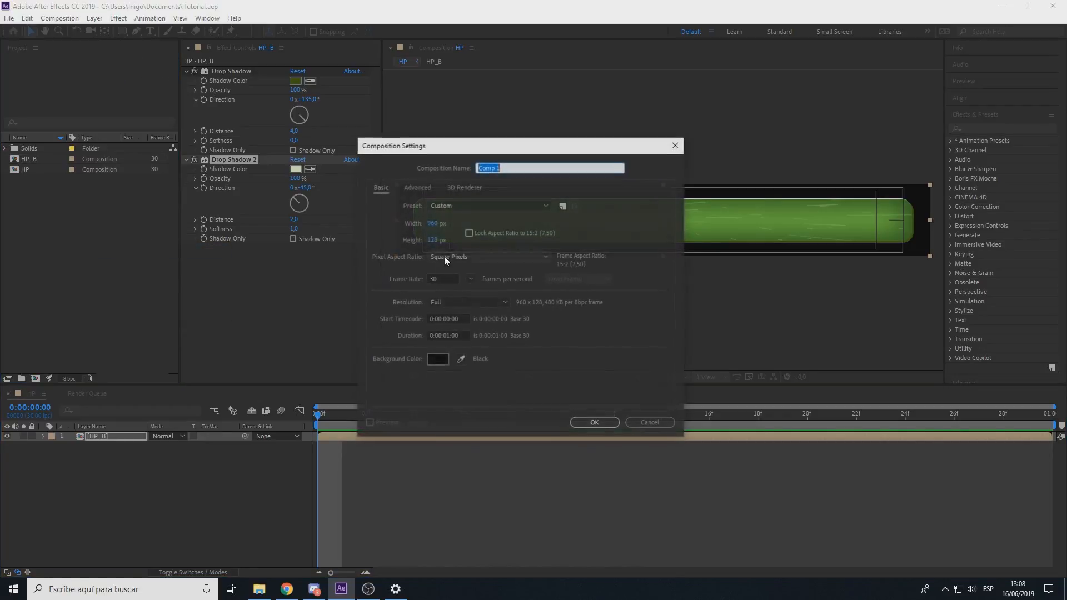
- Create a new 200 × 200 px composition named Comp 1
left_click(442, 222)
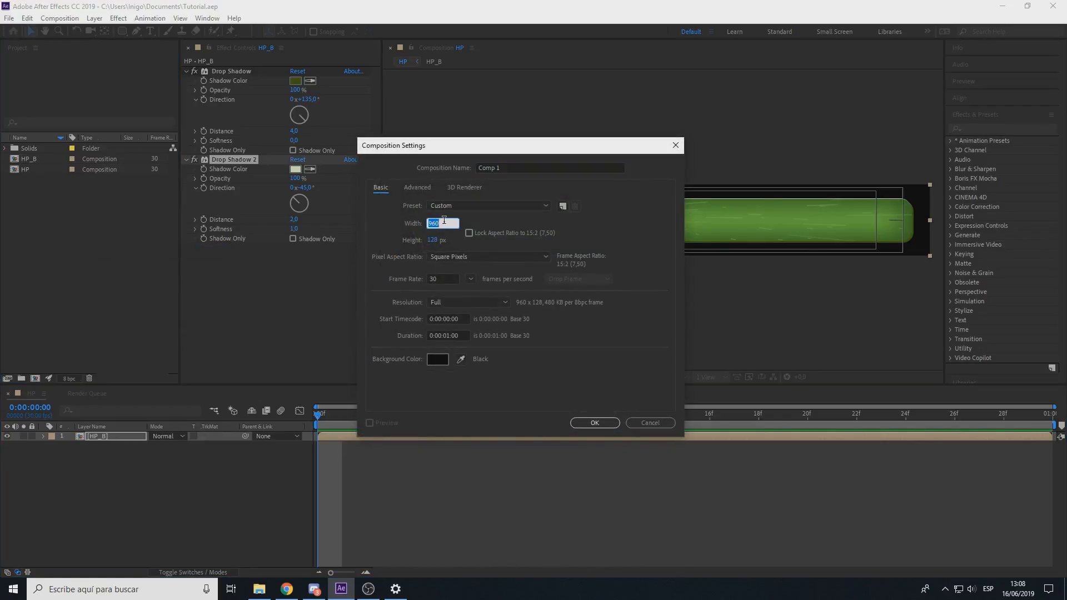
type("200")
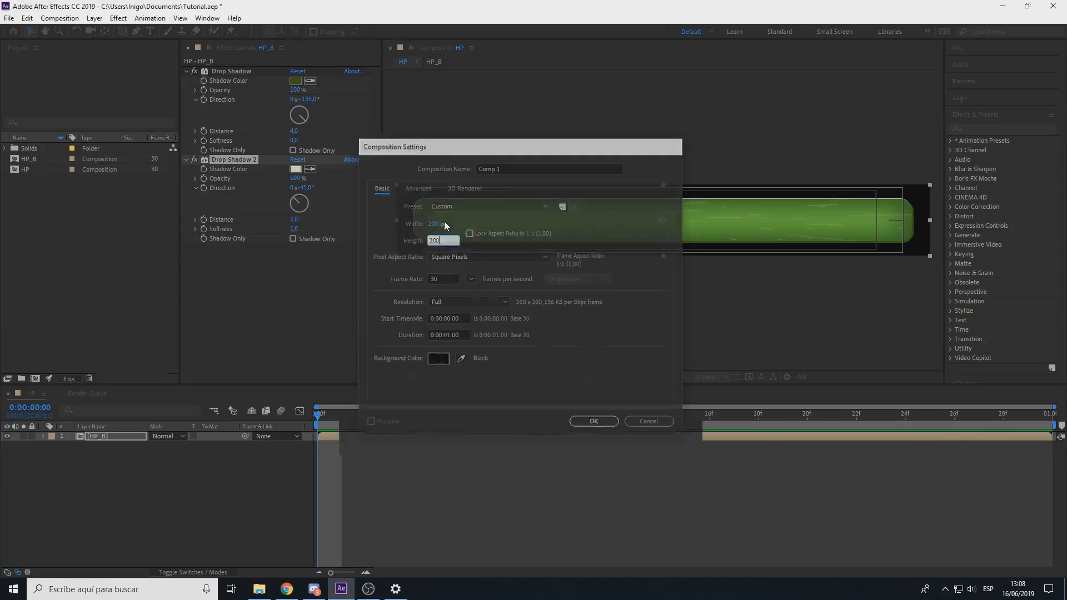
left_click(593, 422)
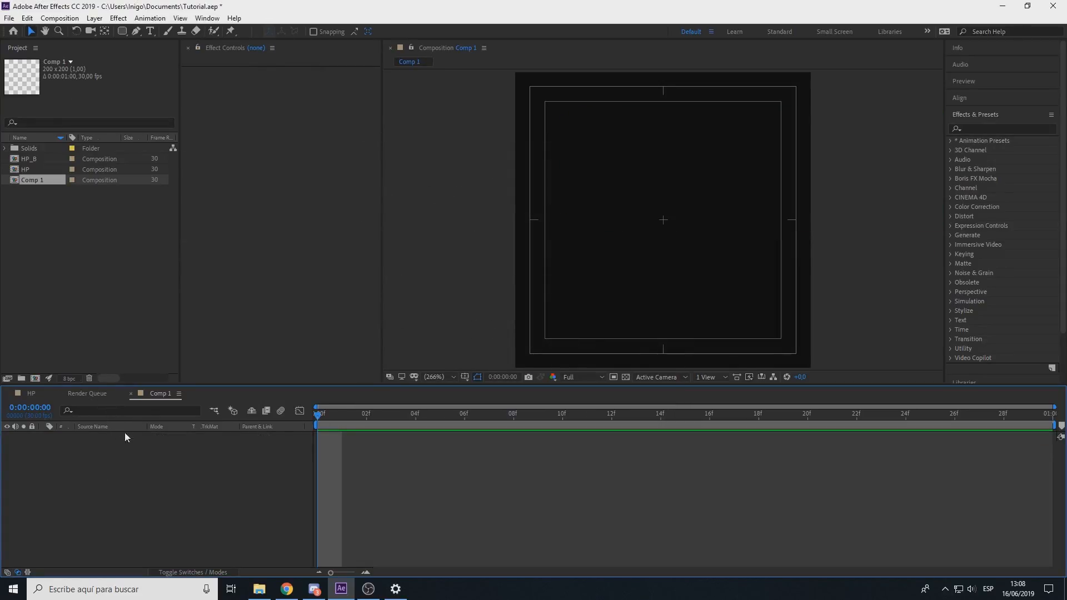
mouse_move(150, 441)
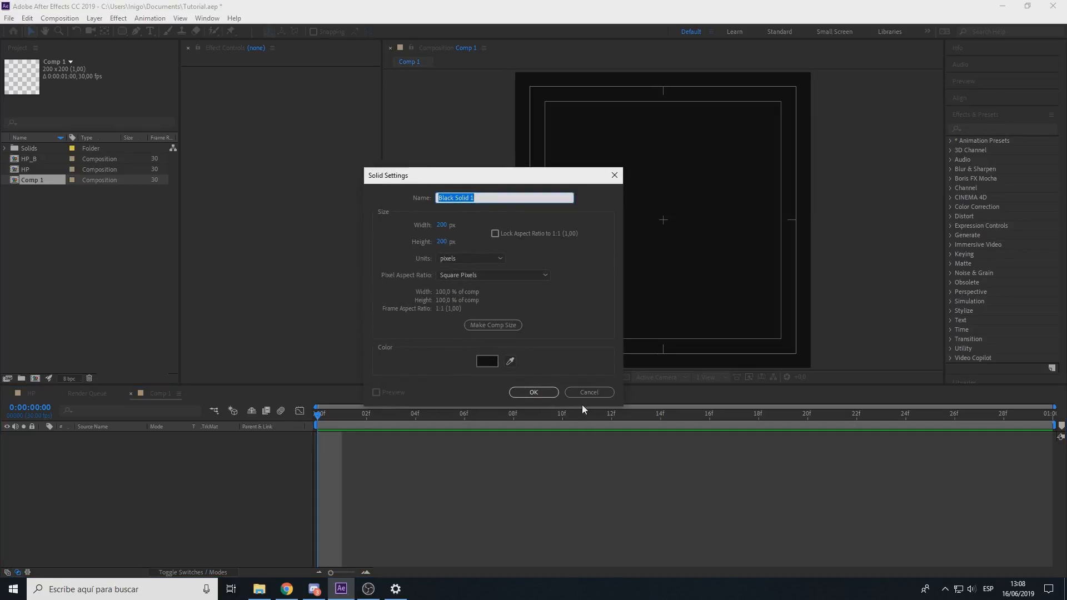
- Create the green solid and set its second ellipse mask to Subtract, forming a ring
left_click(487, 360)
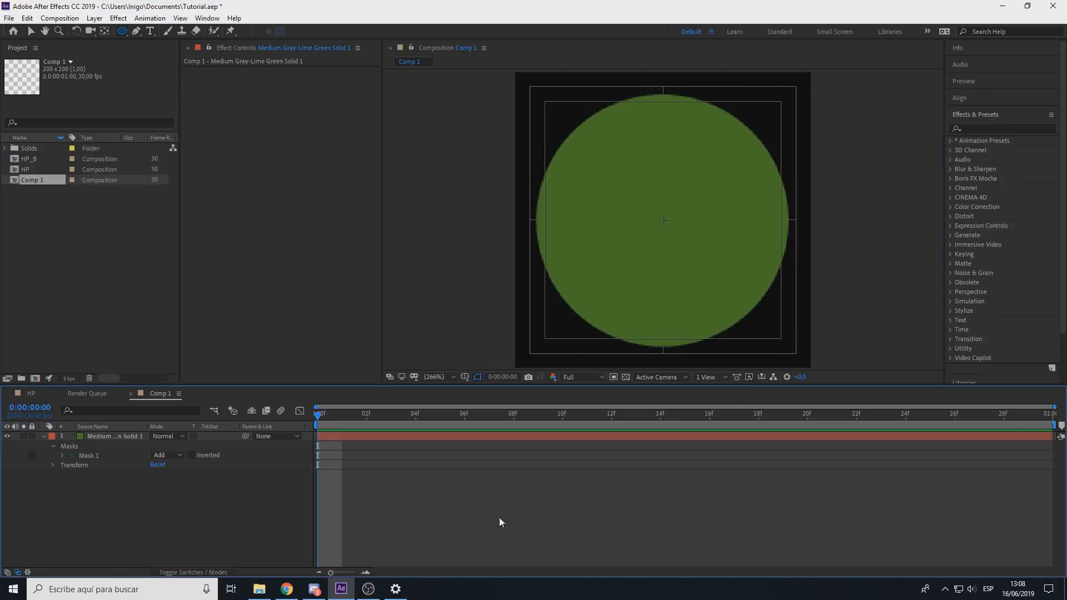
left_click(89, 456)
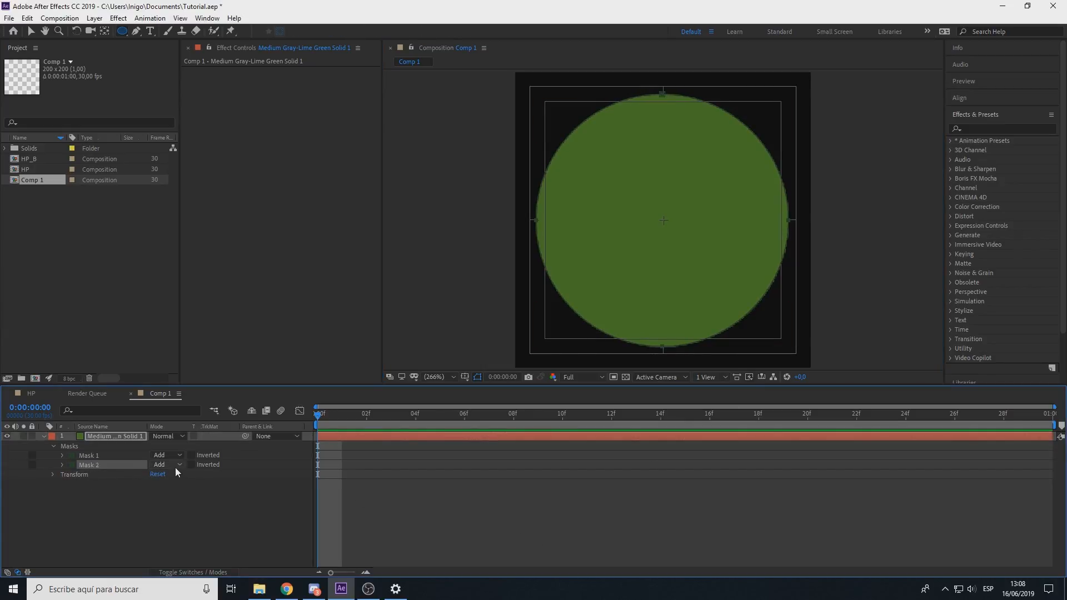
left_click(167, 465)
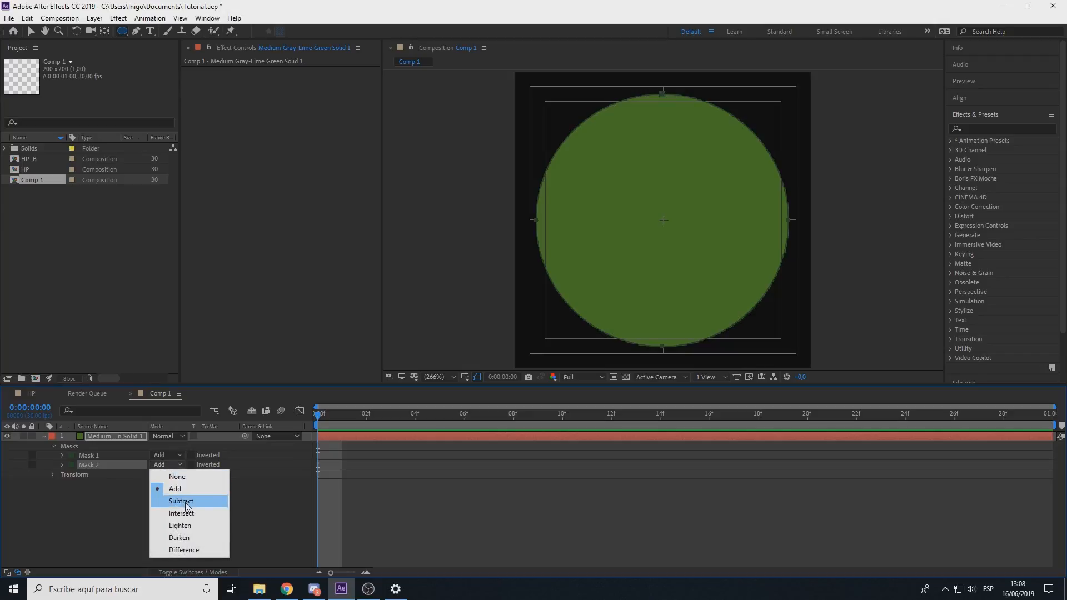
left_click(181, 501)
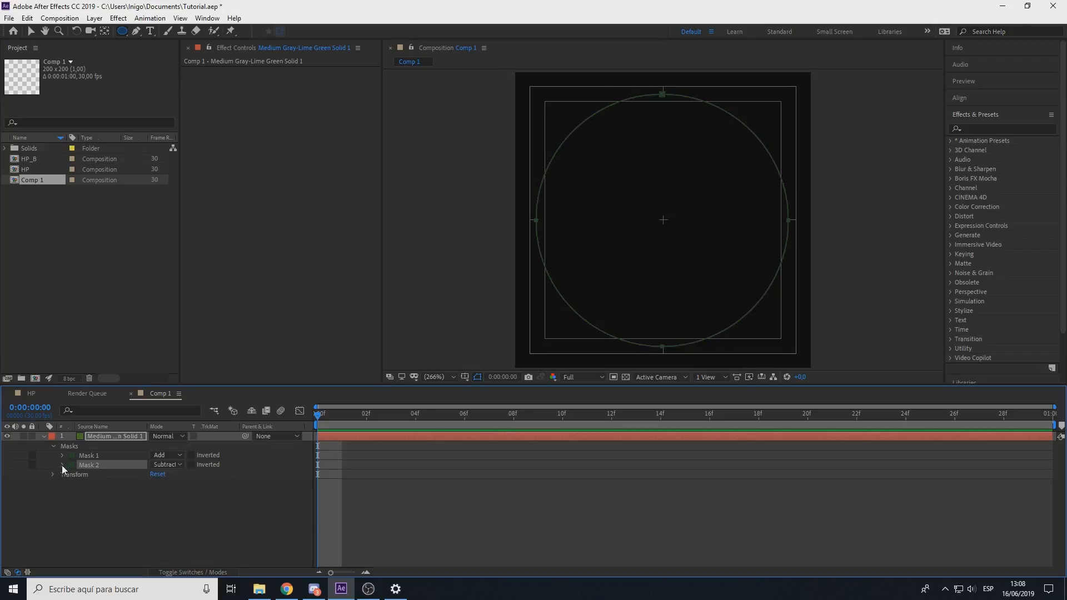
left_click(63, 465)
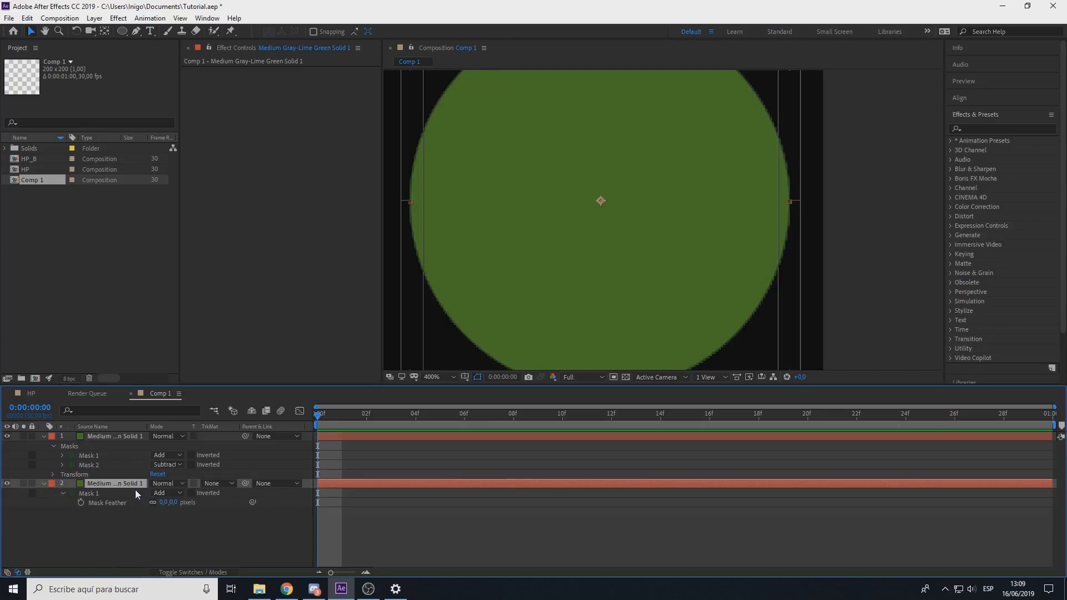
- Apply Tint to the inner circle with Map White To set to dark green 3F6637
type("tin")
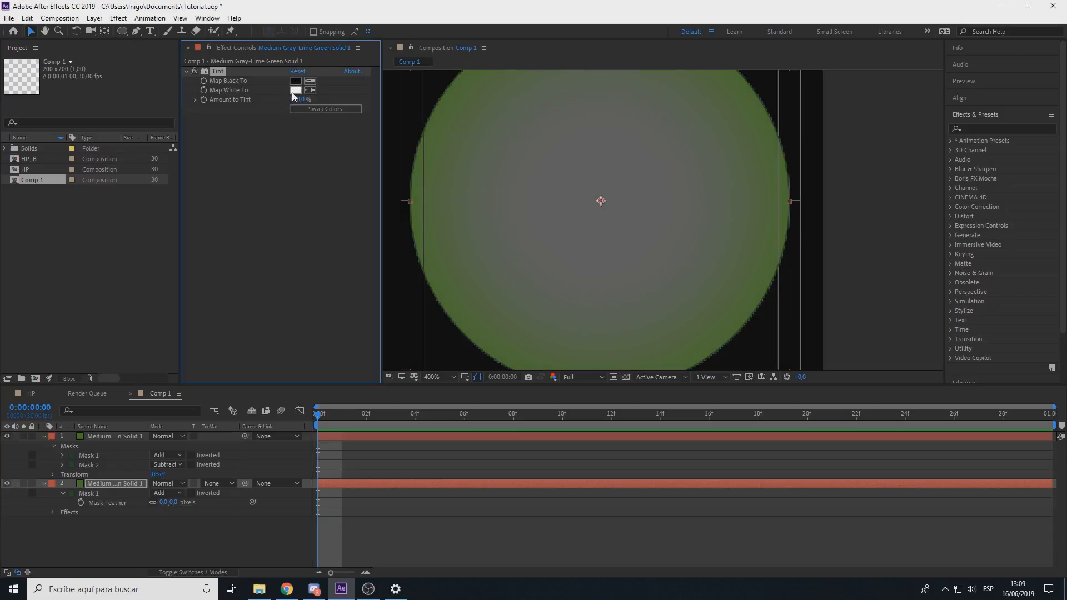
left_click(296, 90)
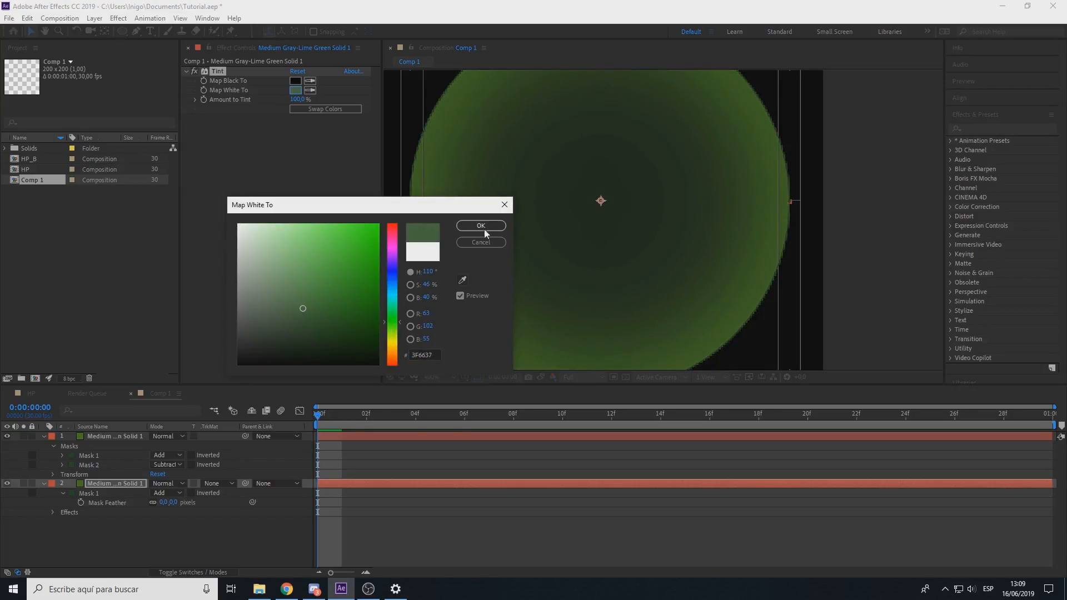
left_click(481, 226)
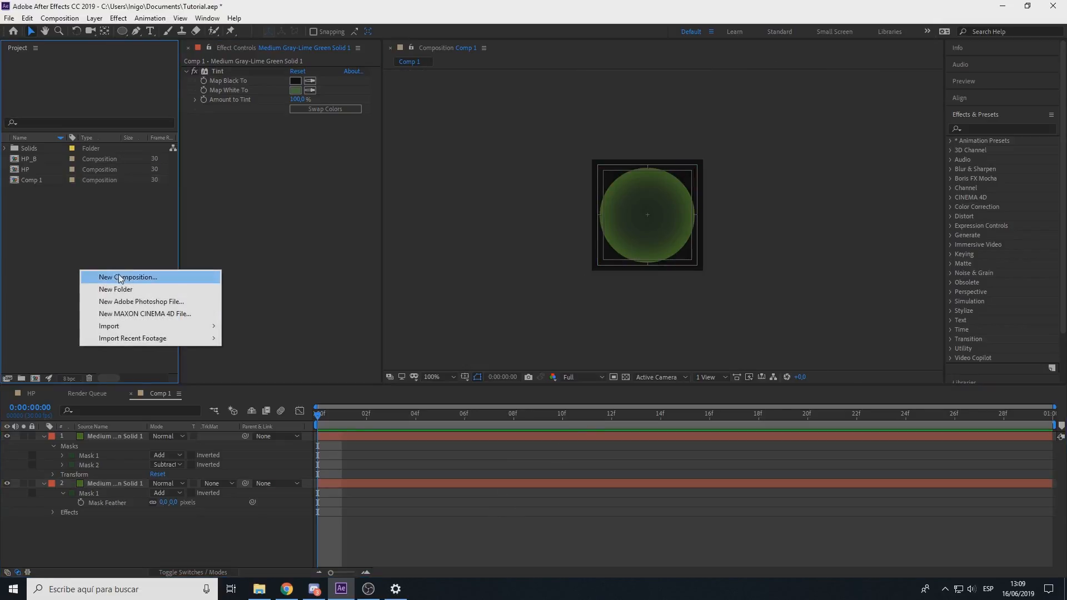
- Create a 1920 × 1080 composition named HudExample
left_click(128, 277)
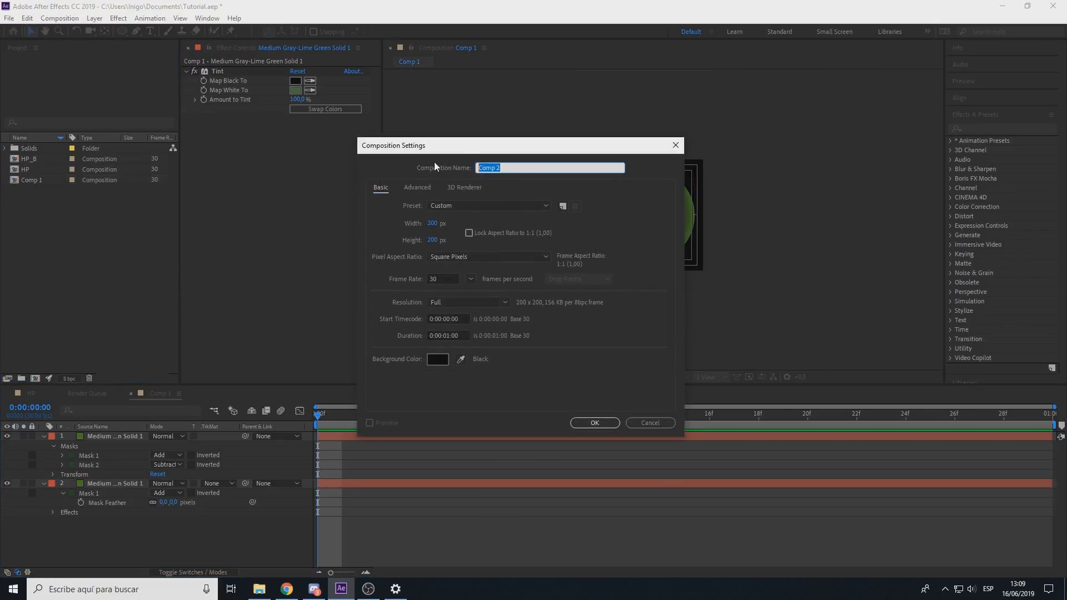
type("HudExample")
left_click(437, 240)
type("1080")
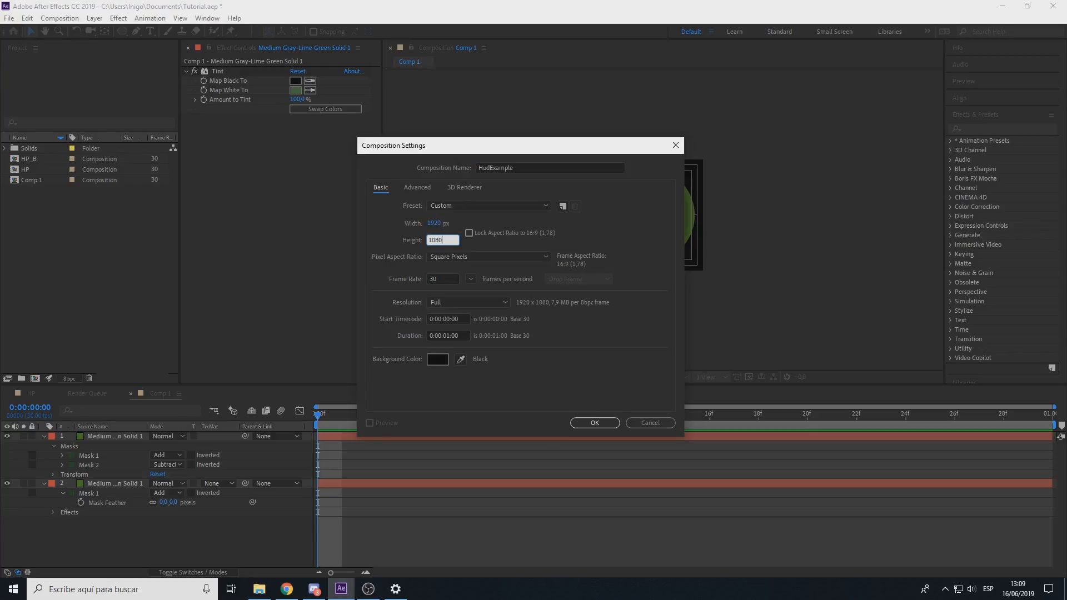
left_click(594, 423)
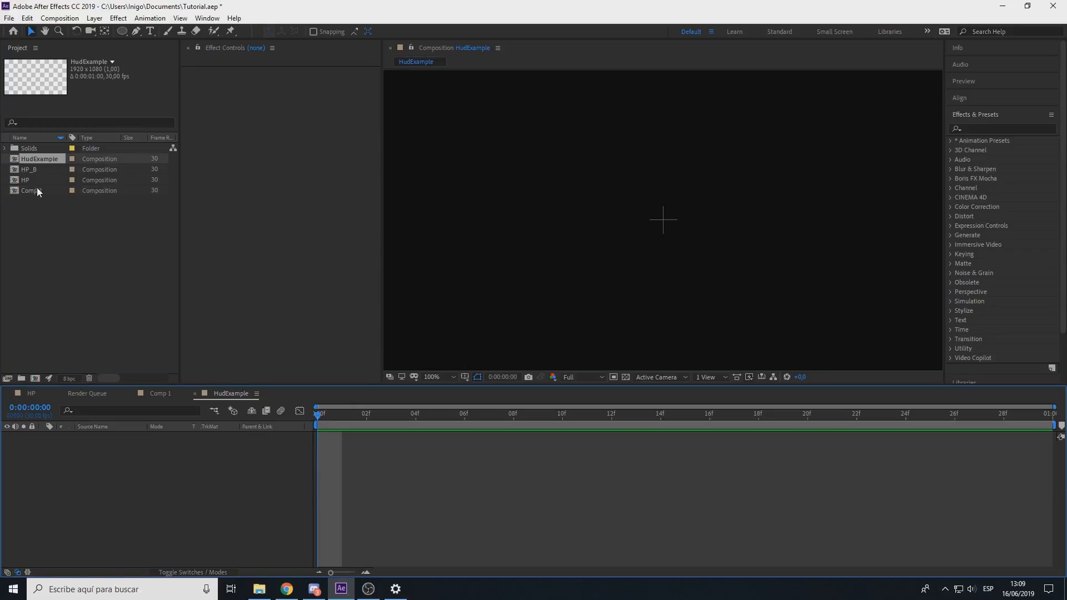
double_click(28, 169)
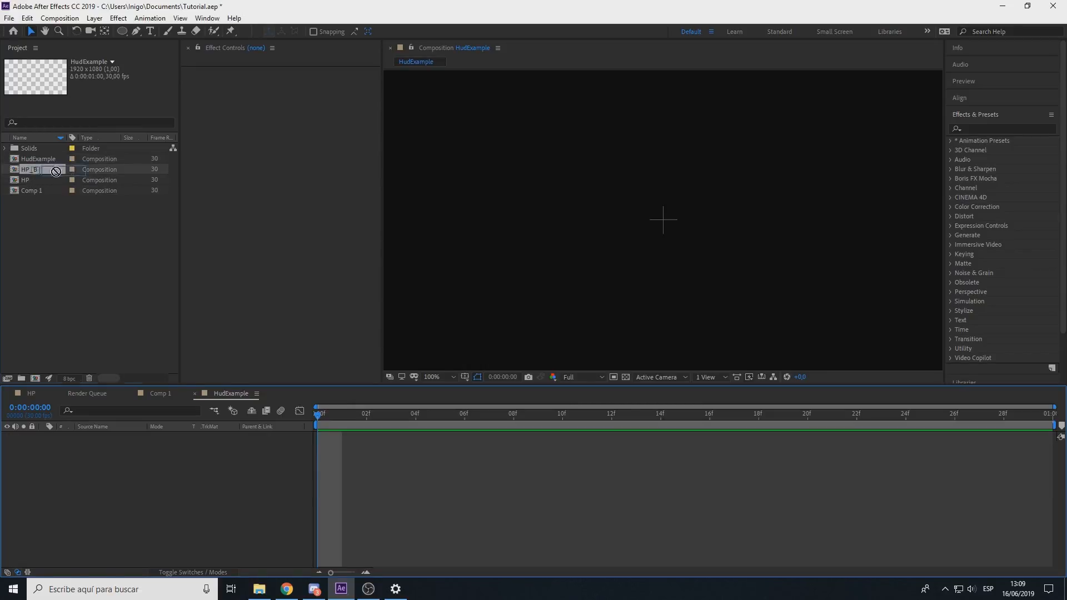
double_click(31, 169)
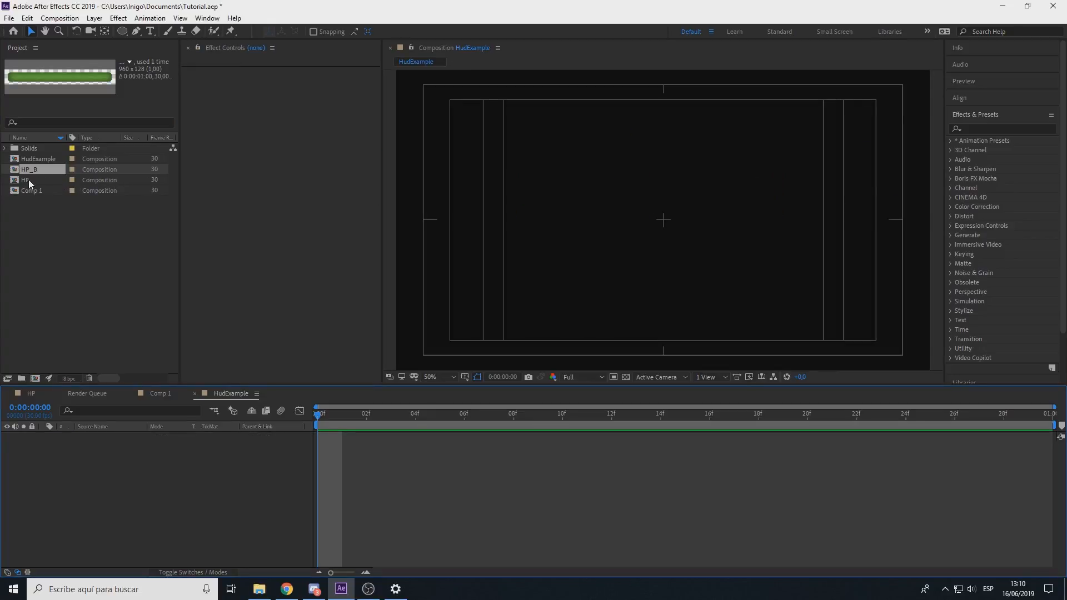
- Place the HP composition near the top of HudExample and reopen Comp 1
left_click(27, 180)
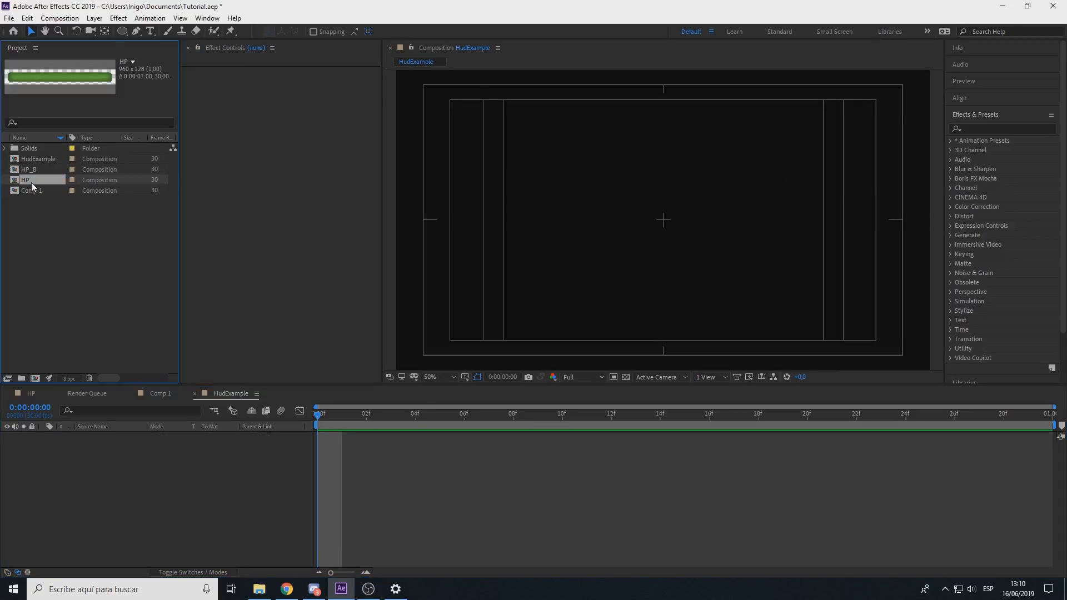
left_click_drag(26, 180, 599, 119)
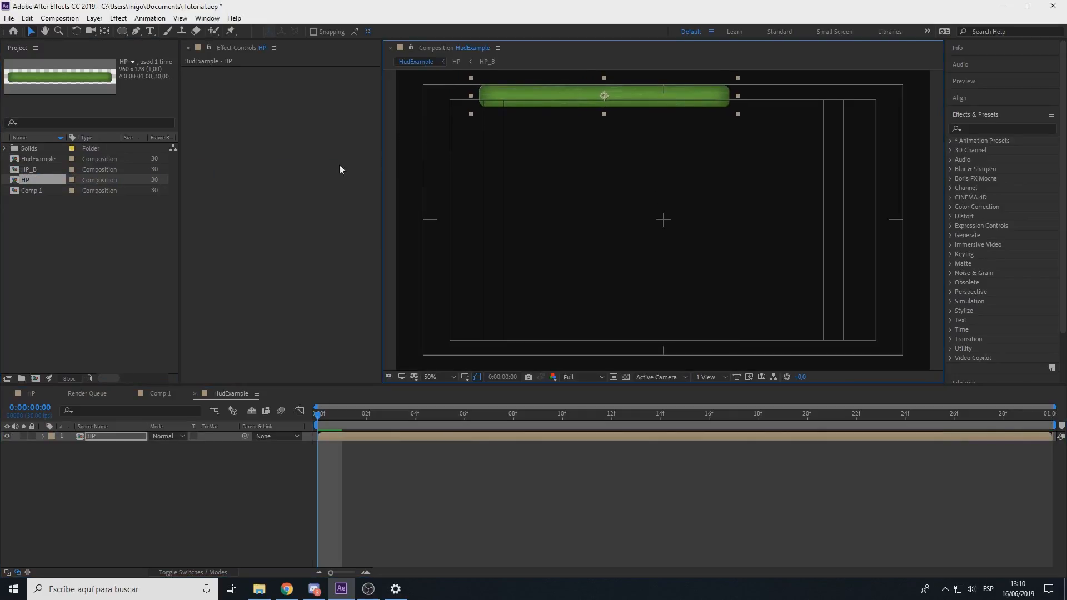
left_click(39, 159)
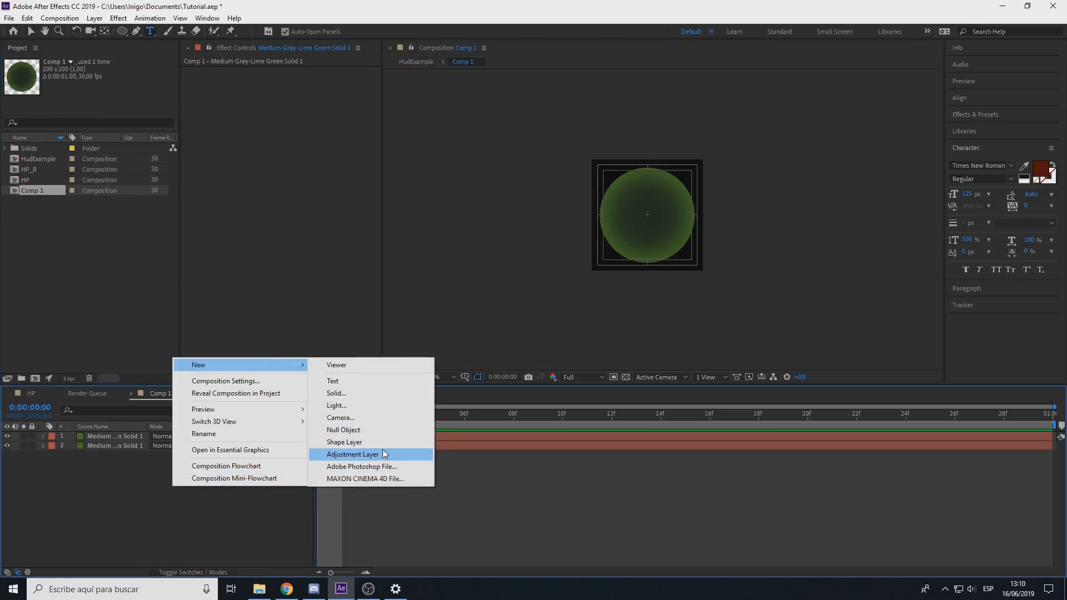
- Add an adjustment layer with Tritone and set a new midtones colour
left_click(352, 454)
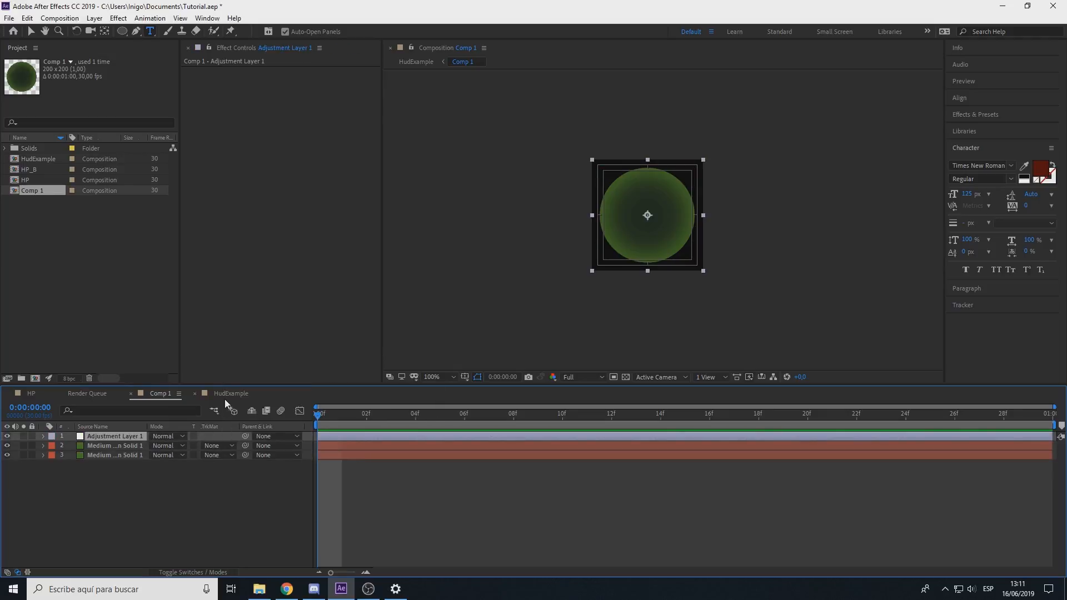
type("trito")
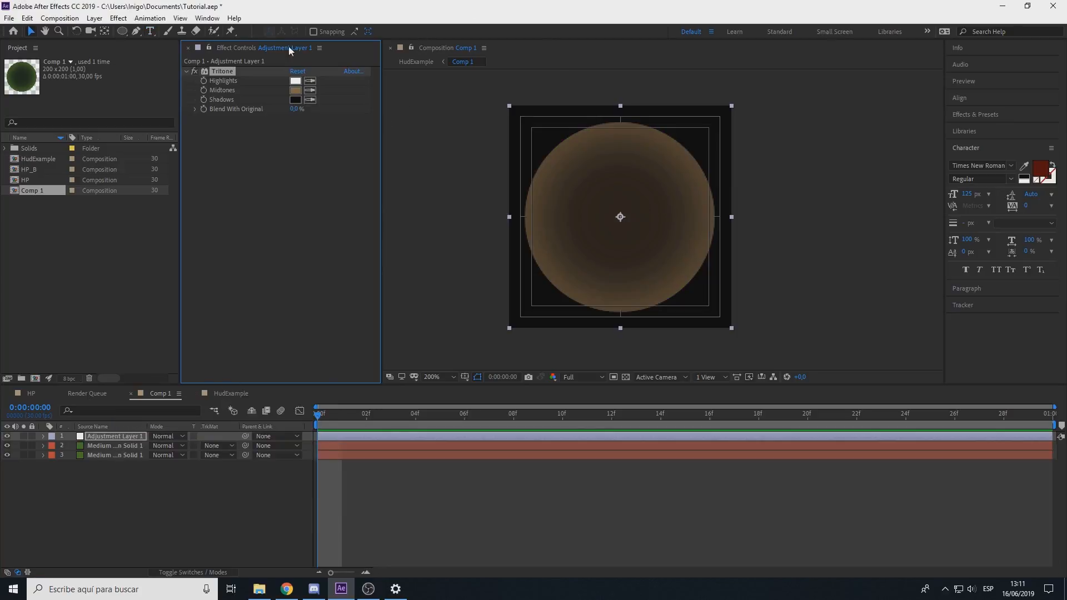
left_click(296, 89)
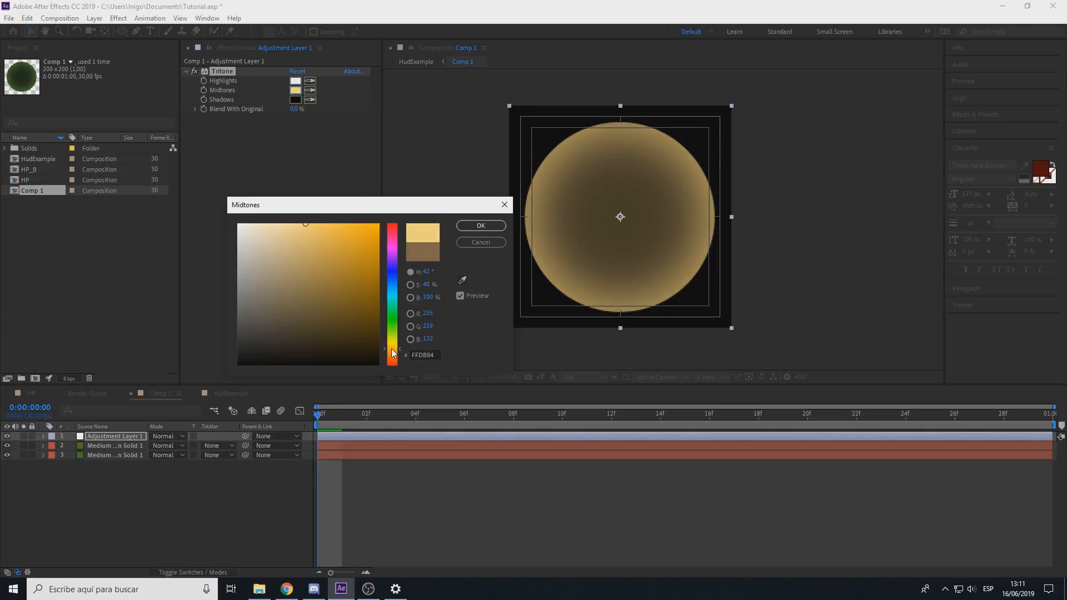
left_click(480, 226)
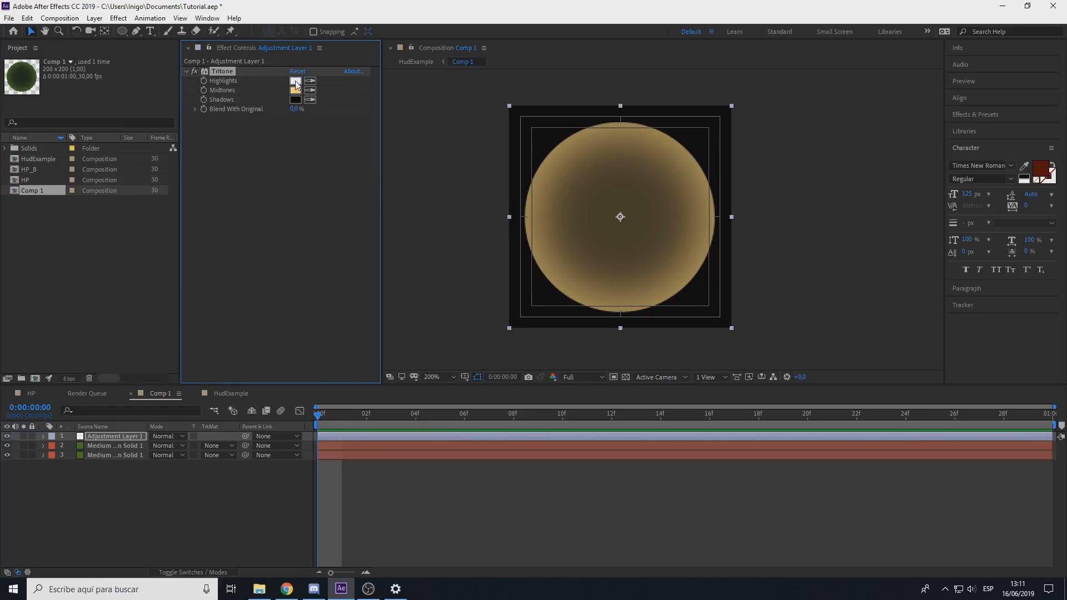
- Set the Tritone shadows to green and the midtones to a muted gold
left_click(296, 80)
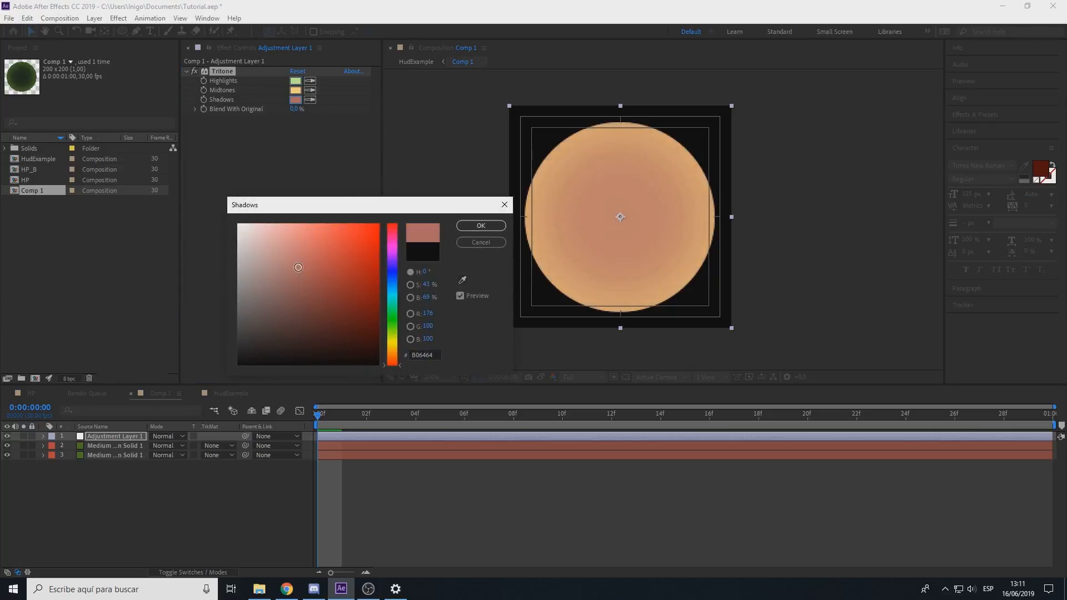
left_click(391, 326)
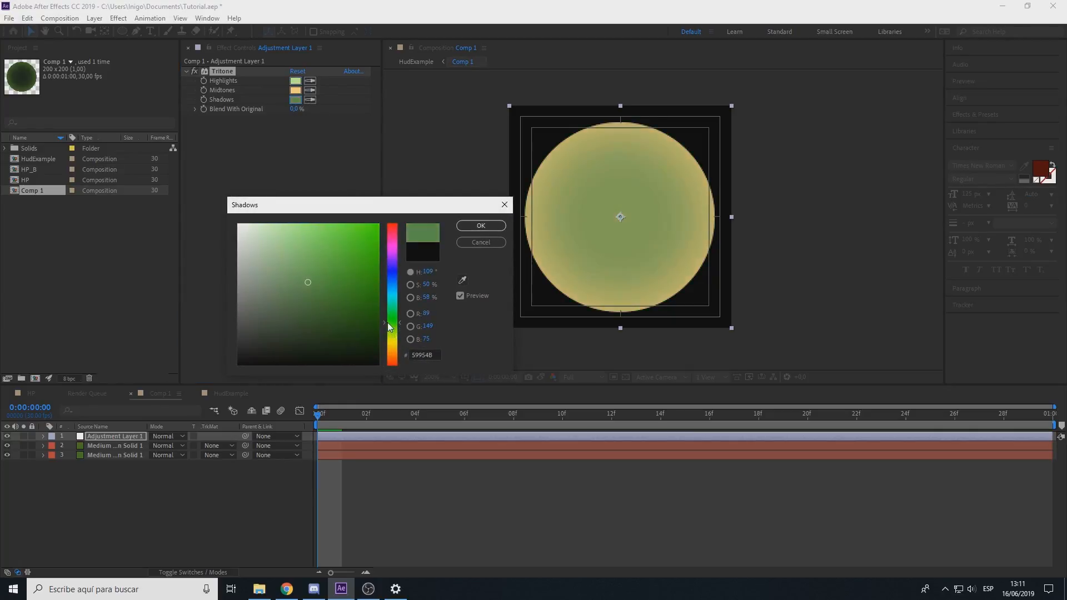
left_click(364, 330)
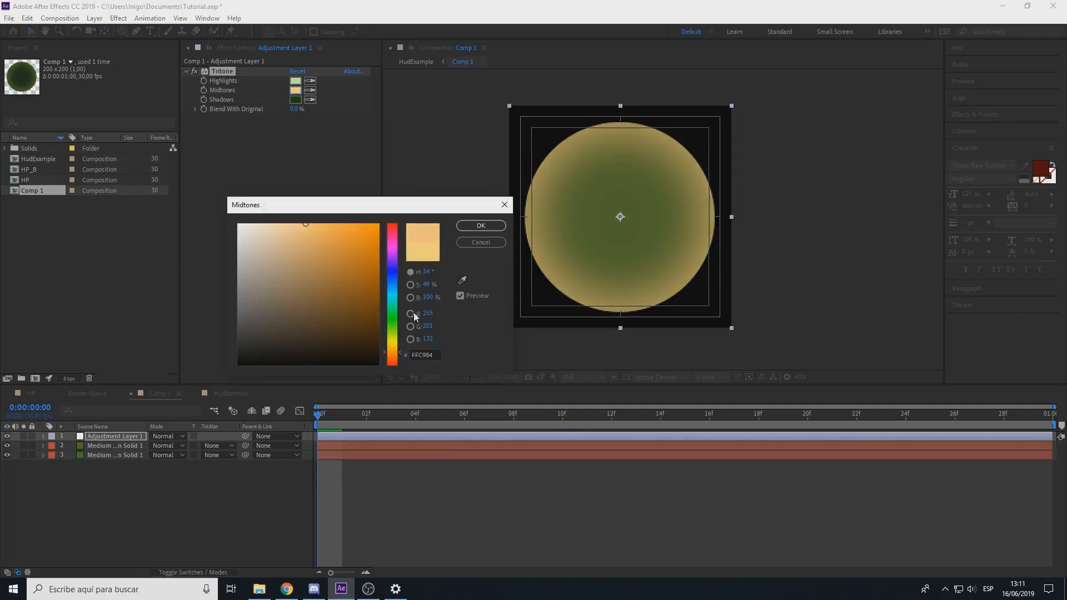
left_click(310, 241)
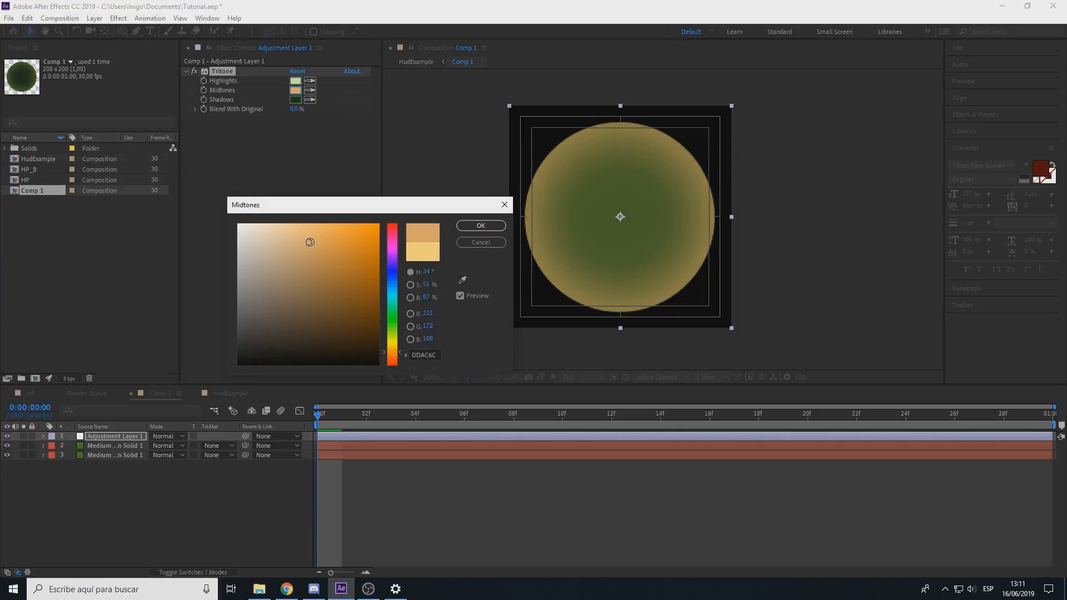
left_click(480, 226)
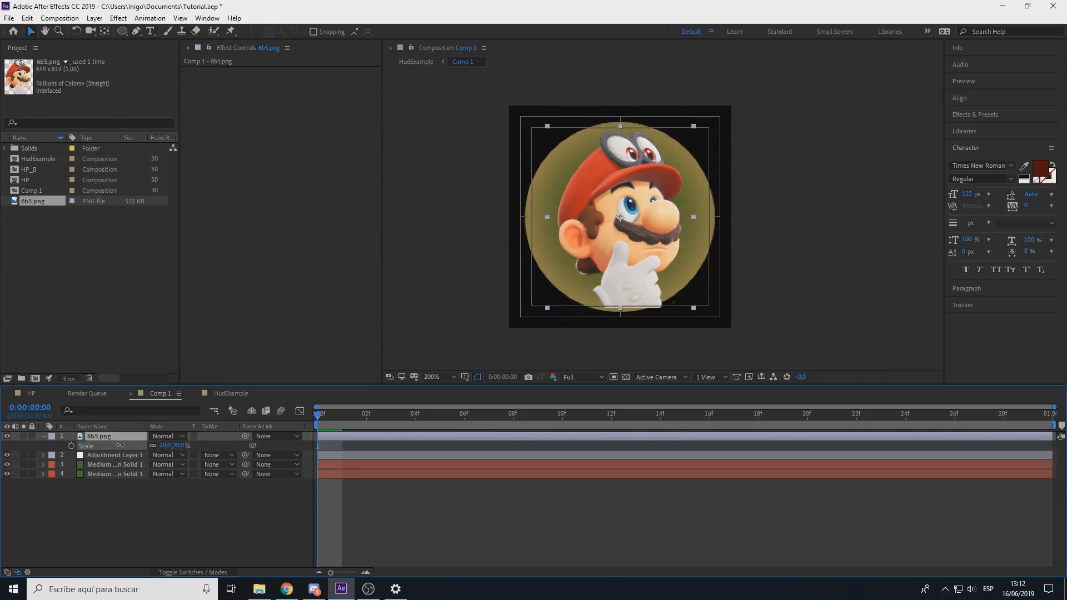
- Import the character PNG into Comp 1 and switch to the HudExample composition
double_click(99, 436)
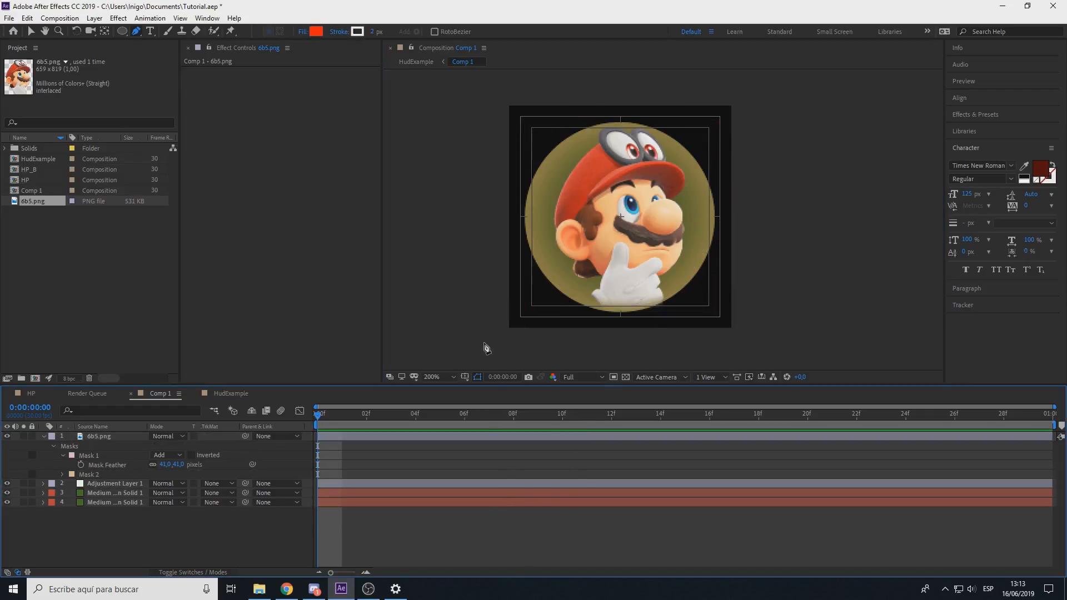
left_click(231, 393)
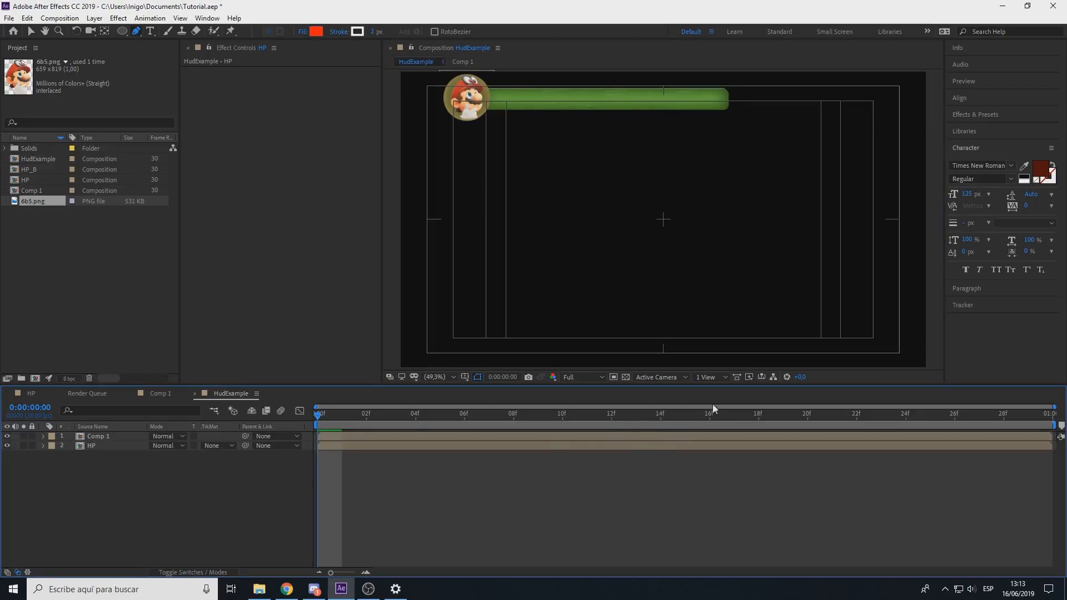
- Queue the HP composition for rendering in the Render Queue
left_click(414, 414)
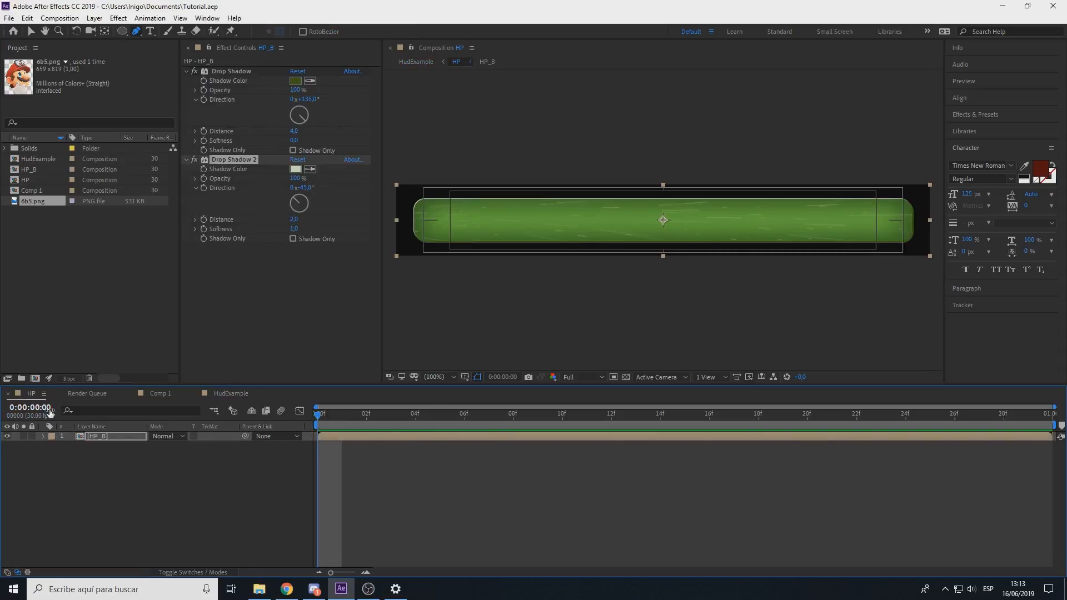
left_click(89, 394)
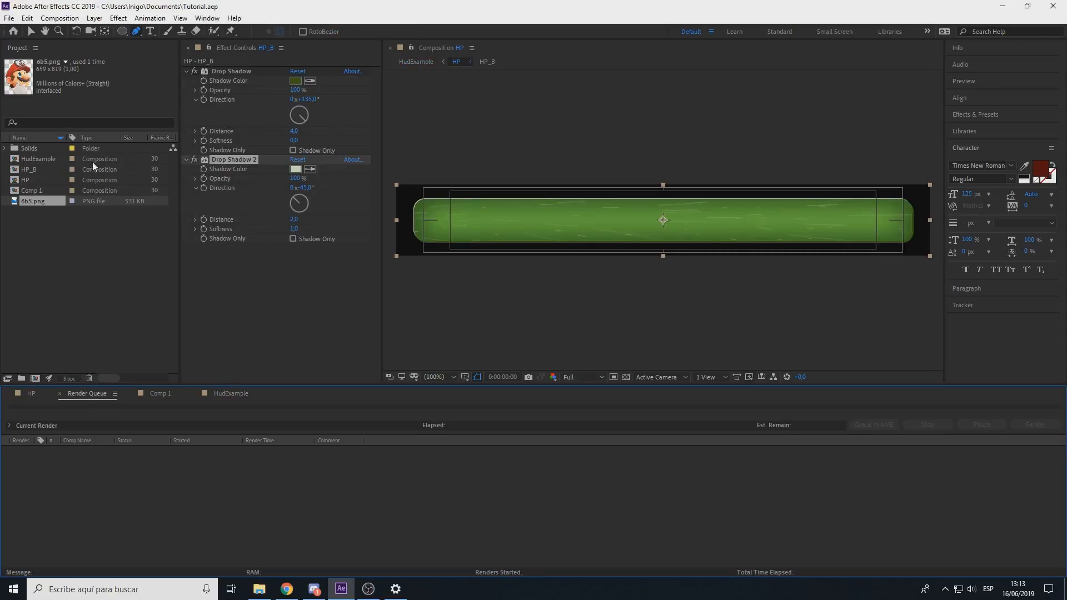
left_click(29, 169)
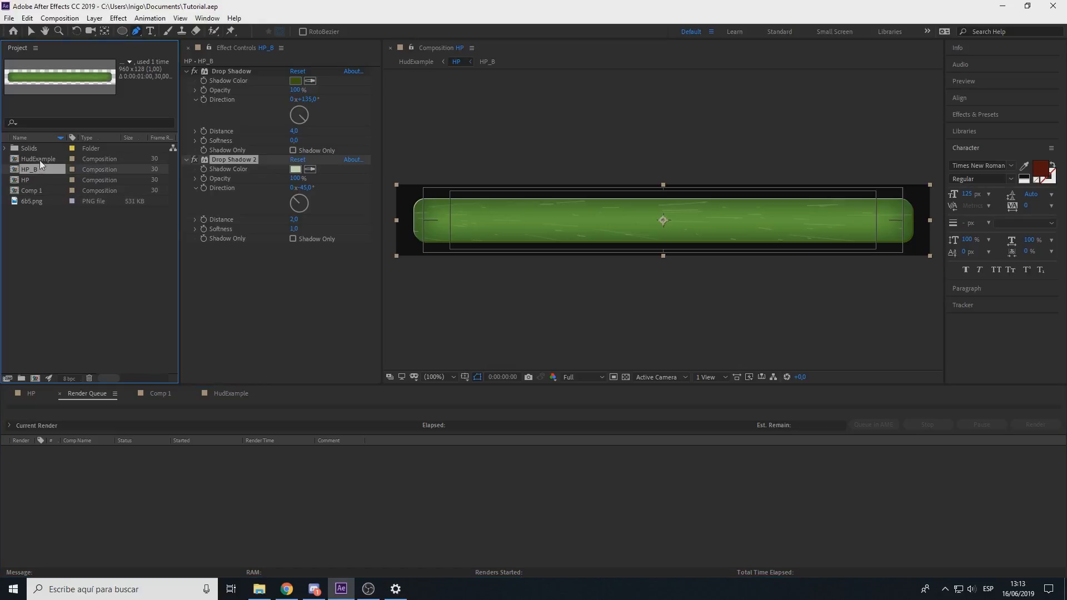
mouse_move(41, 181)
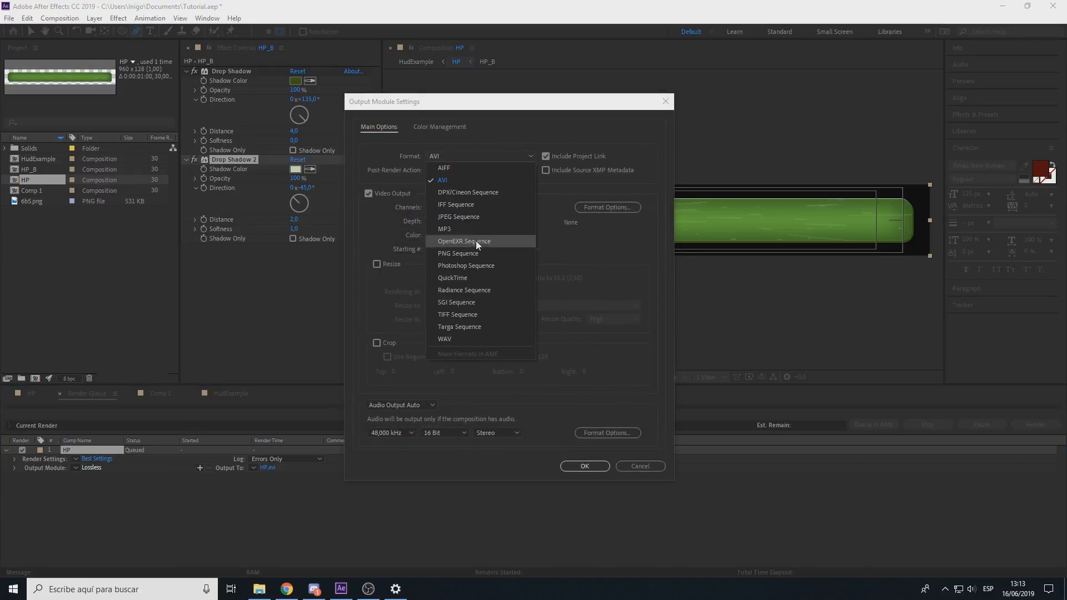
- Set the output to PNG Sequence with RGB + Alpha channels and render it
left_click(458, 253)
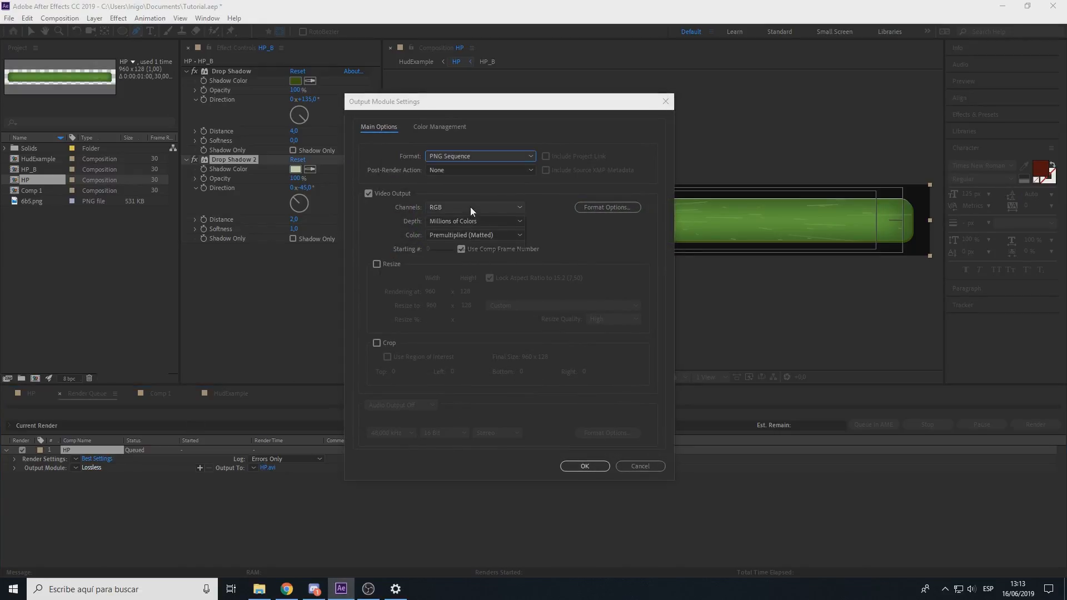
left_click(474, 208)
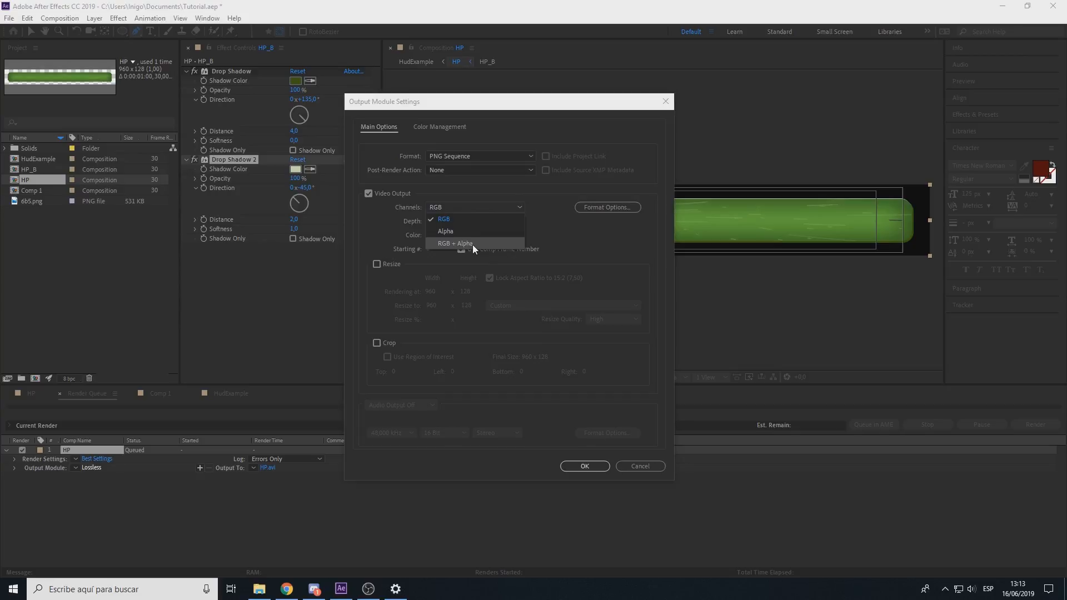
left_click(455, 244)
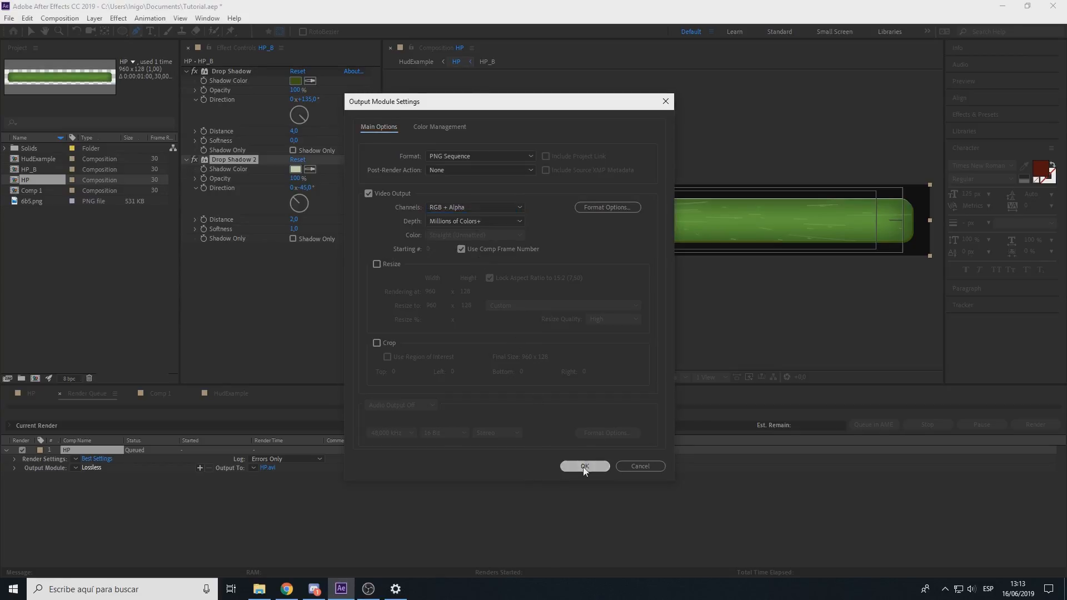
left_click(584, 466)
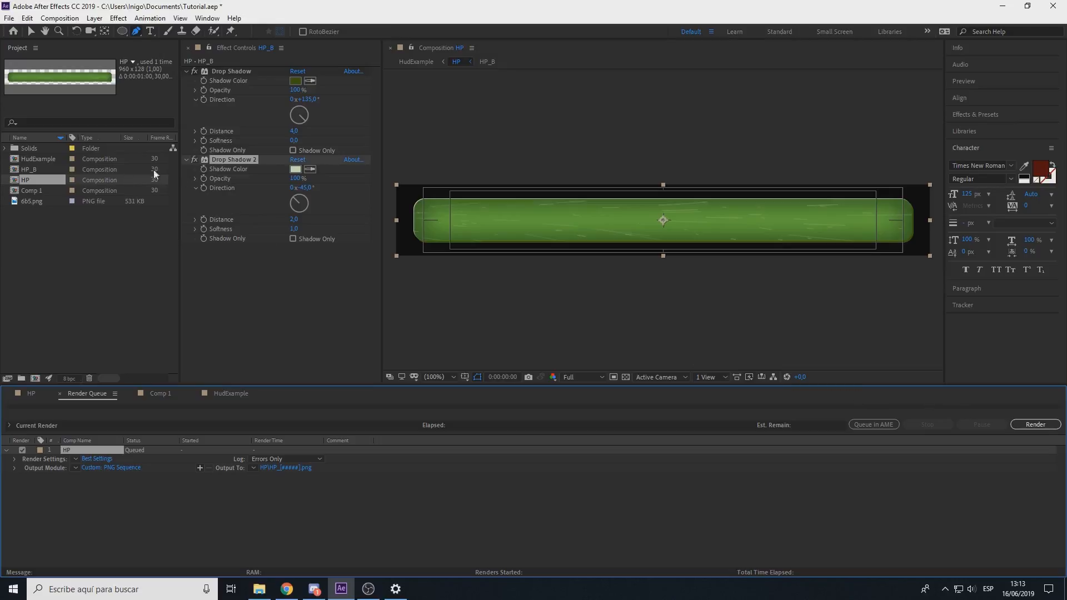
left_click(1034, 424)
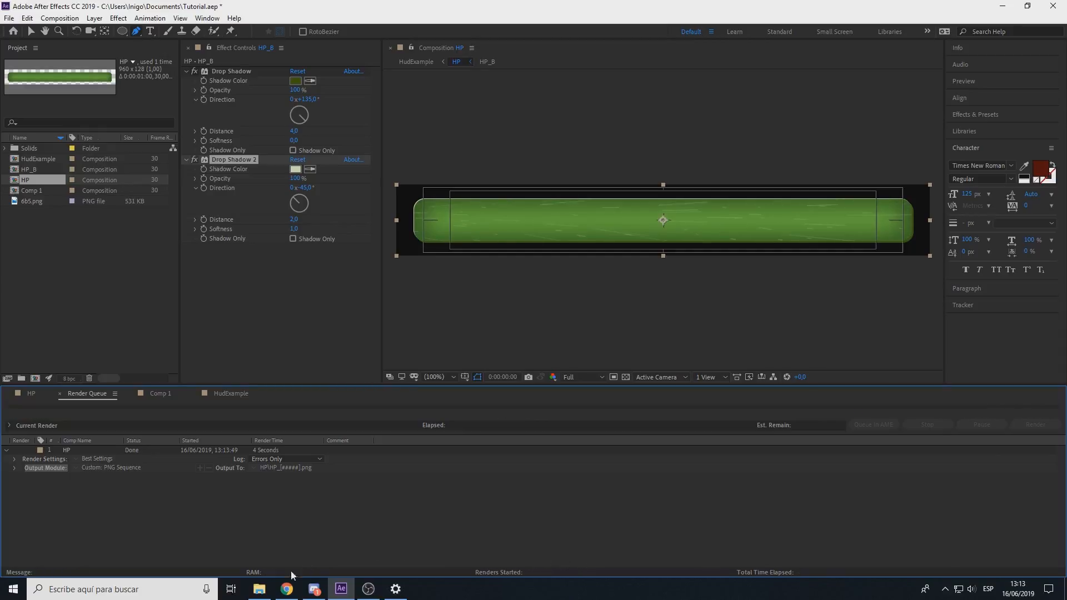
mouse_move(313, 589)
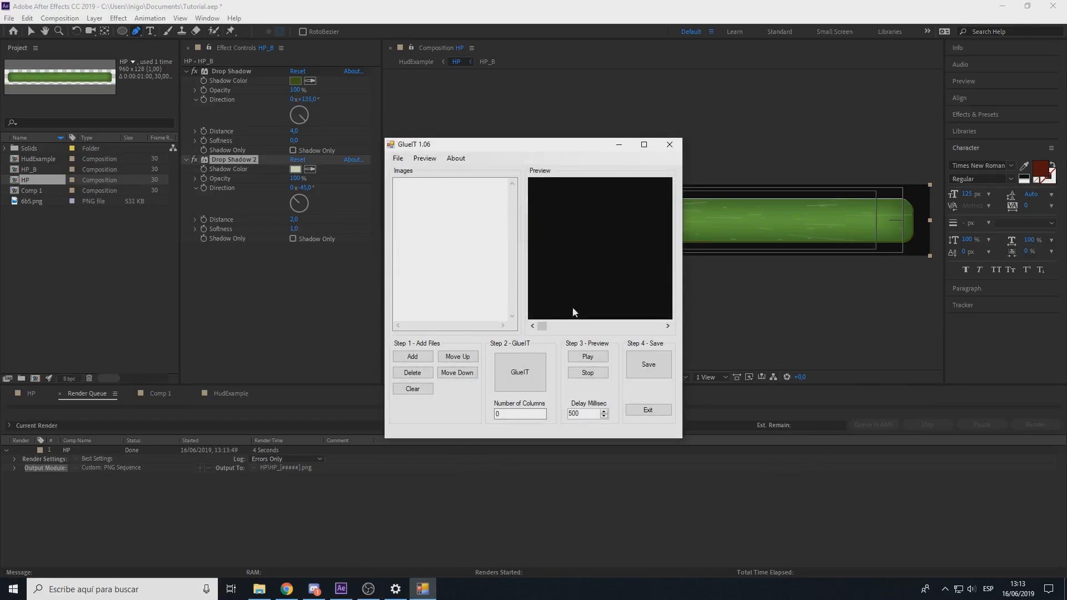
mouse_move(415, 264)
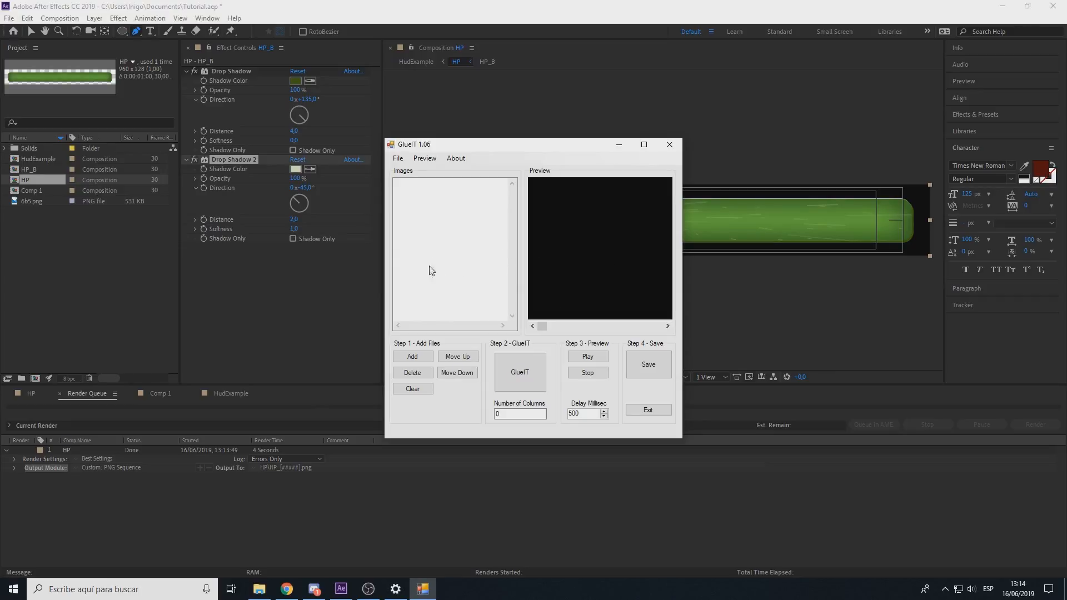
mouse_move(586, 315)
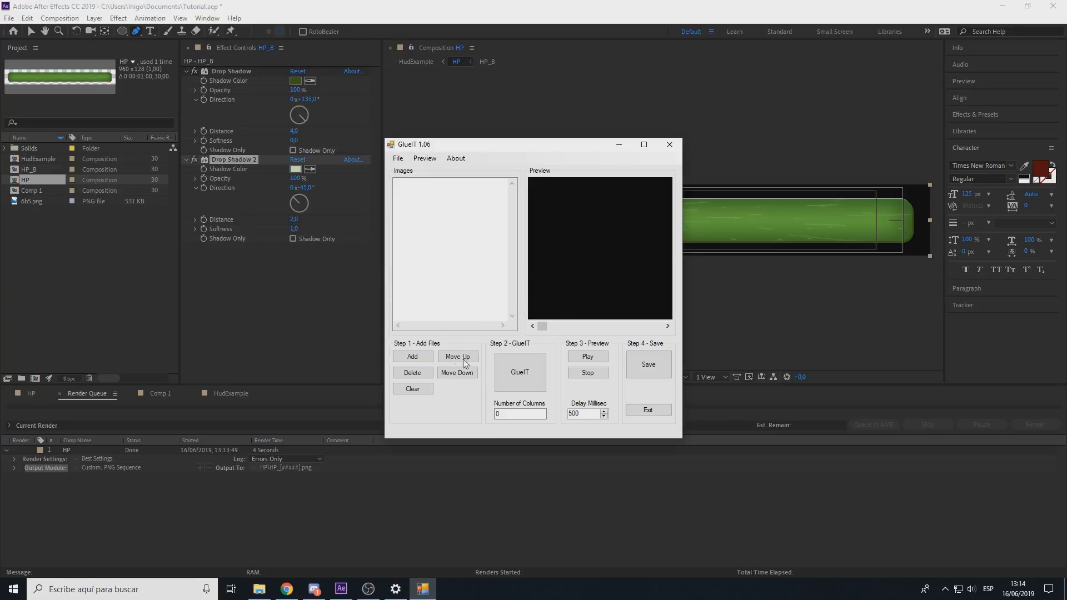
mouse_move(422, 344)
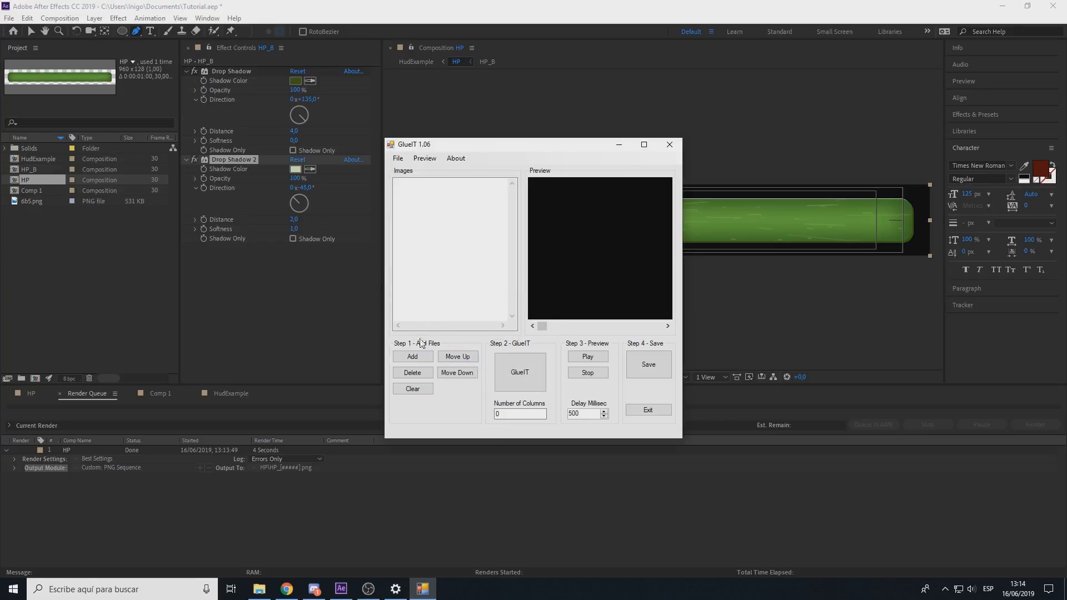
- Load all rendered HP frames and glue them into a 6-column sheet
left_click(411, 355)
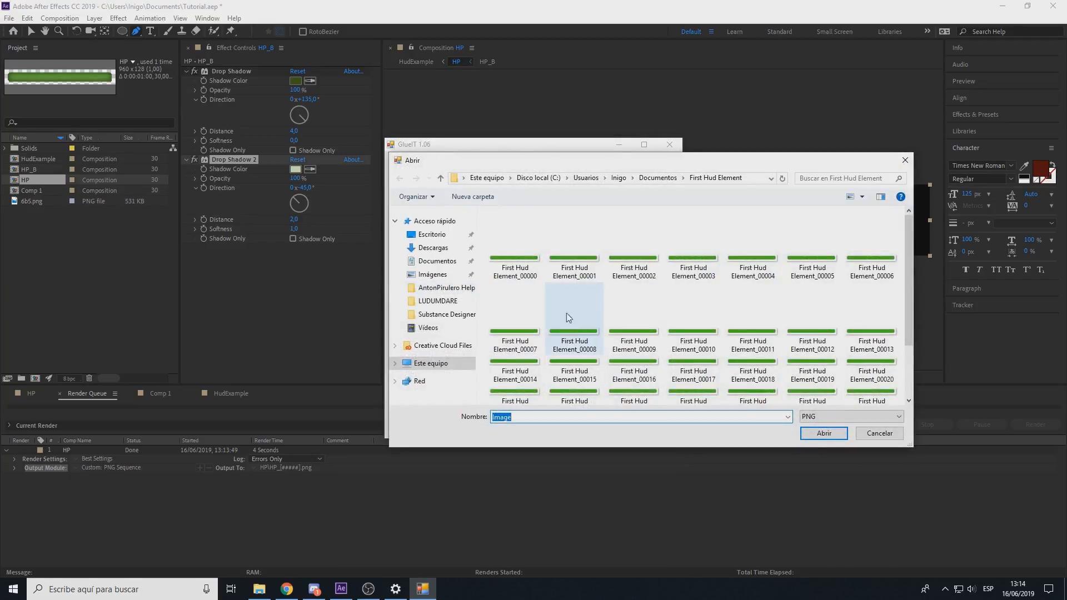
left_click(515, 230)
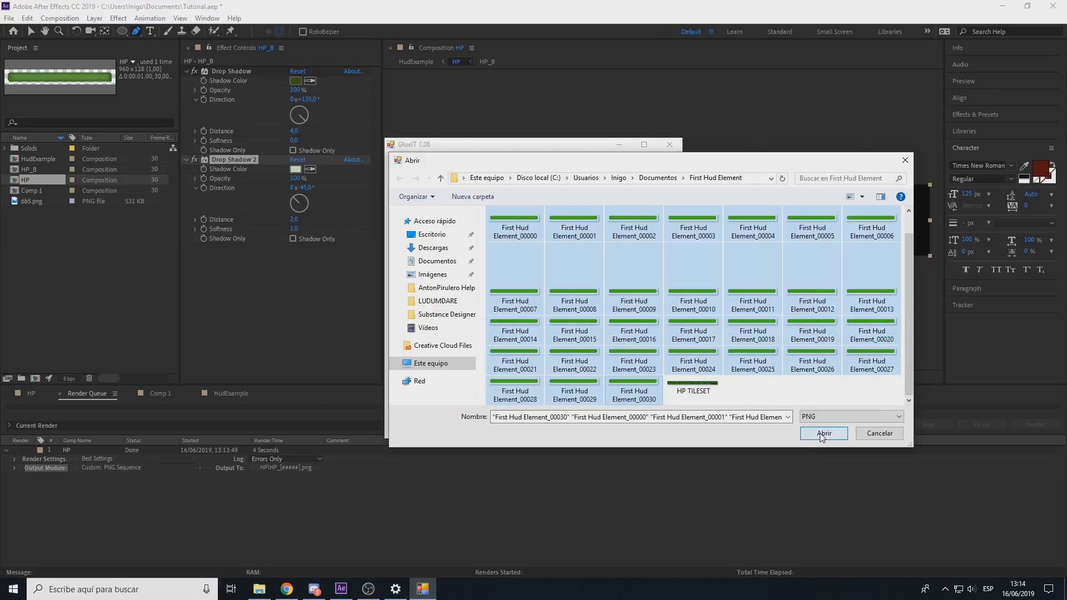
left_click(824, 433)
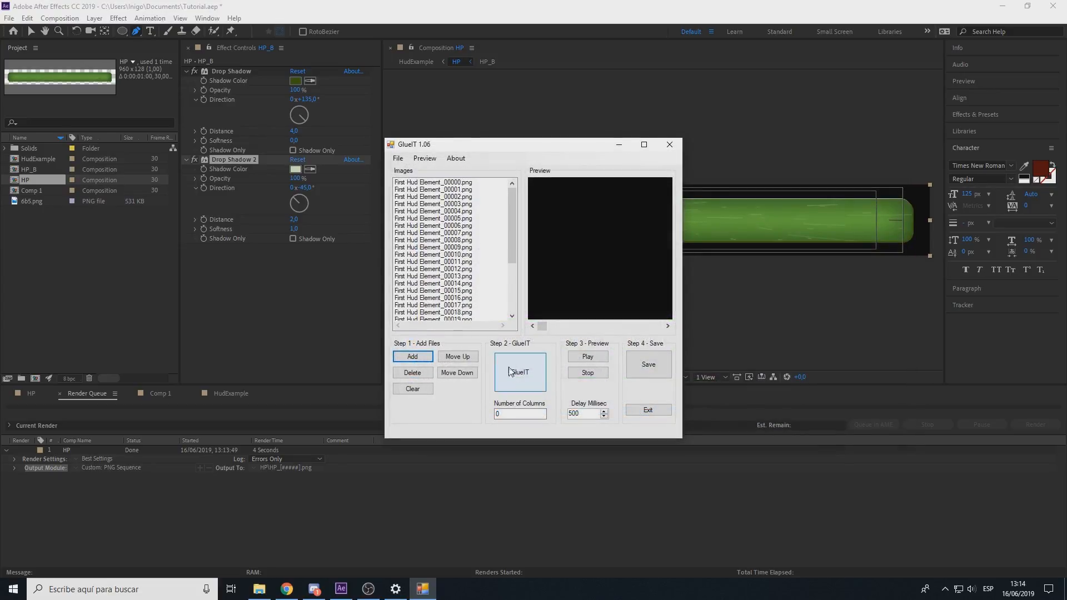
left_click(519, 414)
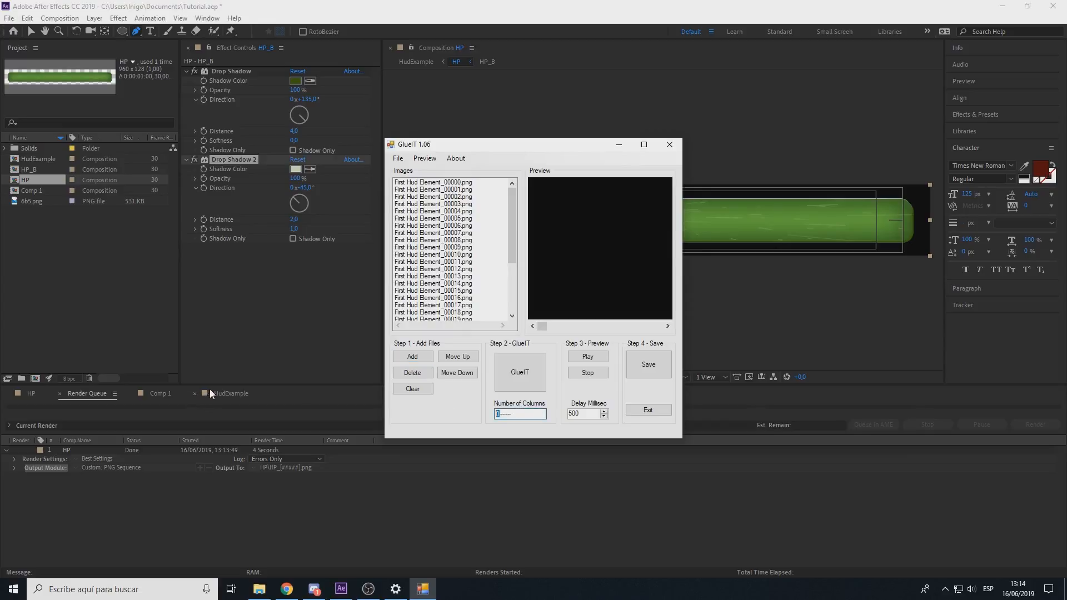
left_click(519, 373)
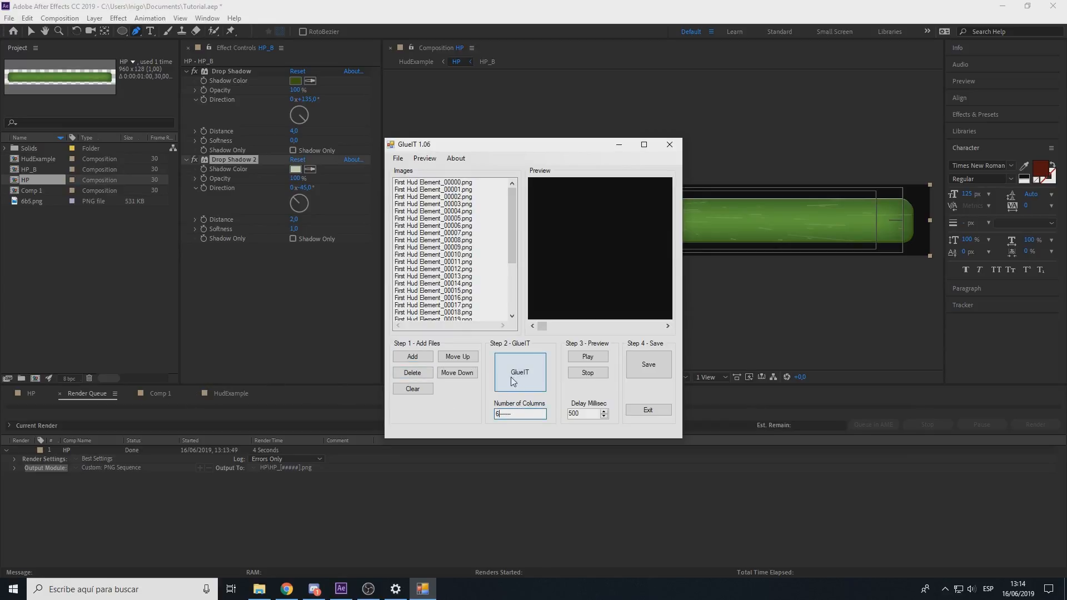
- Preview the sheet, then save it as HP TILESET.png, overwriting the old file
left_click(587, 357)
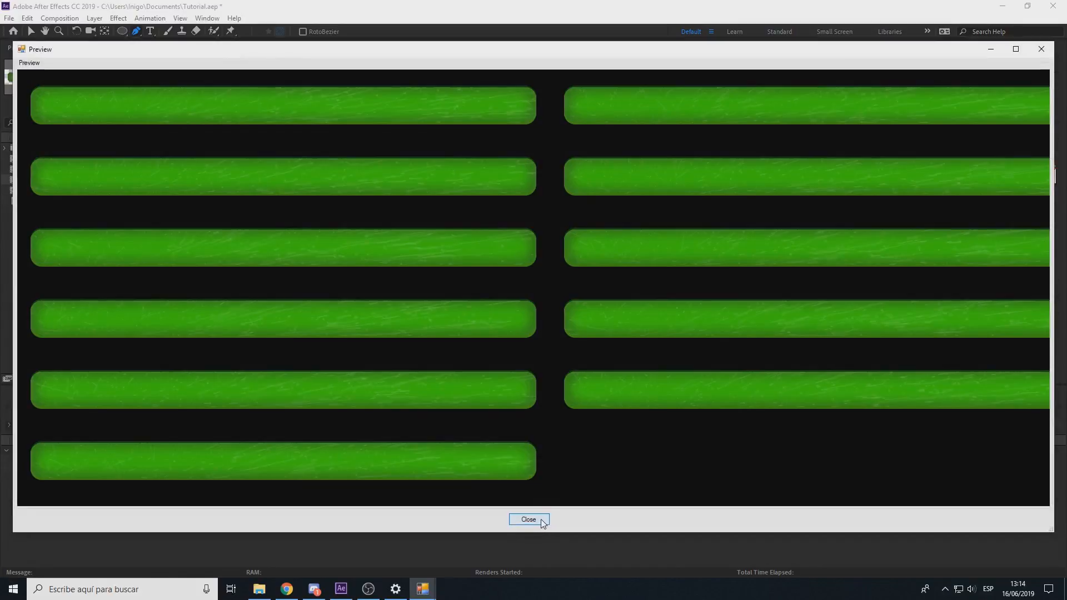
left_click(529, 521)
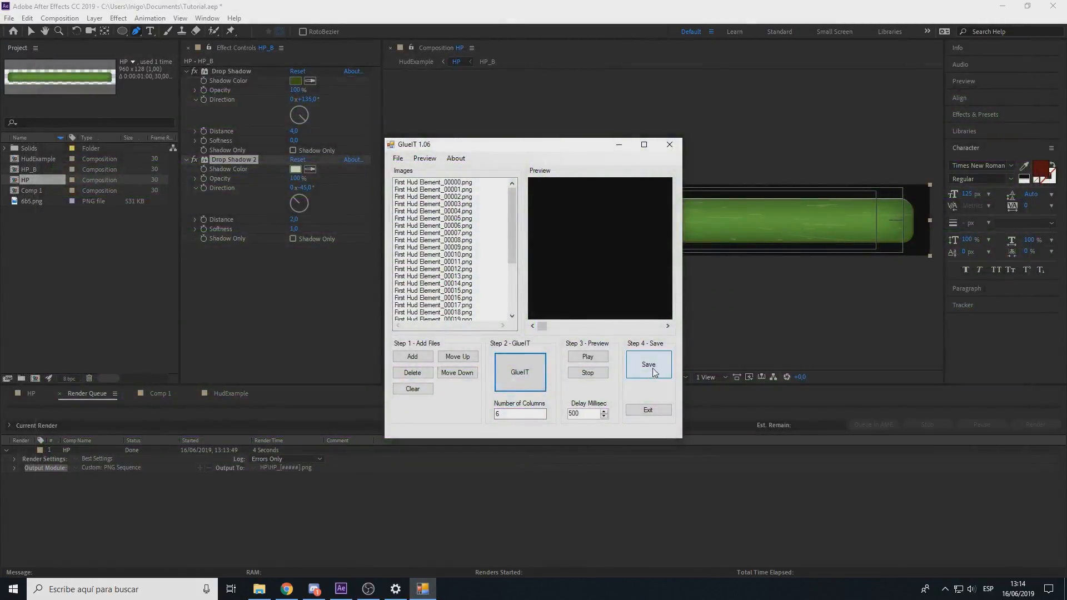
left_click(647, 365)
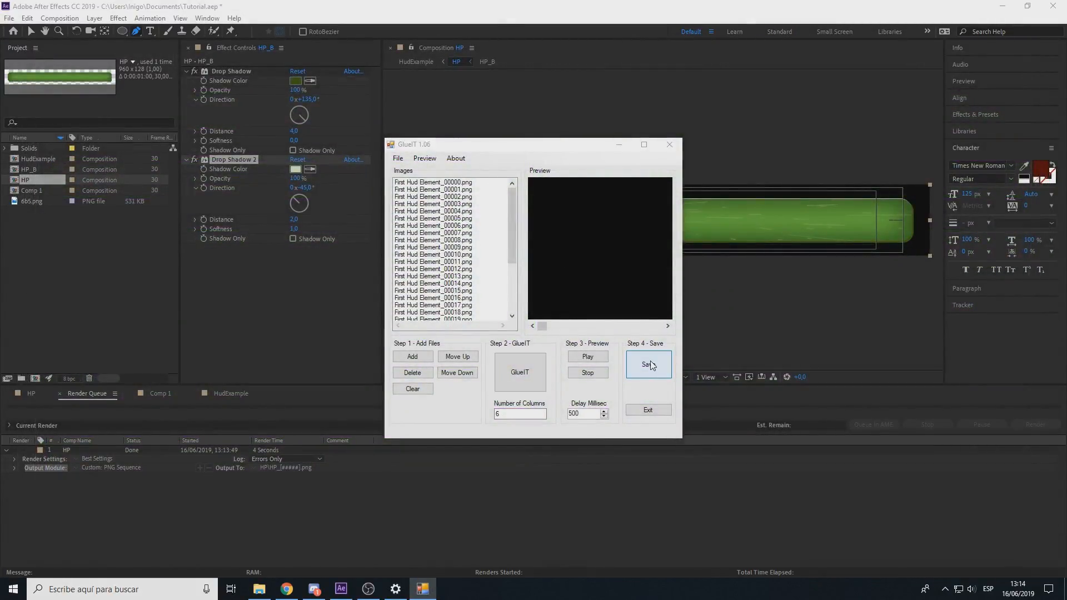
left_click(647, 365)
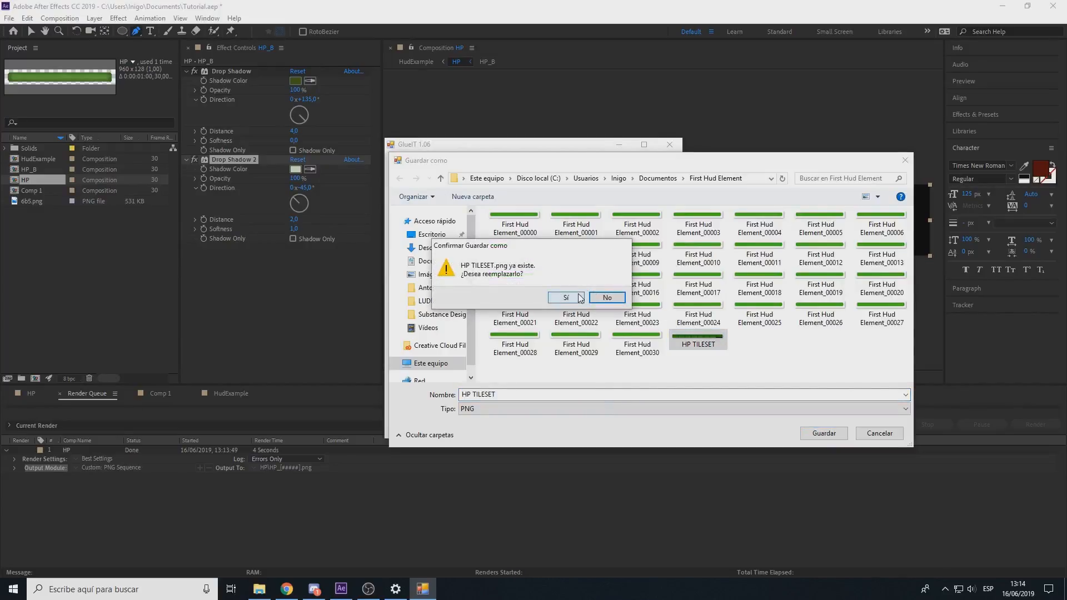
left_click(566, 298)
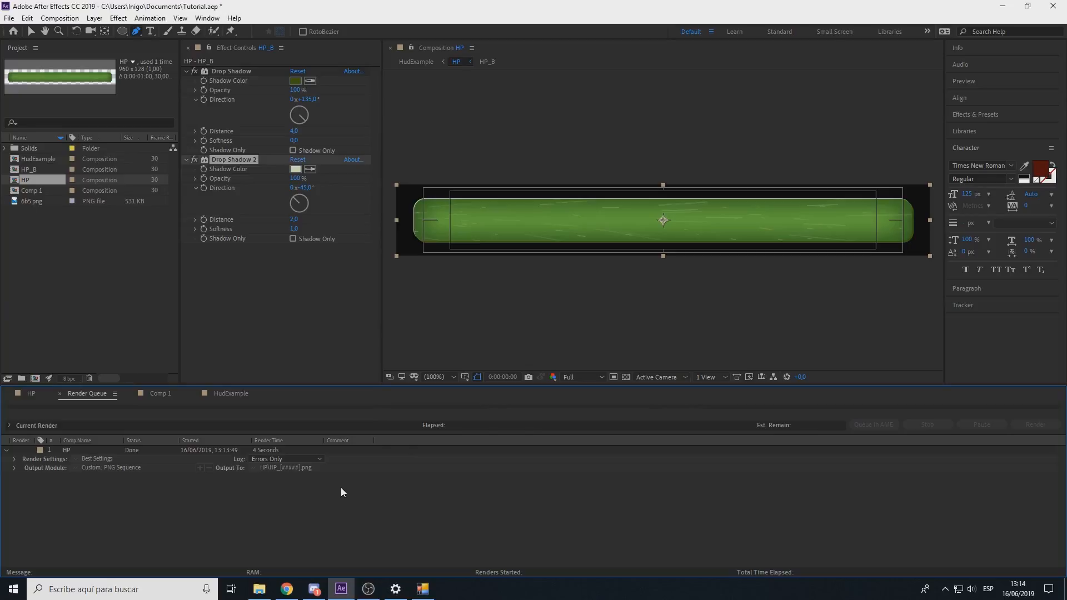
mouse_move(113, 537)
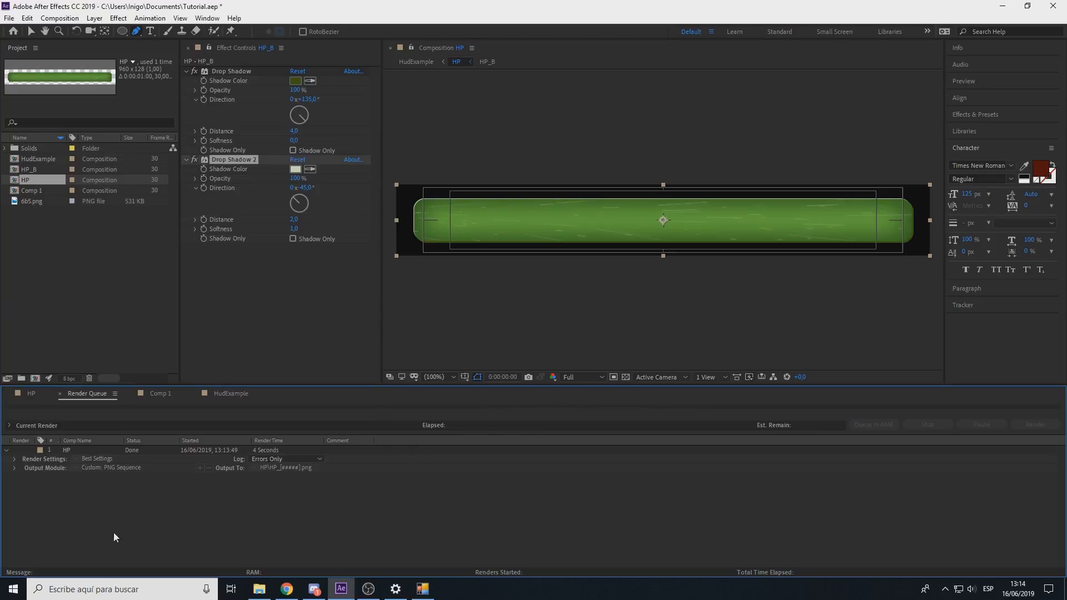
left_click(422, 589)
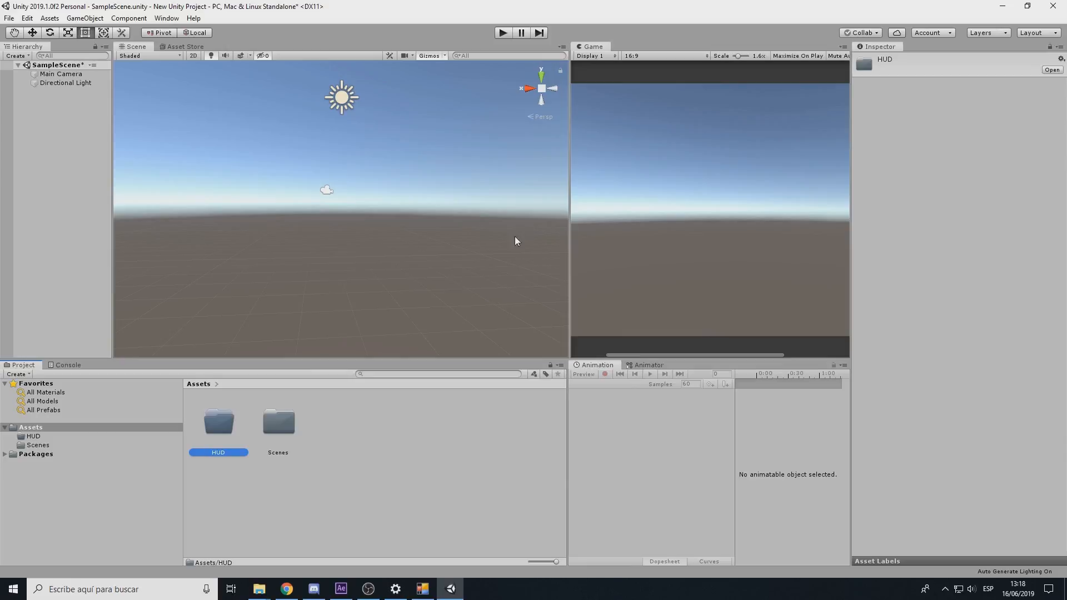
- Make HP TILESET a Sprite (2D and UI) texture in Multiple mode and open its Sprite Editor
left_click(259, 589)
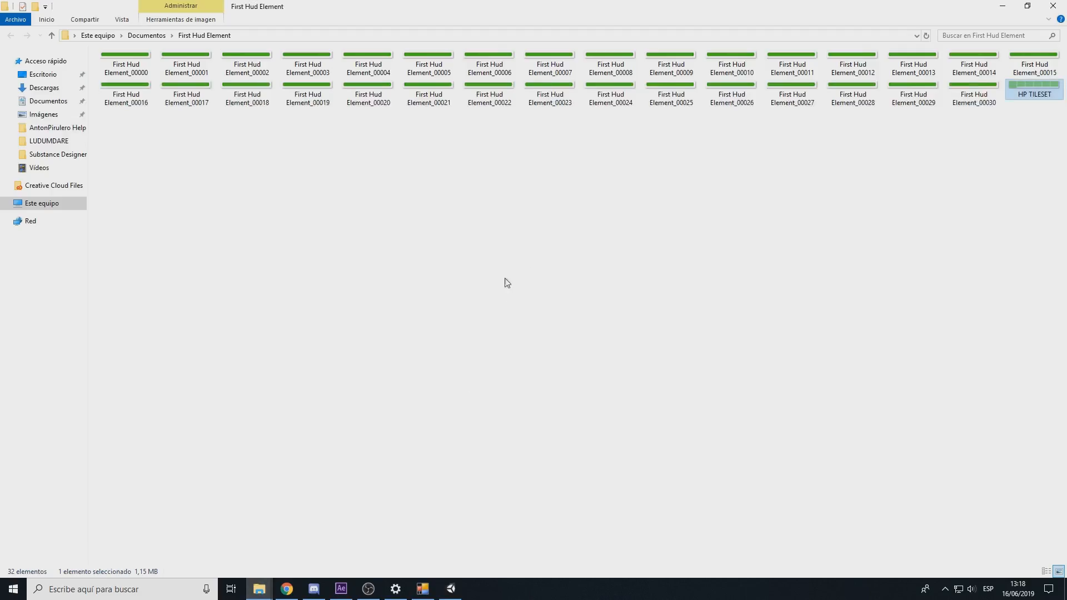
mouse_move(455, 589)
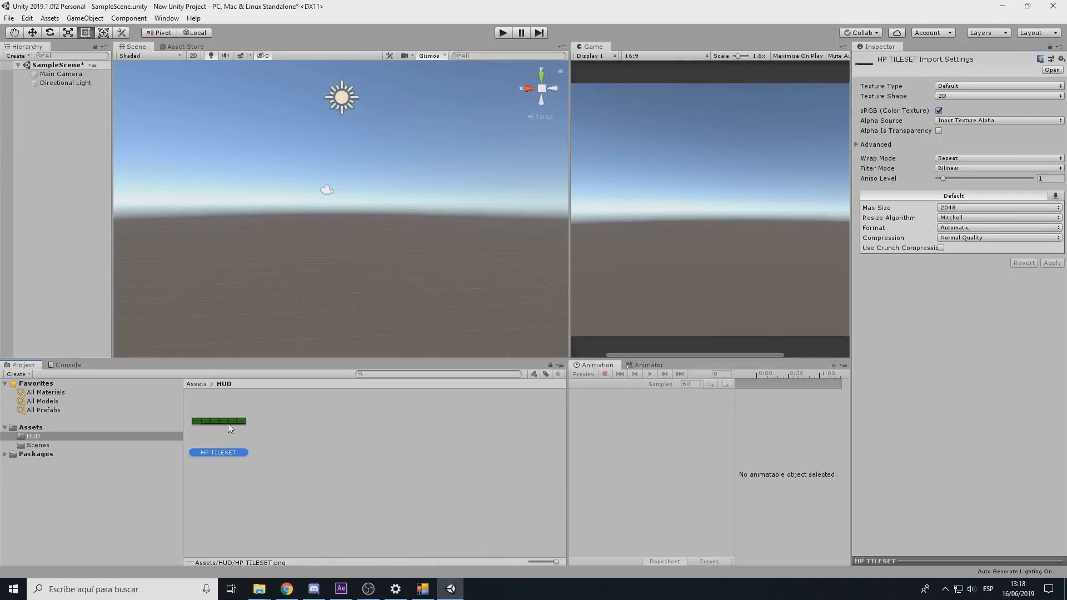
left_click(998, 85)
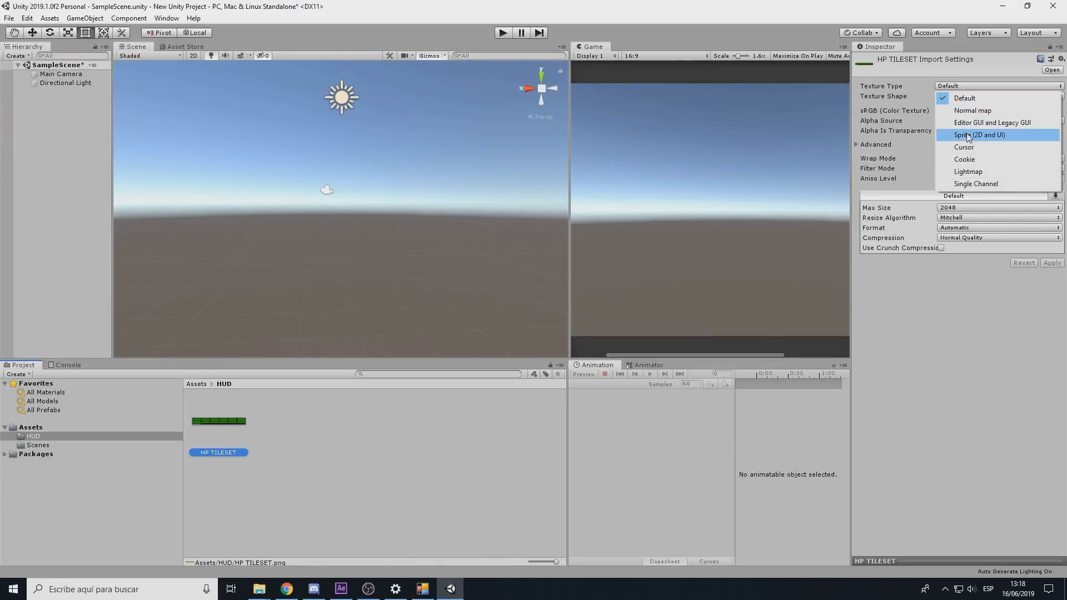
left_click(978, 134)
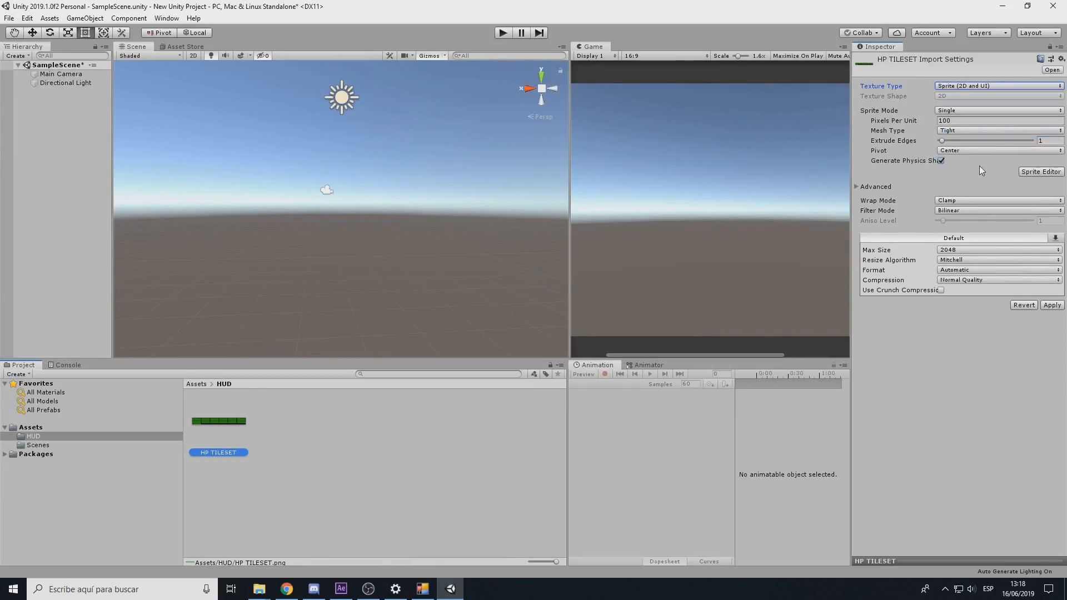
left_click(997, 110)
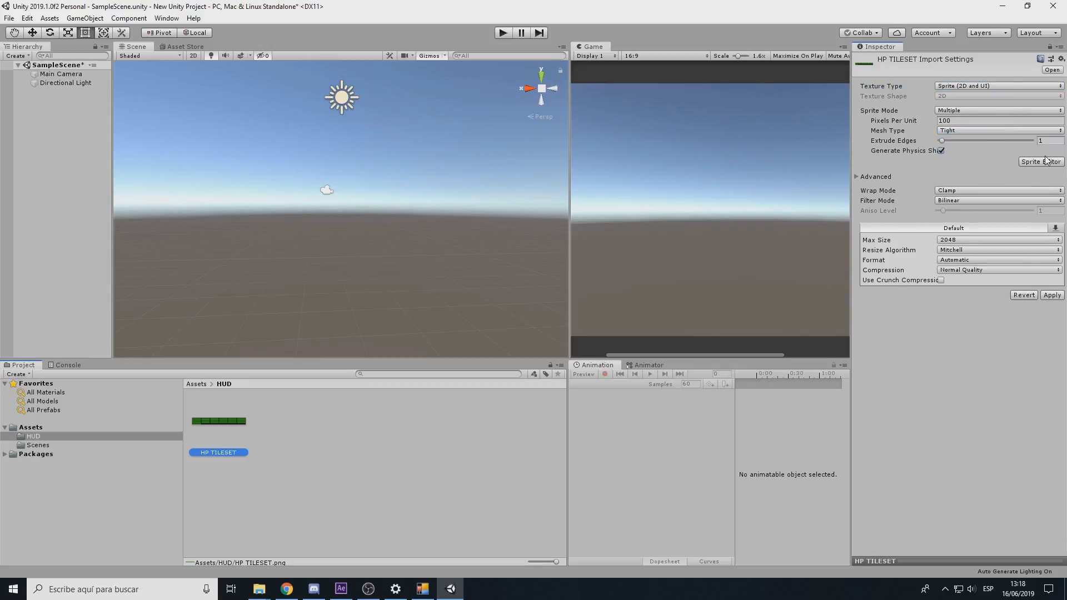
mouse_move(1039, 177)
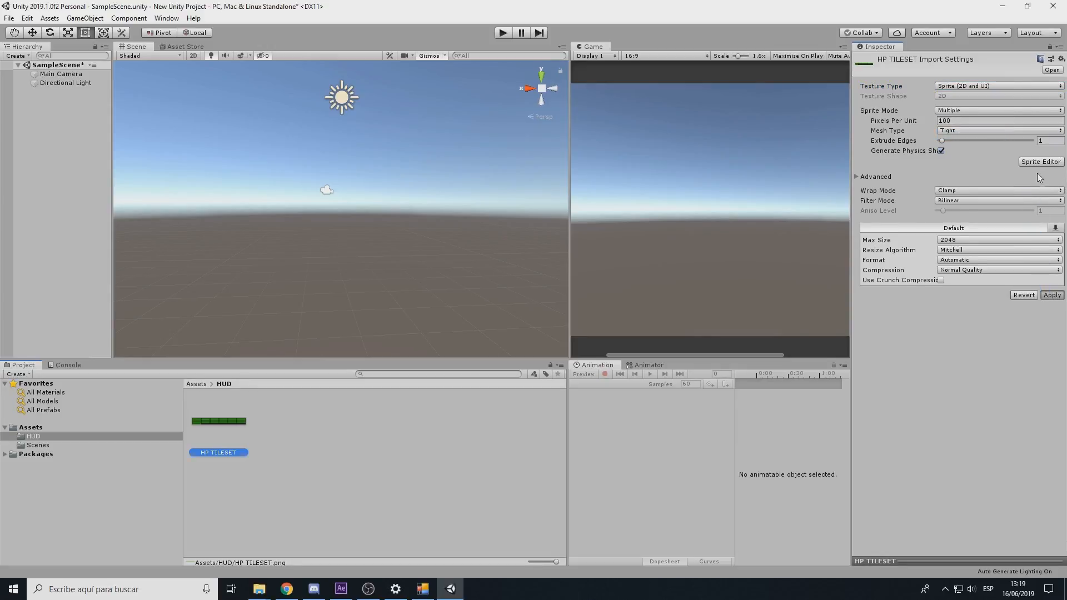
left_click(1041, 161)
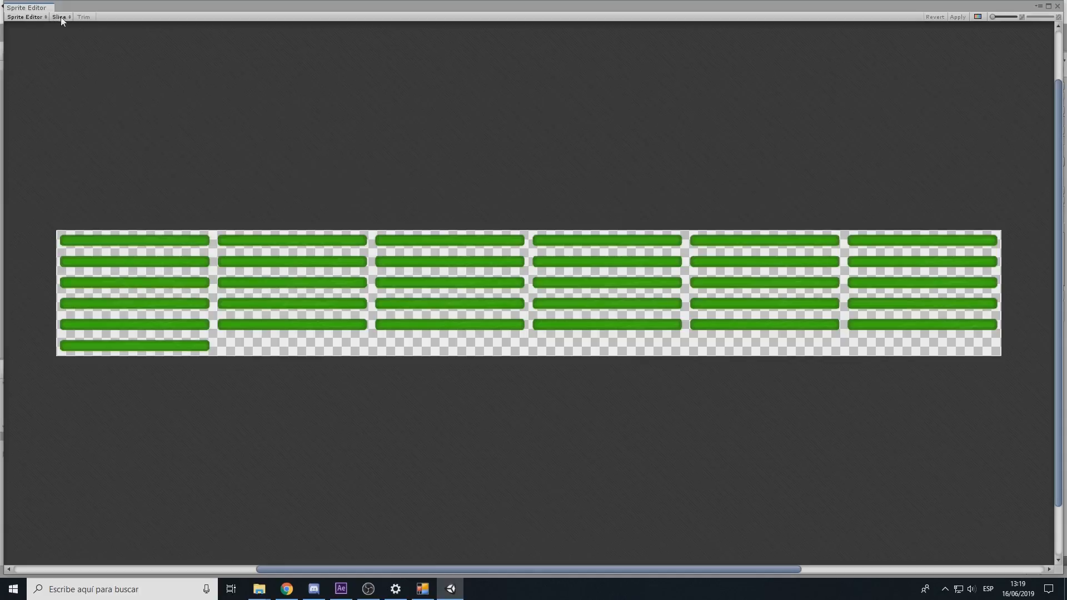
- Slice HP TILESET by 960×128 grid cells and apply the import settings
left_click(60, 16)
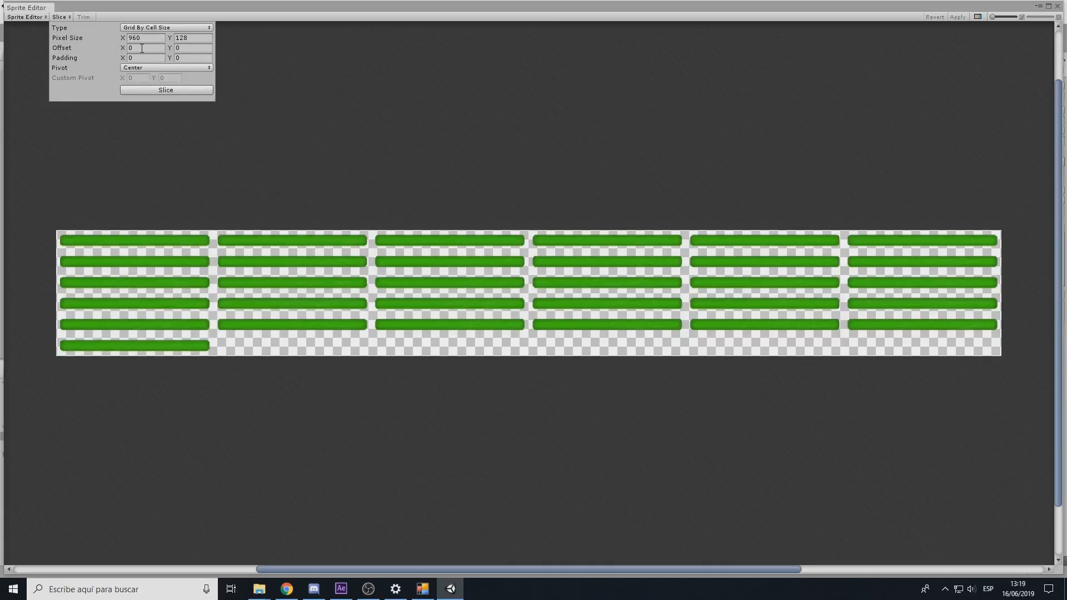
left_click(166, 90)
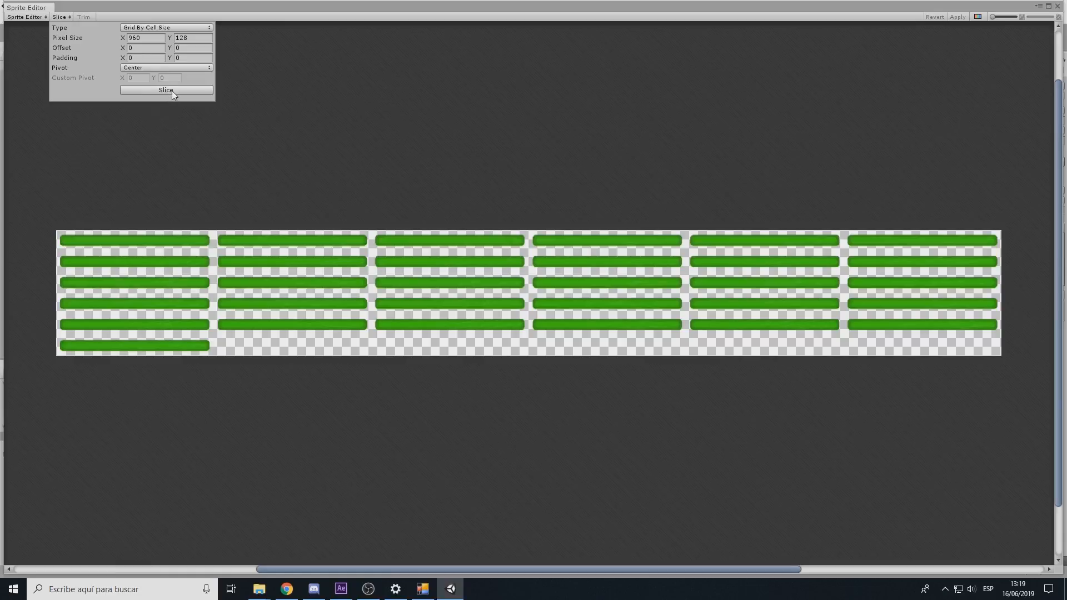
left_click(166, 90)
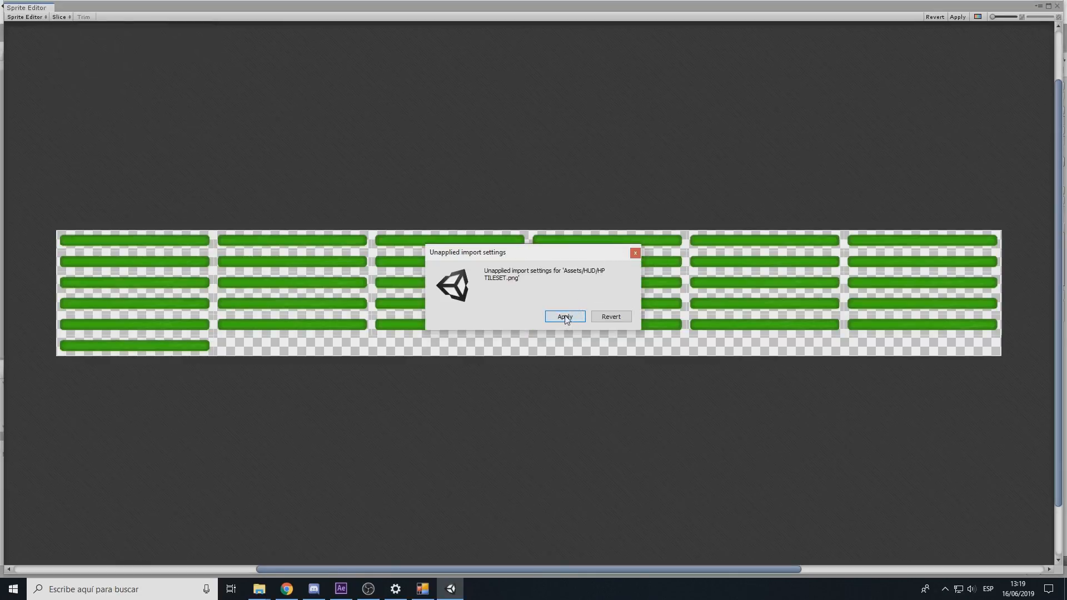
left_click(564, 317)
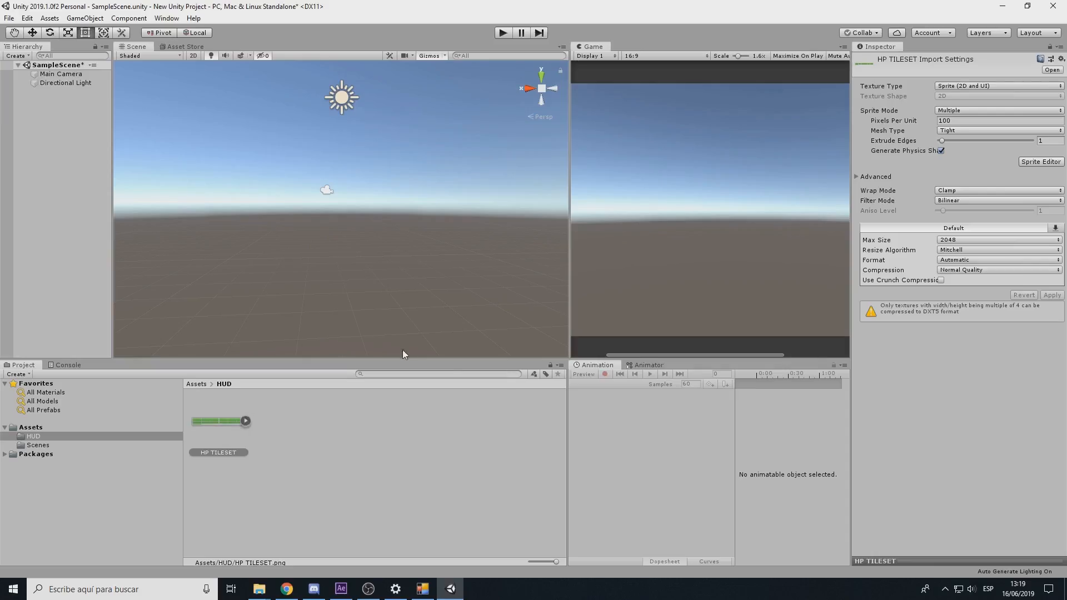
- Create and save a new HpAnimation clip for the HP TILESET_0 sprite object
scroll("down", 3)
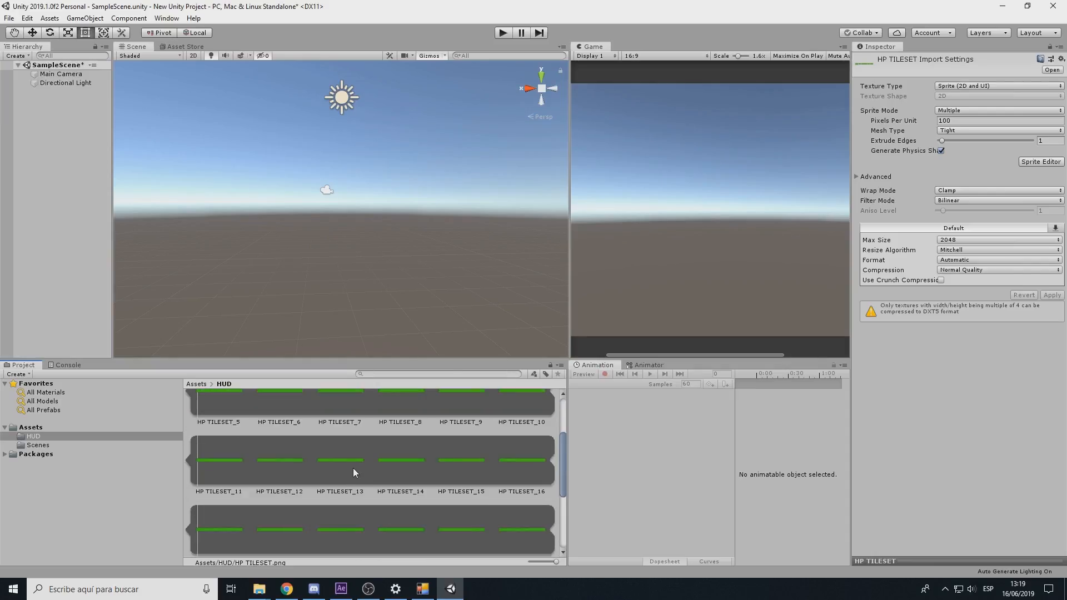
scroll("down", 3)
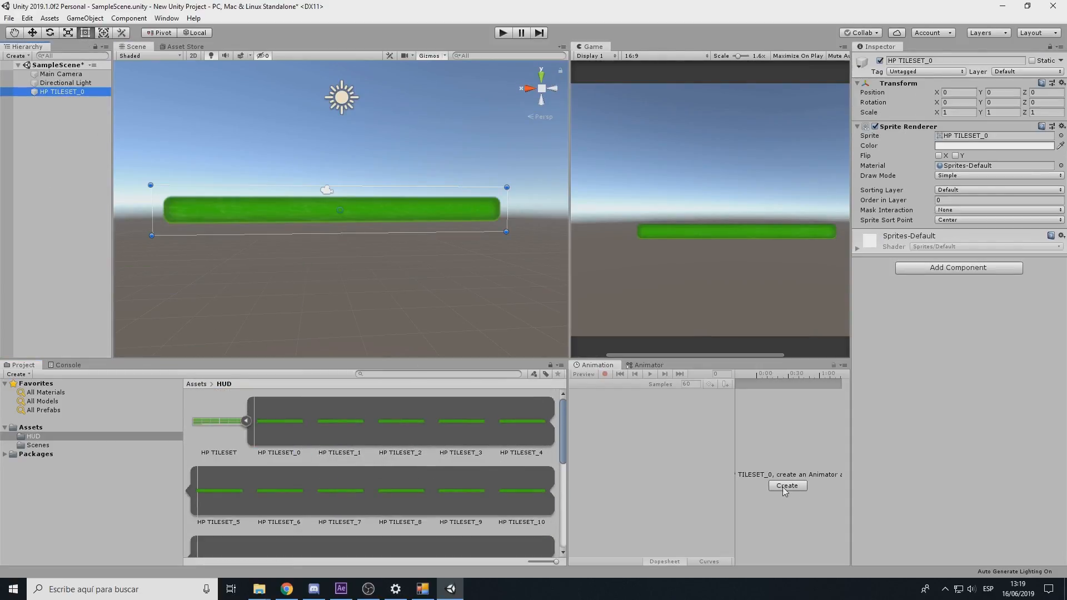
left_click(788, 486)
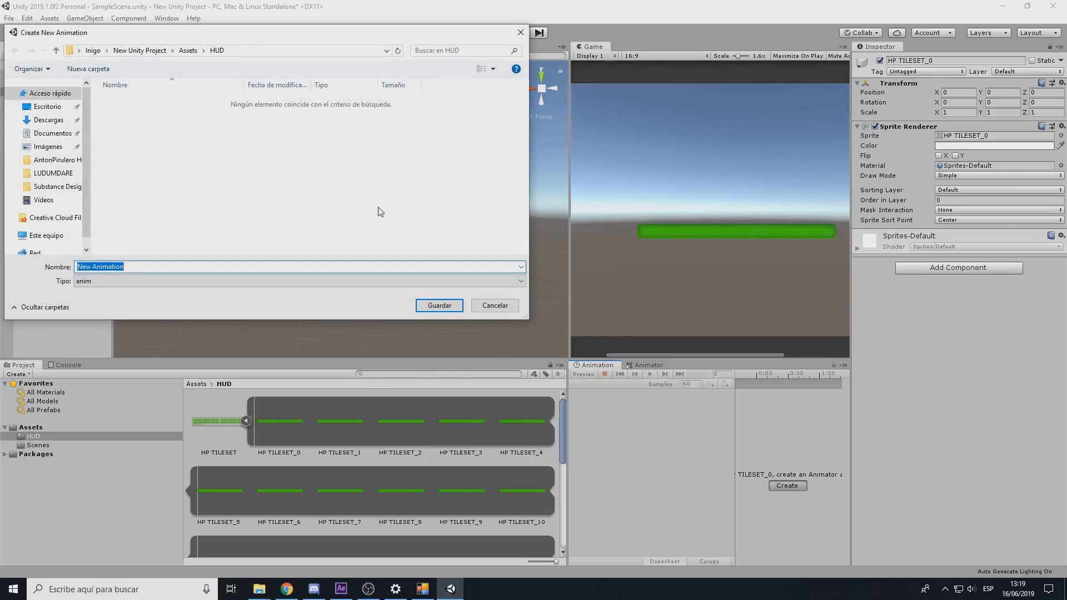
type("Hp")
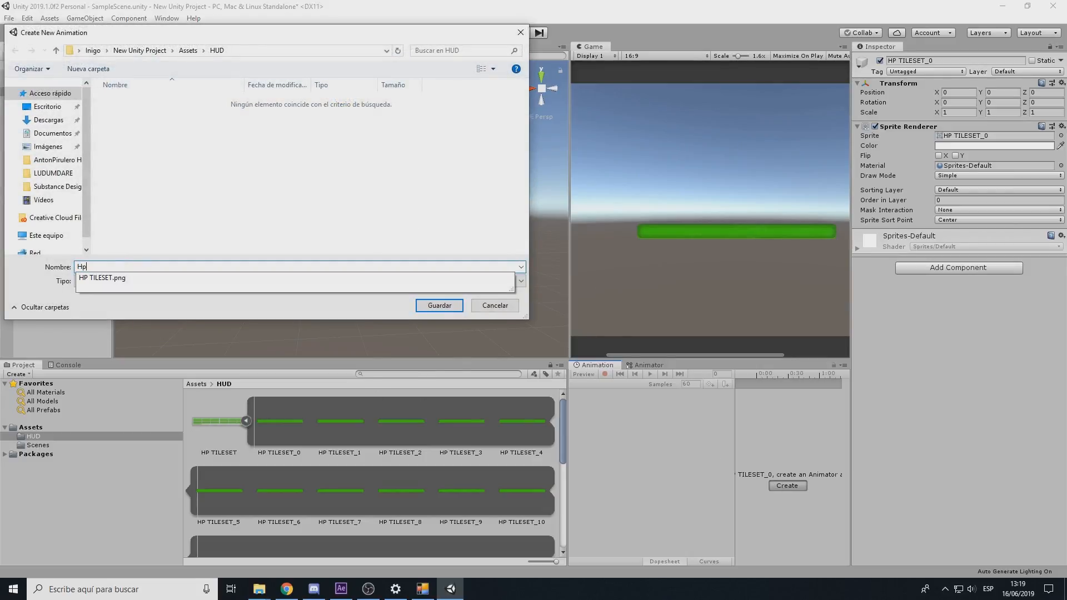
left_click(438, 304)
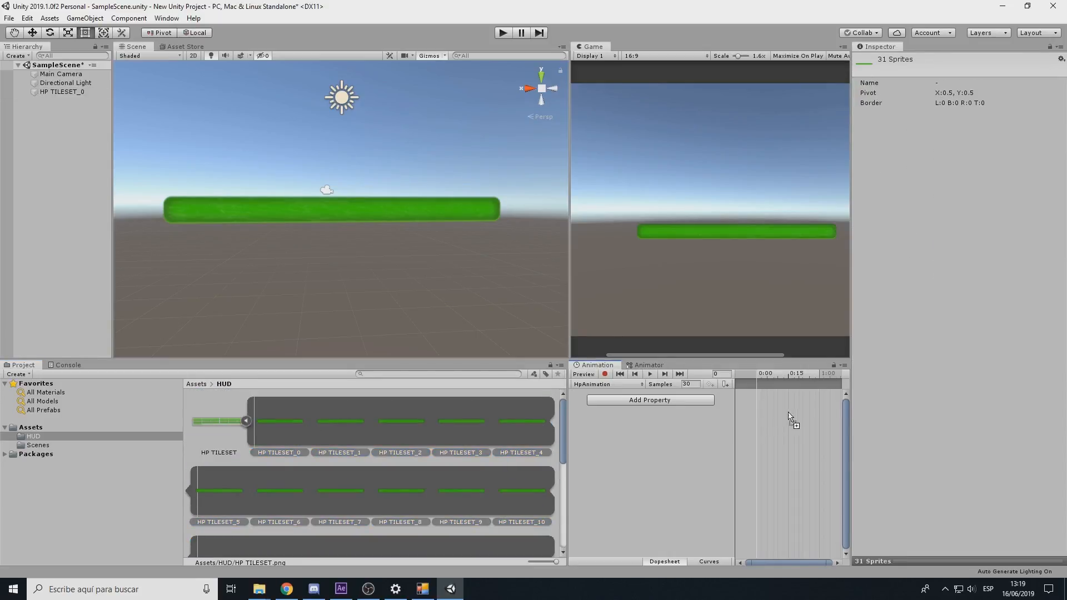
- Key the 31 sliced sprites onto the timeline and preview the HP bar animation
left_click(649, 374)
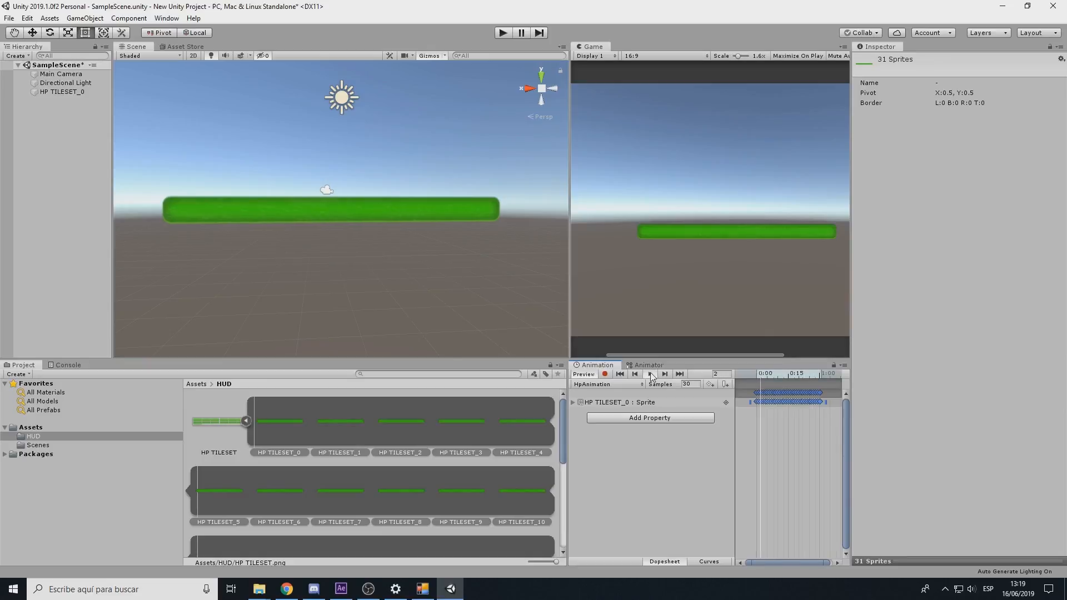
left_click(648, 373)
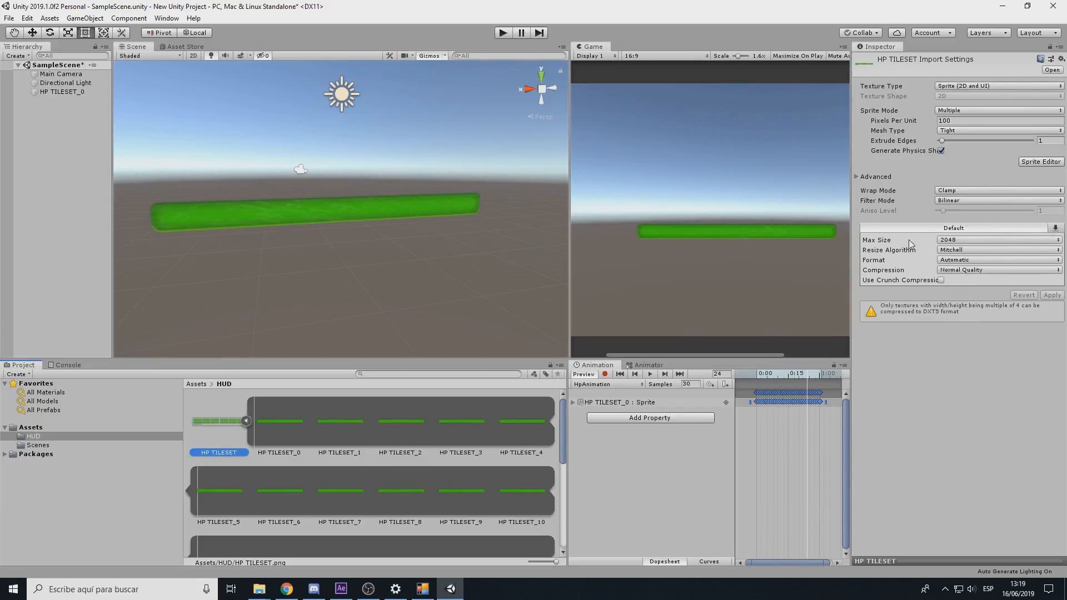
- Raise HP TILESET's Max Size to 8192, apply, and inspect the sharper bar in the scene
left_click(997, 240)
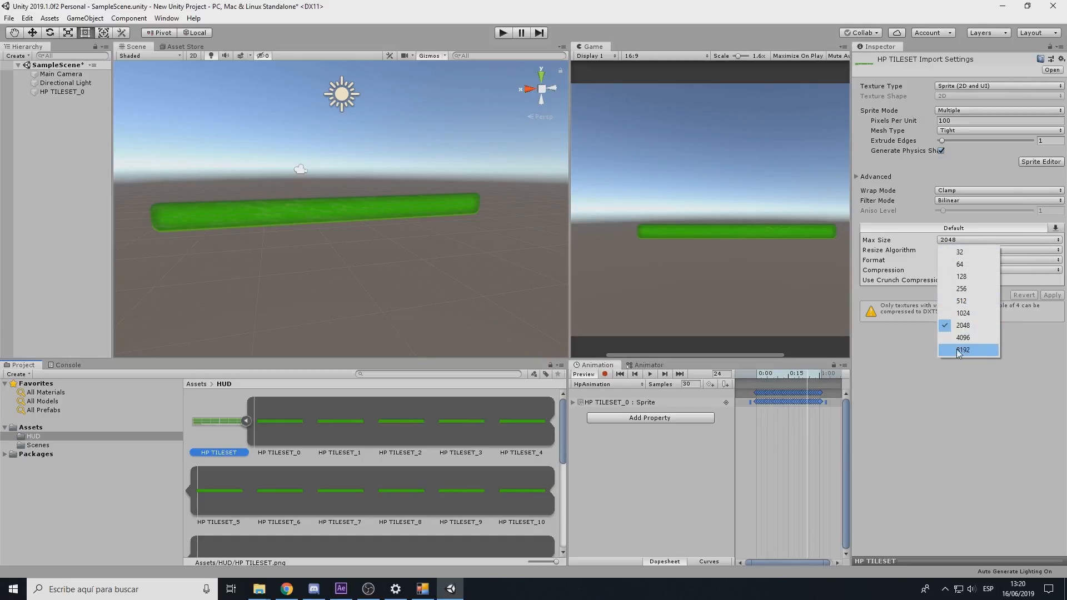
left_click(963, 349)
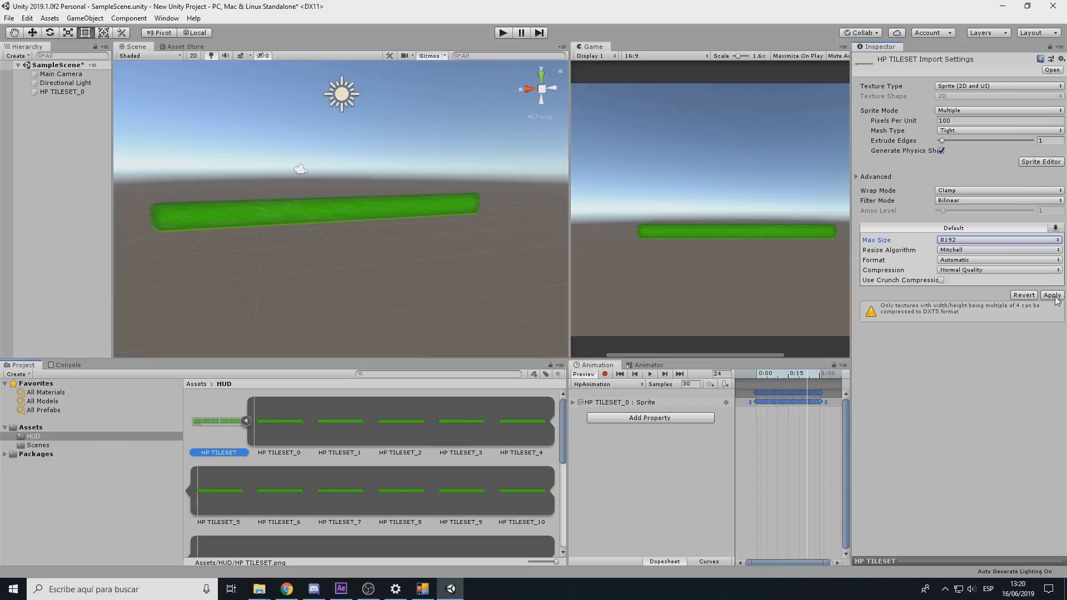
left_click(1052, 295)
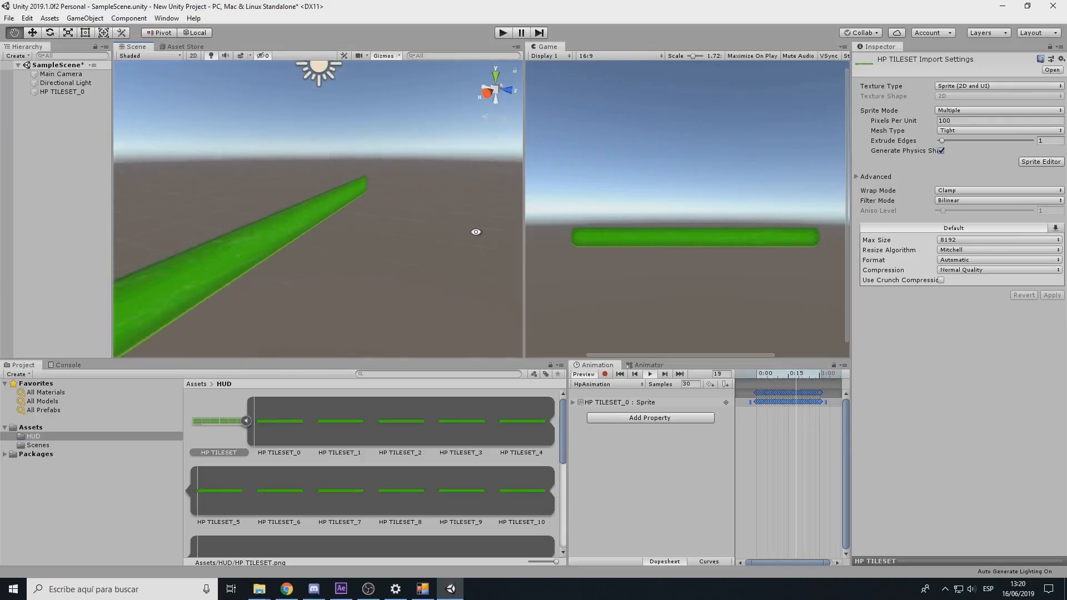
left_click_drag(476, 232, 357, 205)
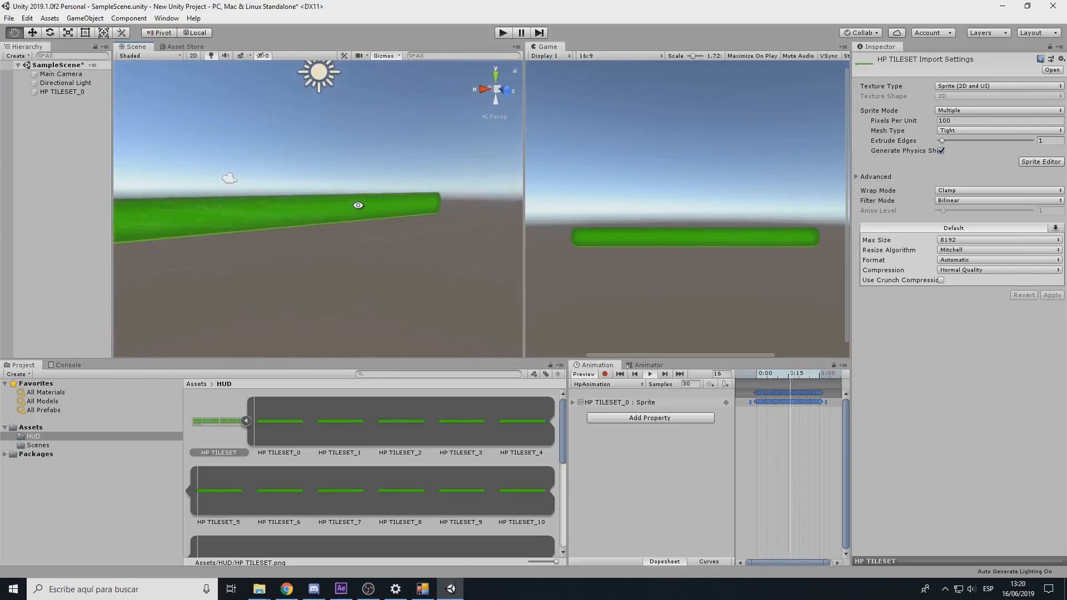